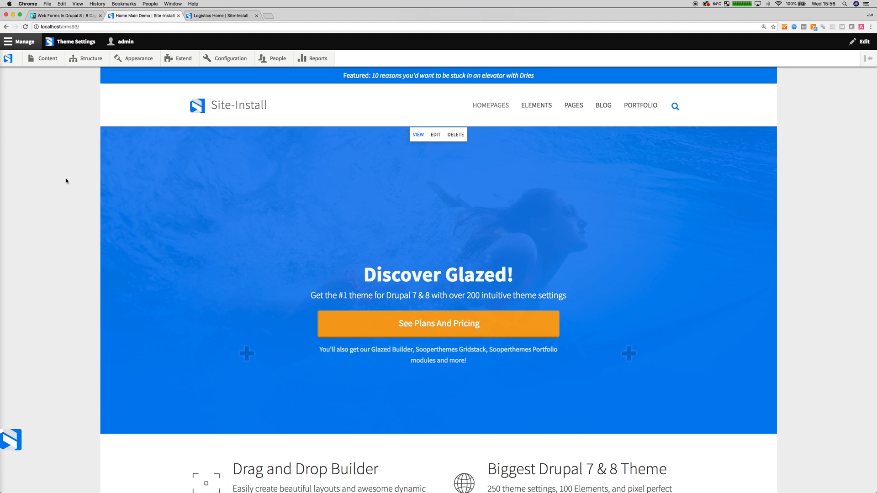
{"action": "mouse_move", "coordinate": [90, 83]}
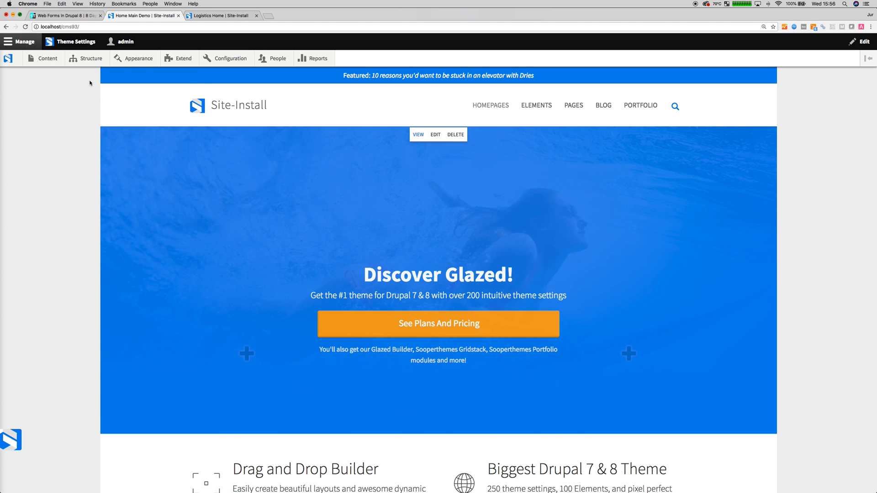
Step: Go through Structure to the Contact forms list and start adding a new contact form
{"action": "scroll", "scroll_direction": "down", "scroll_amount": 3}
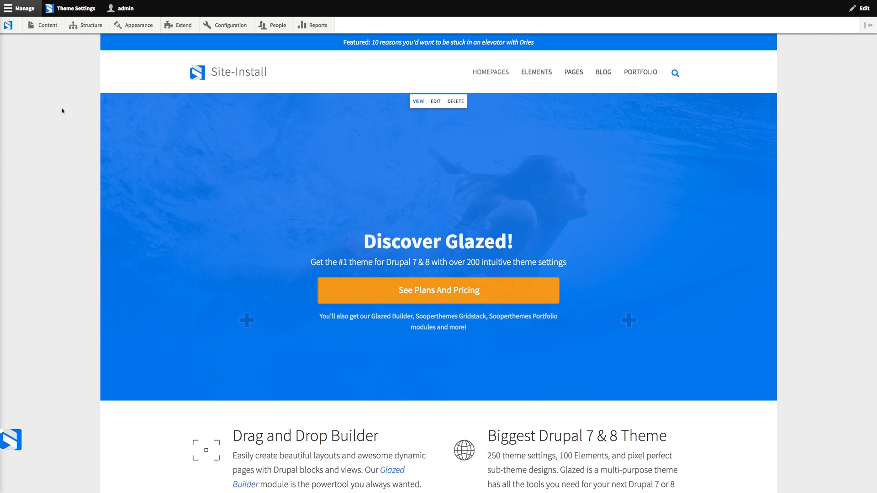
{"action": "mouse_move", "coordinate": [82, 35]}
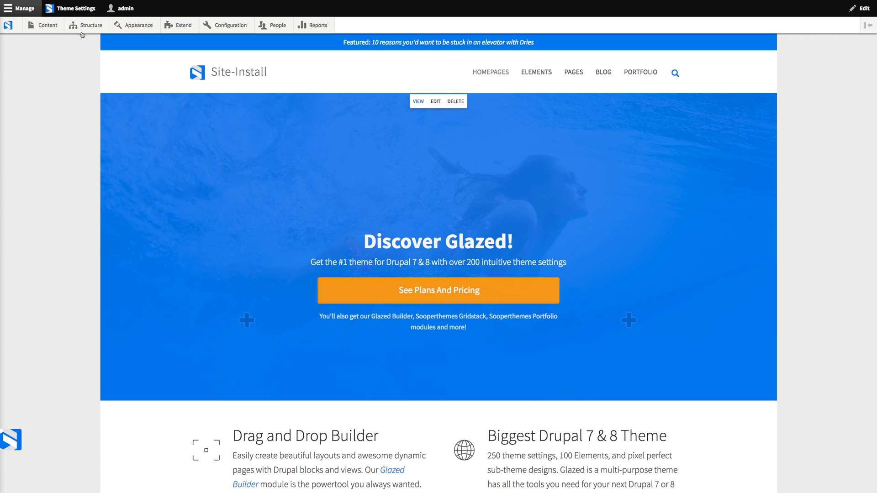
{"action": "left_click", "coordinate": [89, 24]}
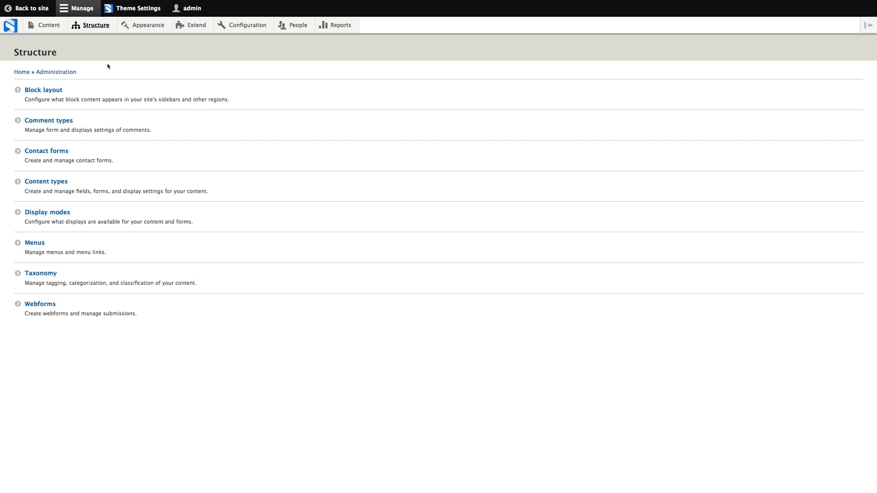
{"action": "mouse_move", "coordinate": [47, 150]}
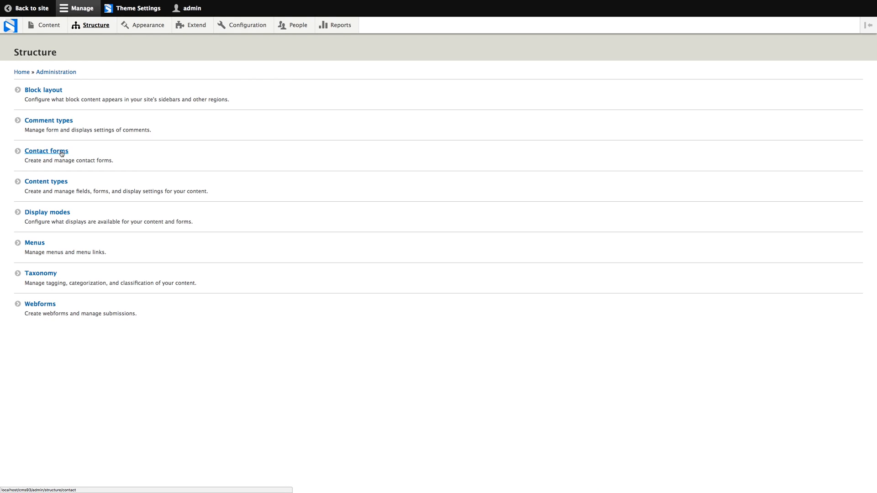
{"action": "left_click", "coordinate": [45, 150]}
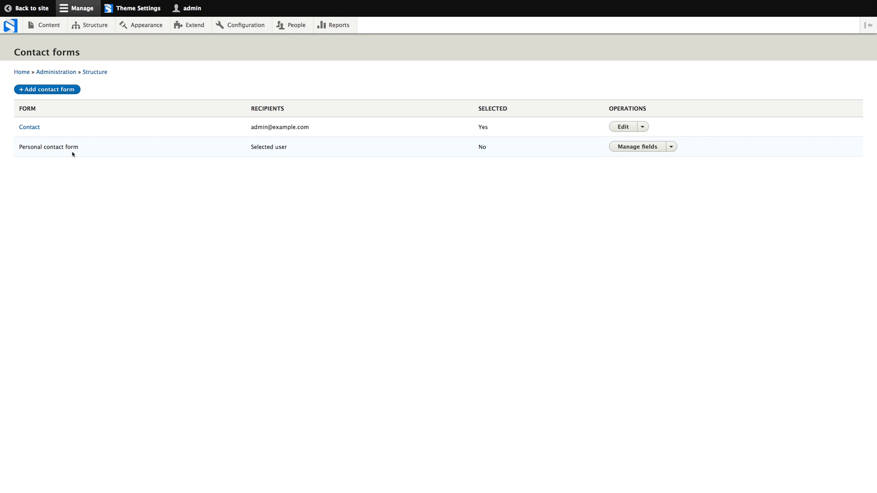
{"action": "mouse_move", "coordinate": [29, 127]}
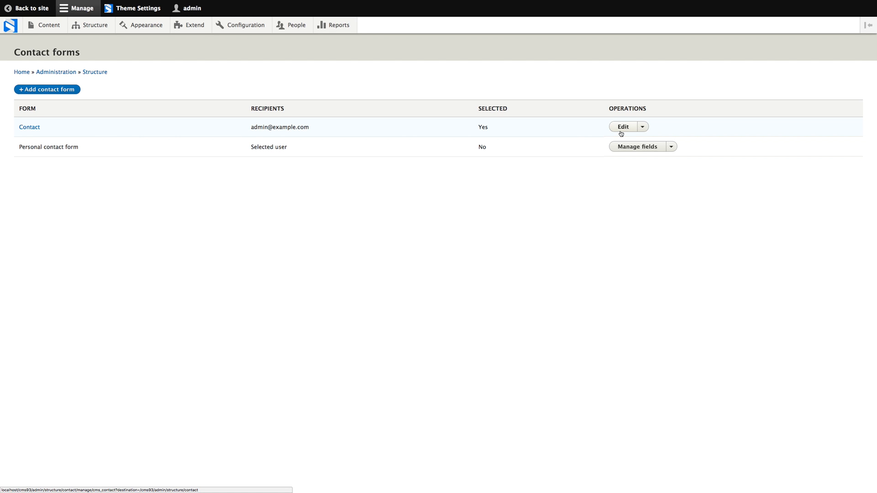
{"action": "mouse_move", "coordinate": [356, 124]}
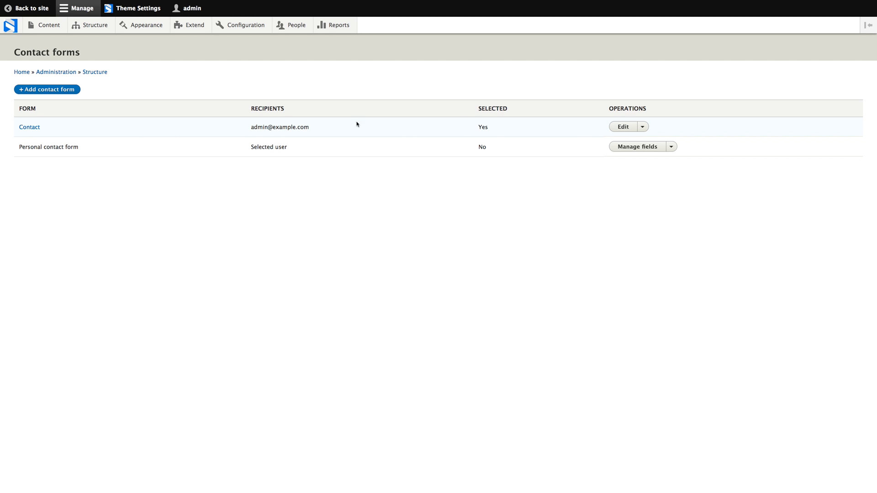
{"action": "mouse_move", "coordinate": [46, 89]}
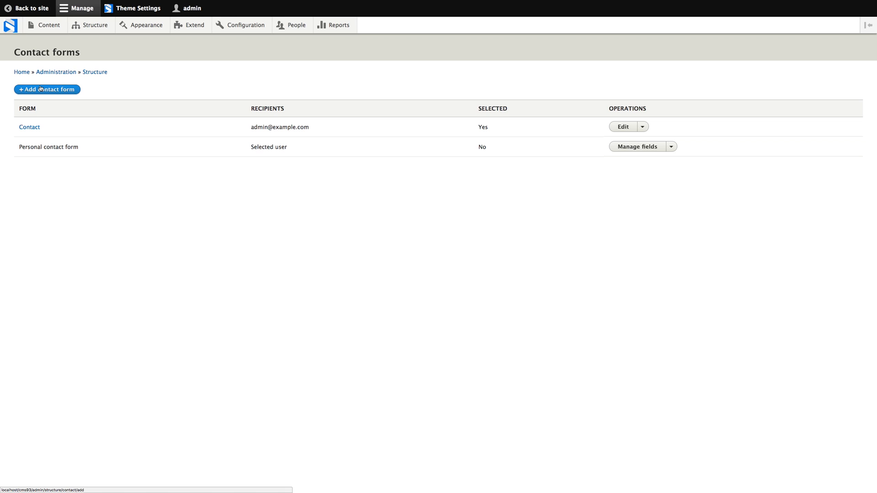
{"action": "left_click", "coordinate": [47, 89]}
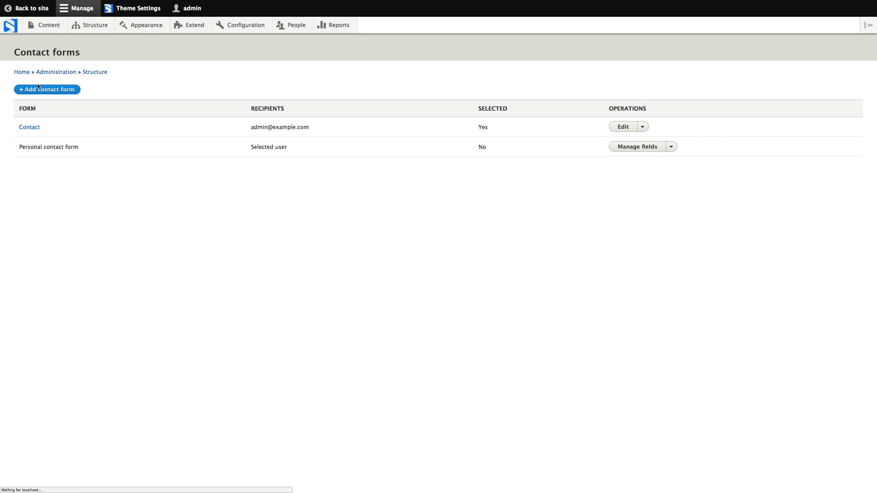
{"action": "left_click", "coordinate": [46, 89]}
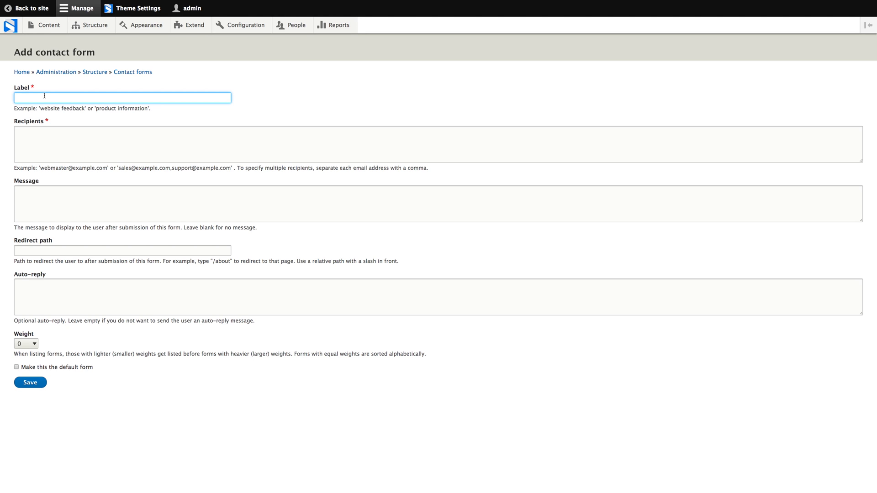
{"action": "type", "text": "New Contact Form"}
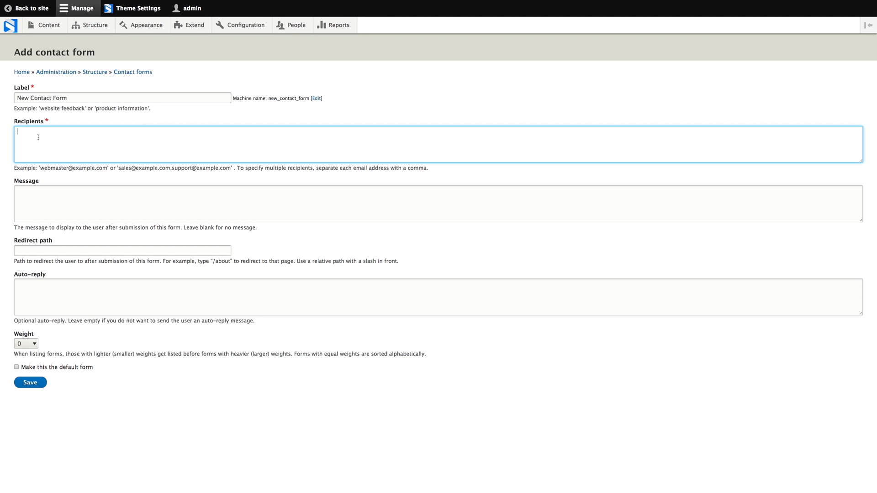
{"action": "type", "text": "info@example..c"}
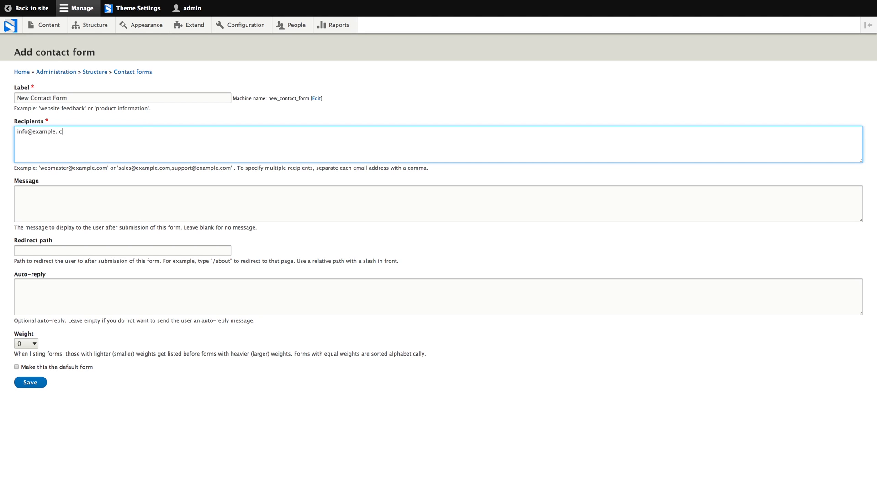
{"action": "type", "text": "om"}
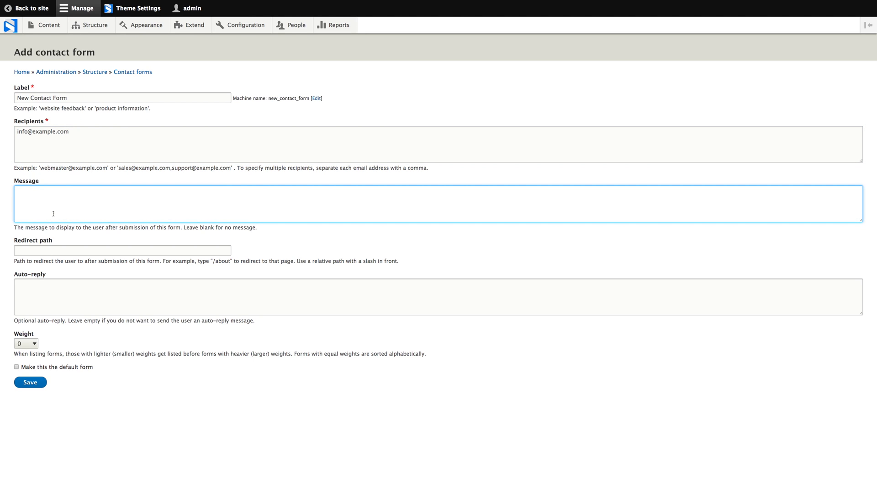
{"action": "type", "text": "T"}
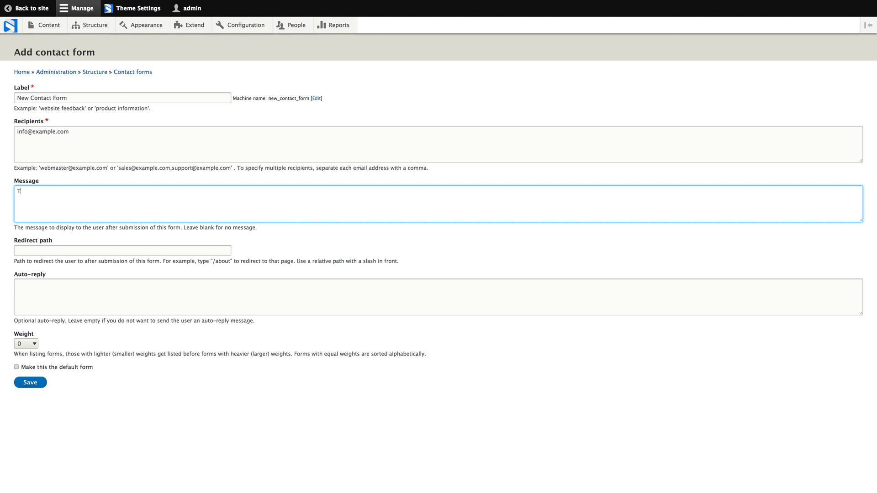
{"action": "type", "text": "hanks!"}
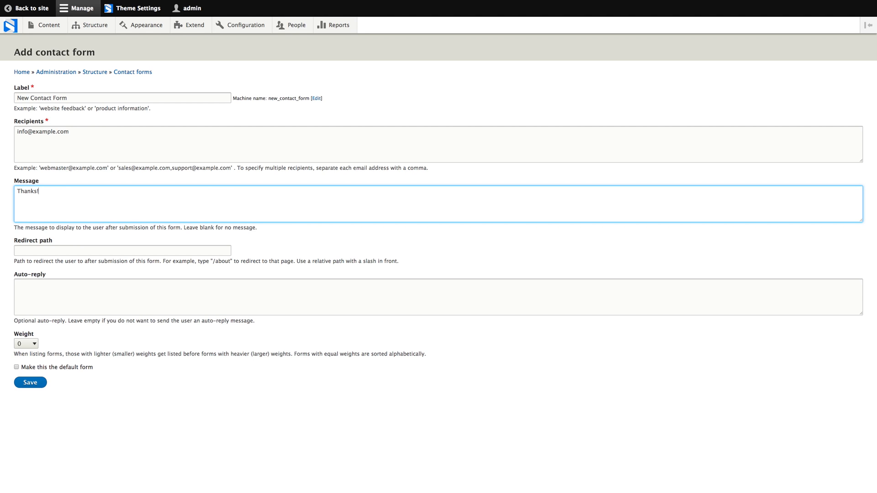
{"action": "left_click", "coordinate": [122, 250]}
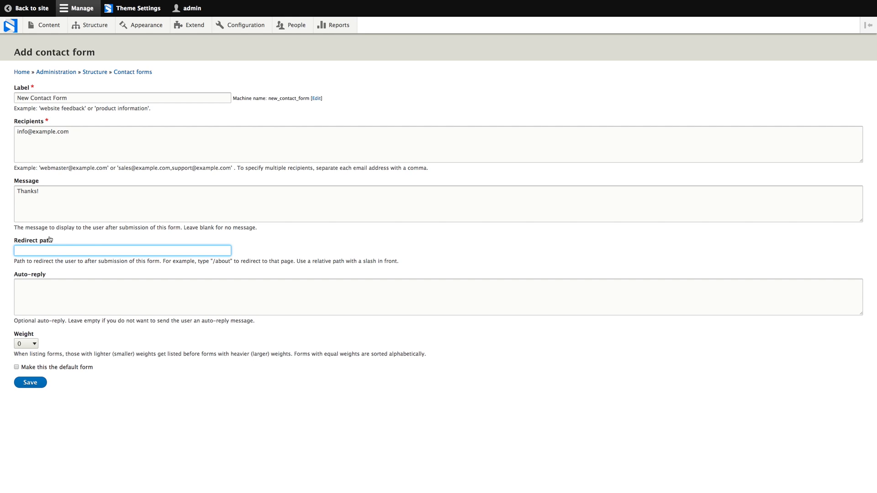
{"action": "mouse_move", "coordinate": [95, 242]}
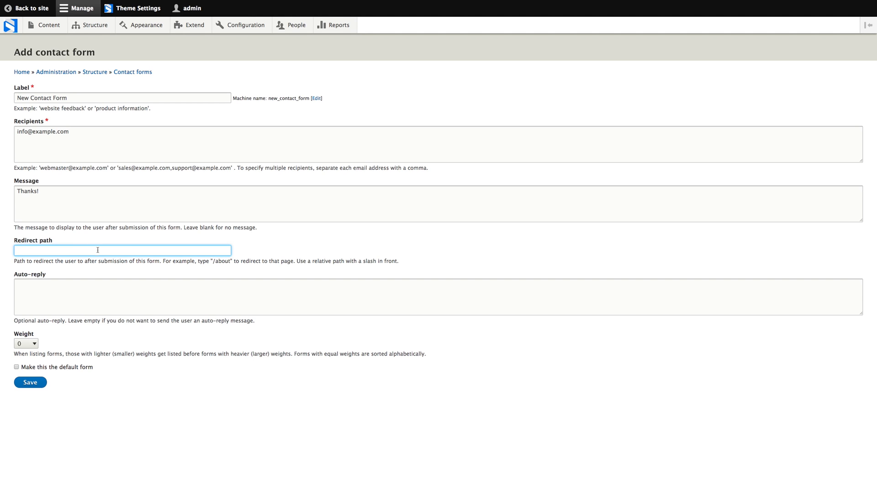
{"action": "mouse_move", "coordinate": [94, 255]}
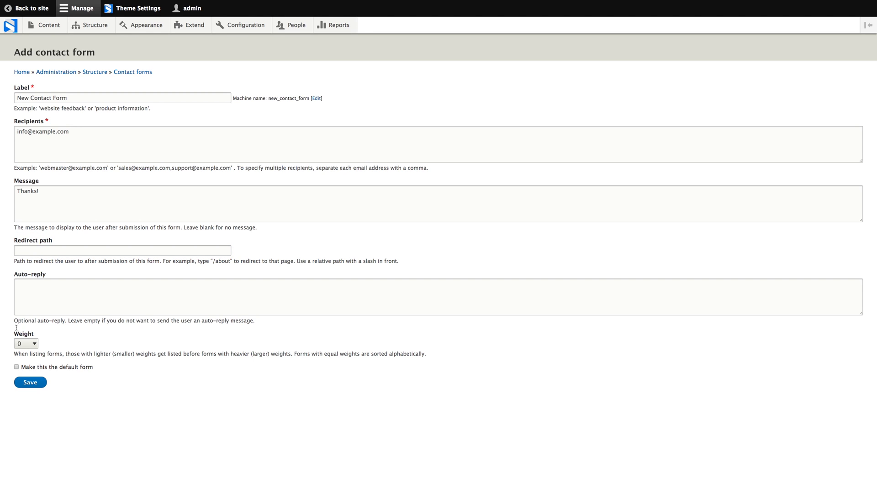
Step: Save the New Contact Form
{"action": "left_click", "coordinate": [29, 381]}
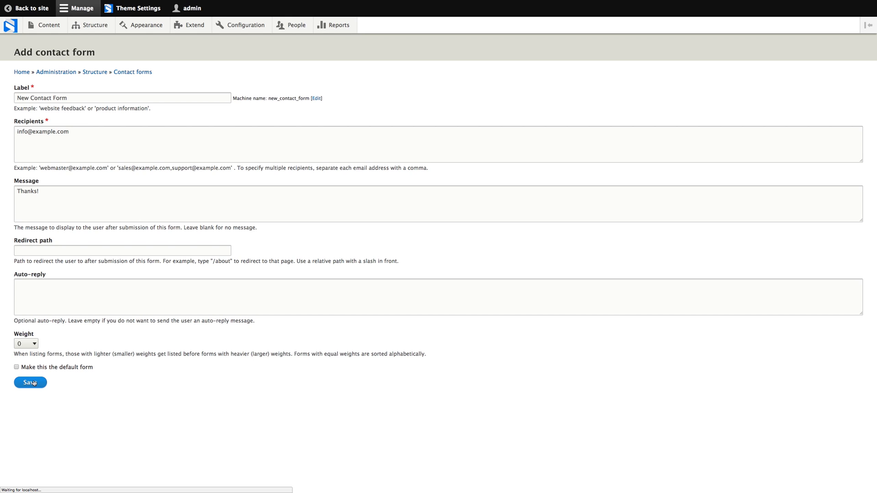
{"action": "left_click", "coordinate": [30, 383]}
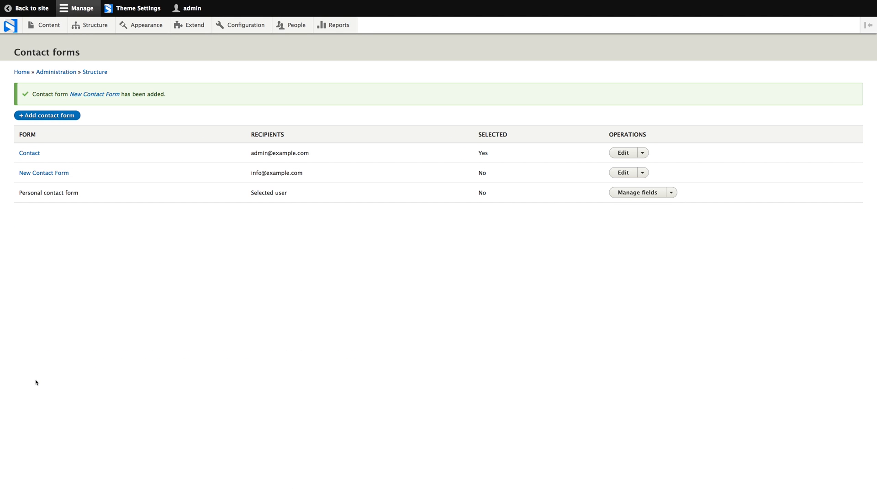
{"action": "mouse_move", "coordinate": [44, 172]}
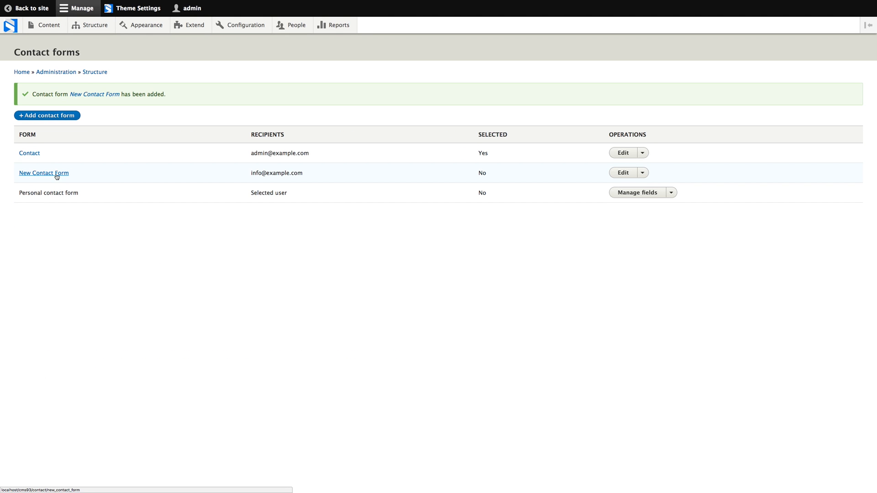
Step: View the New Contact Form on the public site at /contact/new_contact_form and focus its Subject field
{"action": "left_click", "coordinate": [43, 173]}
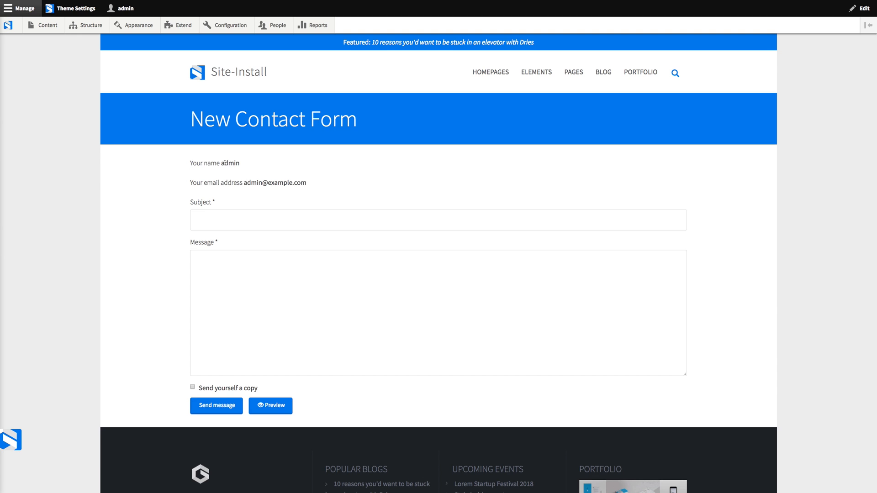
{"action": "mouse_move", "coordinate": [205, 184]}
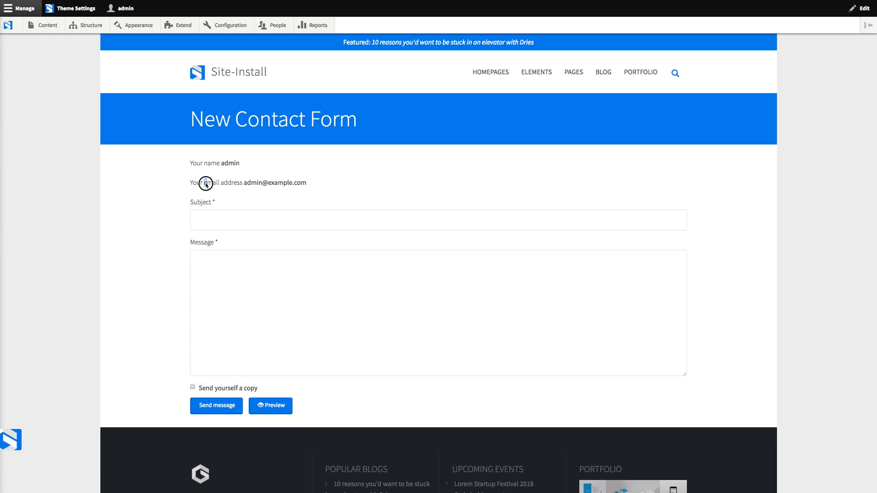
{"action": "double_click", "coordinate": [211, 183]}
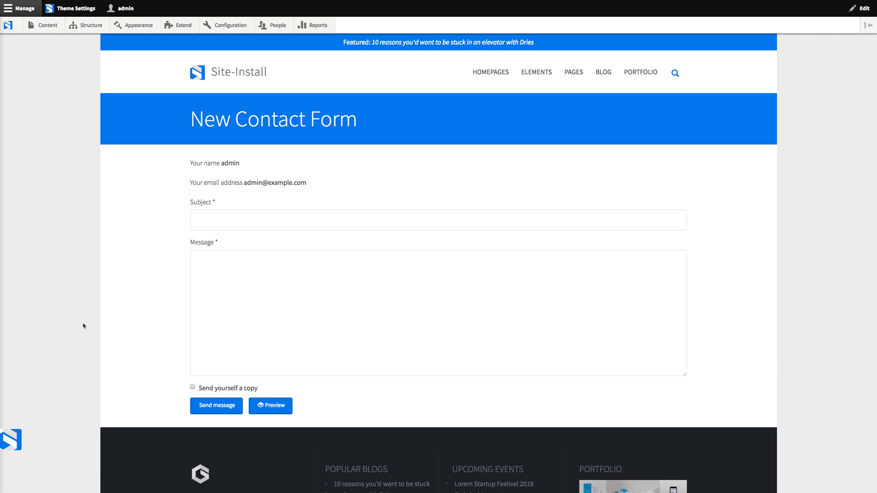
{"action": "mouse_move", "coordinate": [131, 297]}
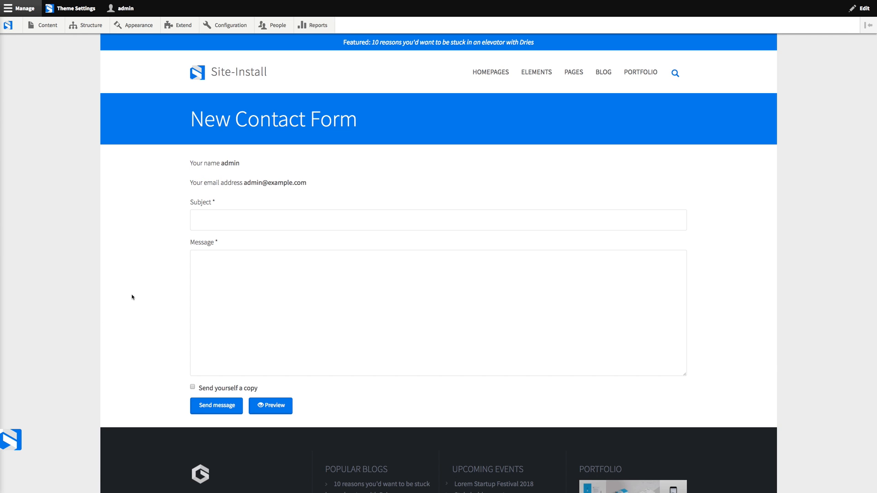
{"action": "mouse_move", "coordinate": [289, 398]}
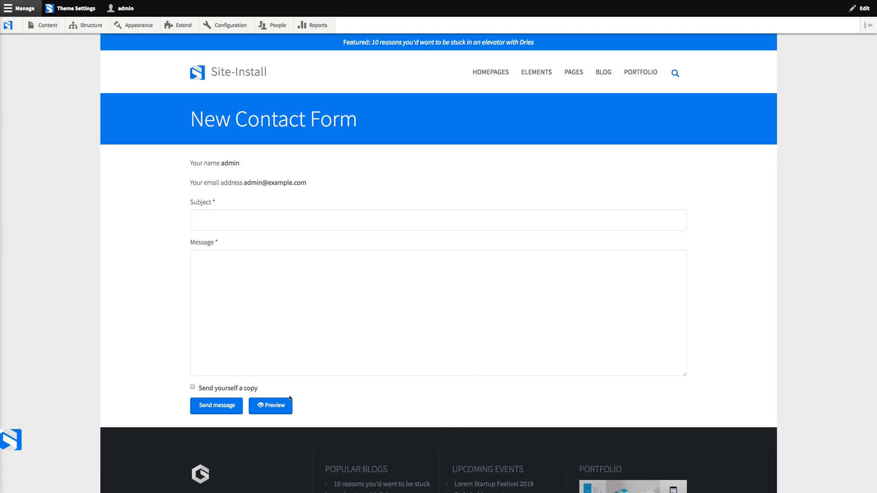
{"action": "left_click", "coordinate": [270, 405]}
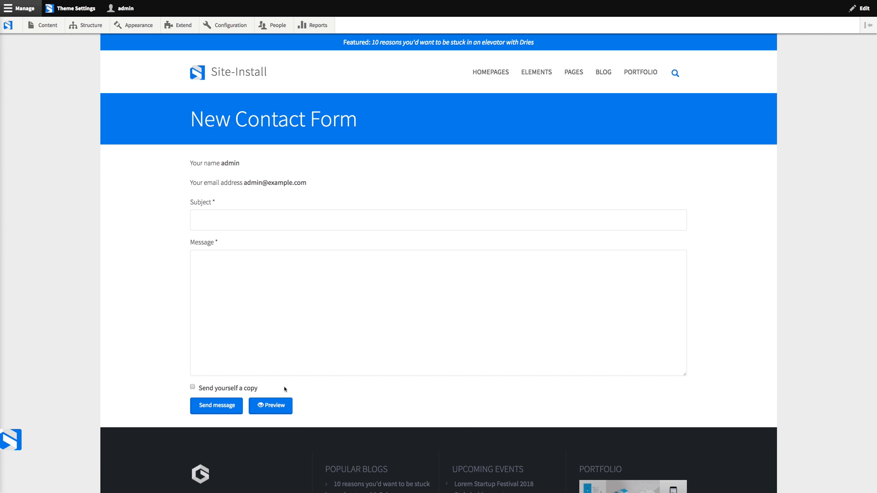
{"action": "mouse_move", "coordinate": [280, 387]}
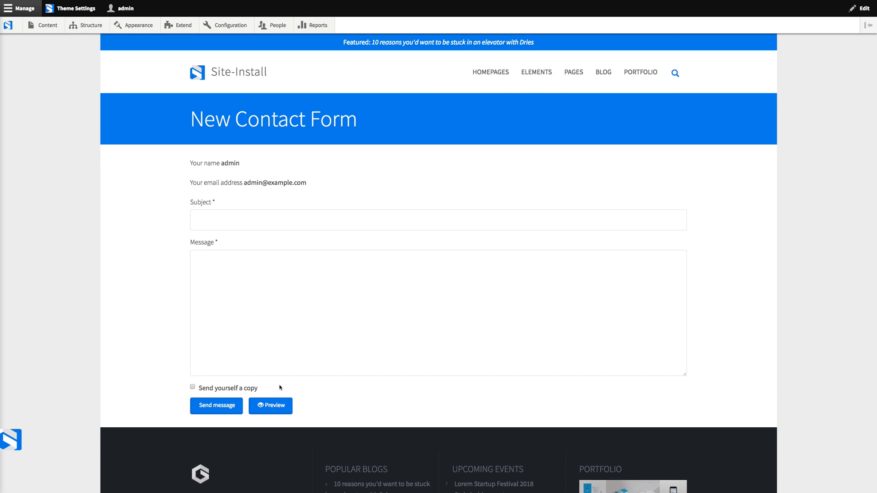
{"action": "mouse_move", "coordinate": [295, 350]}
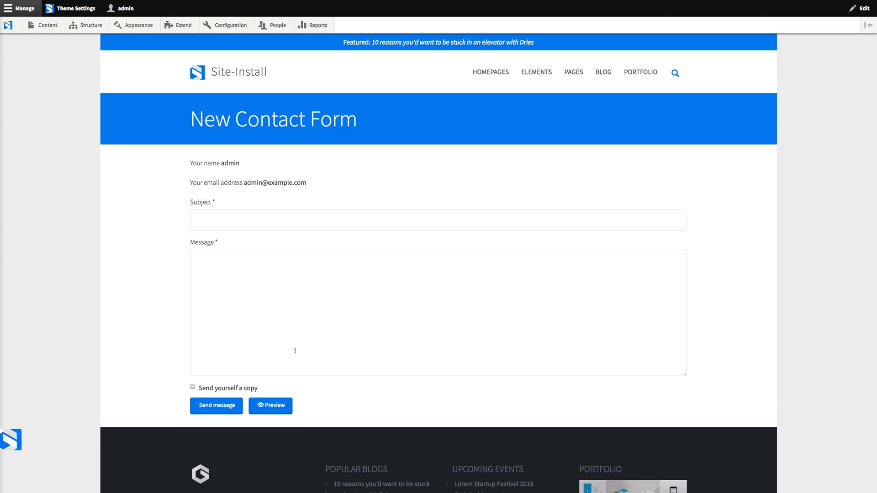
{"action": "mouse_move", "coordinate": [270, 415]}
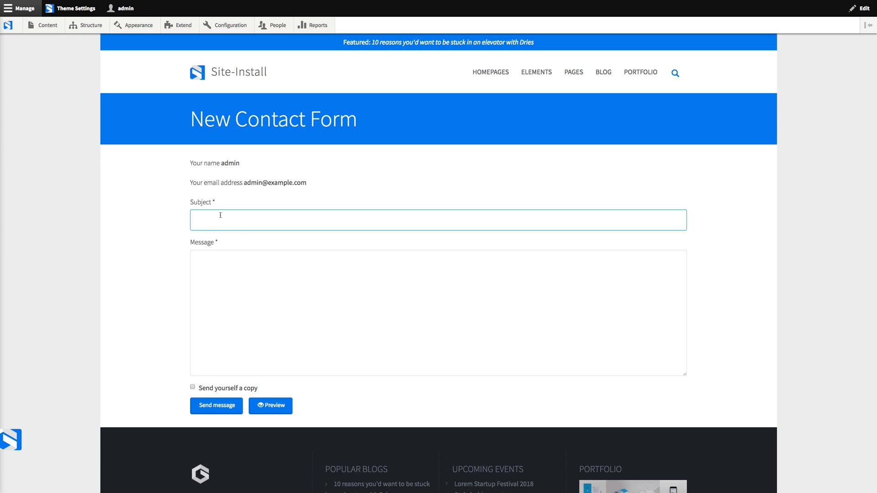
Step: Send a message with 'test' as Subject and Message, then go back to the filled-in form
{"action": "type", "text": "test"}
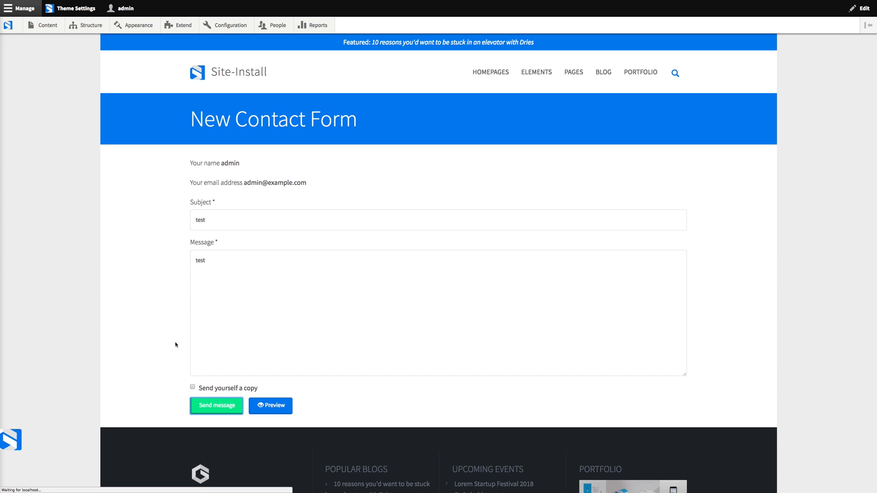
{"action": "left_click", "coordinate": [216, 405]}
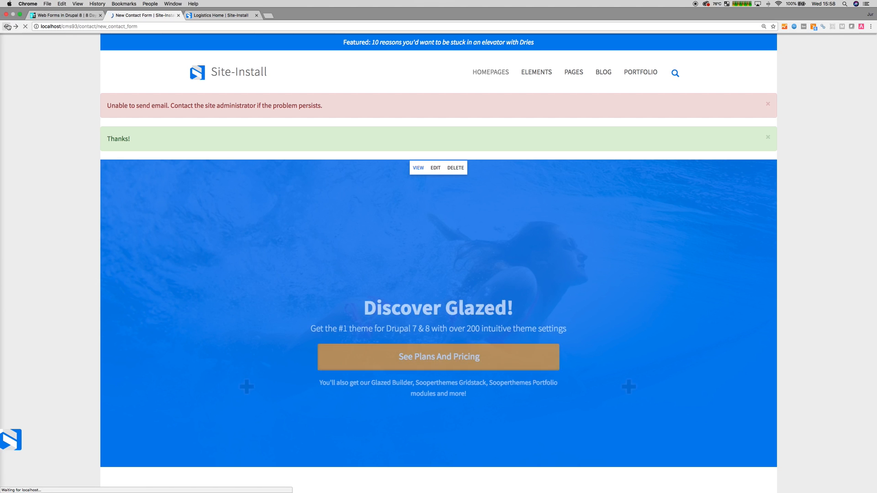
{"action": "left_click", "coordinate": [434, 168]}
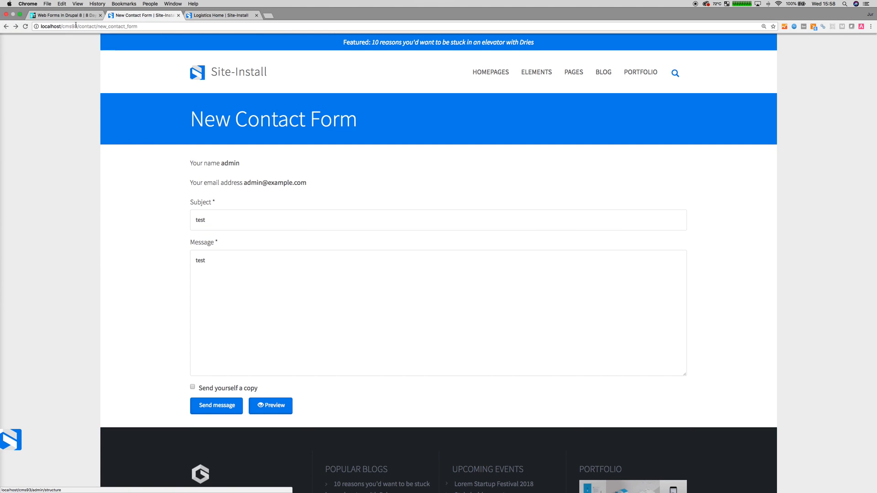
{"action": "left_click", "coordinate": [89, 25]}
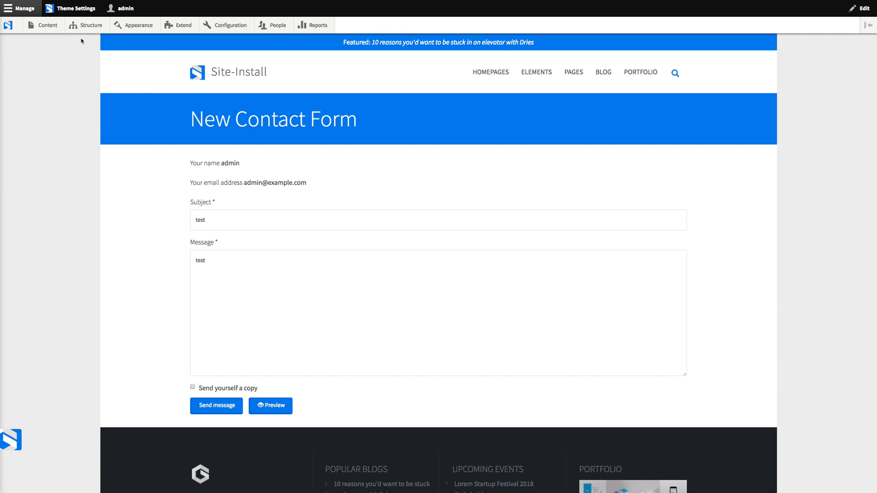
Step: Edit New Contact Form, set its redirect path to /contact/new_contact_form and save
{"action": "left_click", "coordinate": [89, 24]}
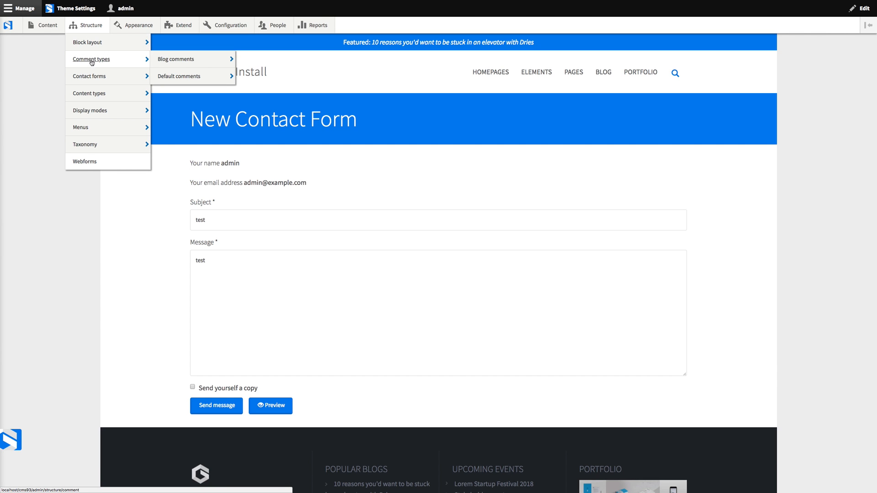
{"action": "mouse_move", "coordinate": [89, 76]}
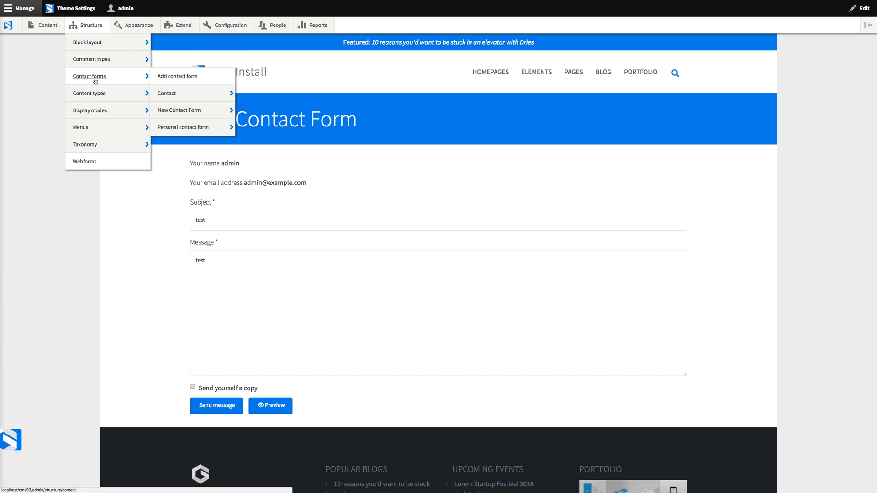
{"action": "left_click", "coordinate": [88, 76]}
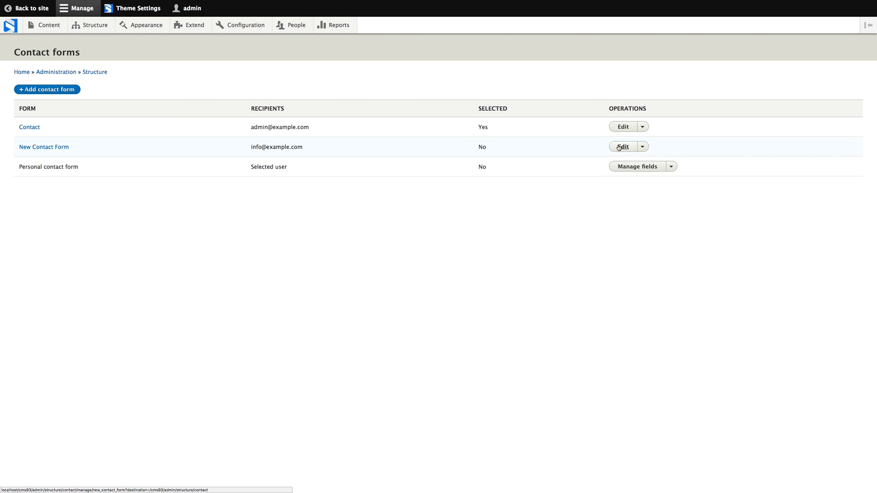
{"action": "left_click", "coordinate": [622, 146]}
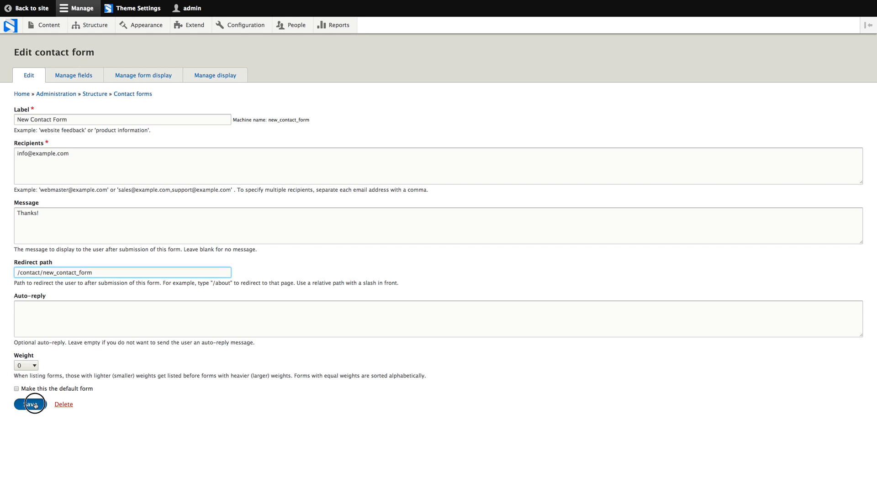
{"action": "left_click", "coordinate": [29, 405]}
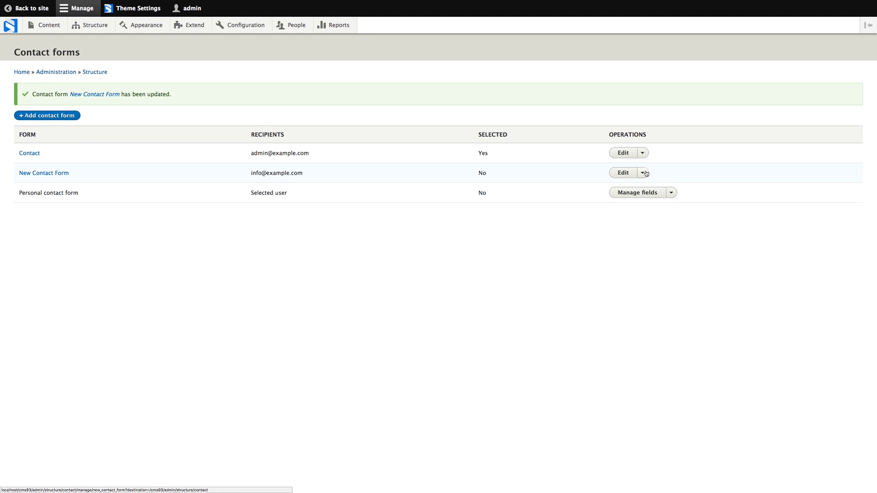
Step: Choose Manage fields from the New Contact Form's operations dropdown
{"action": "left_click", "coordinate": [642, 172]}
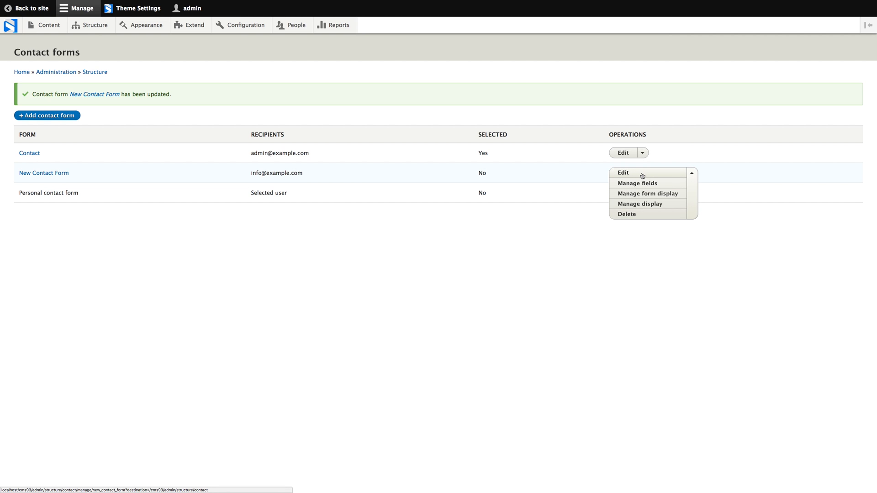
{"action": "mouse_move", "coordinate": [636, 184]}
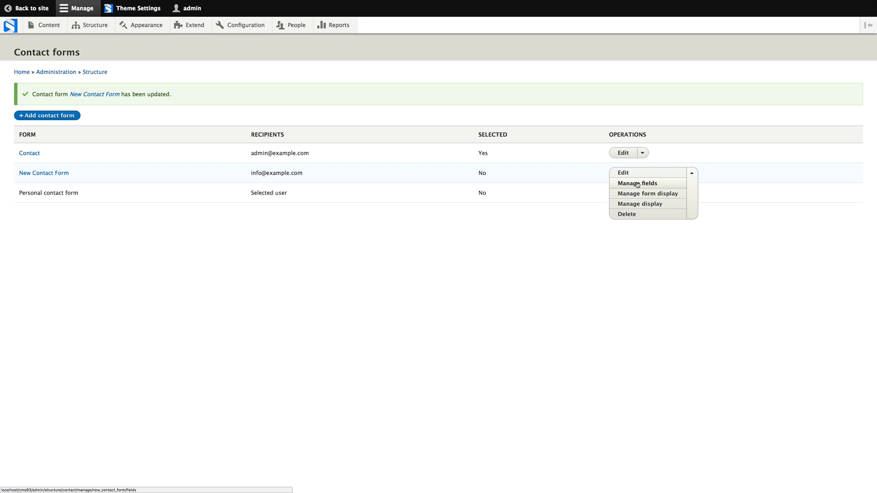
{"action": "mouse_move", "coordinate": [652, 183]}
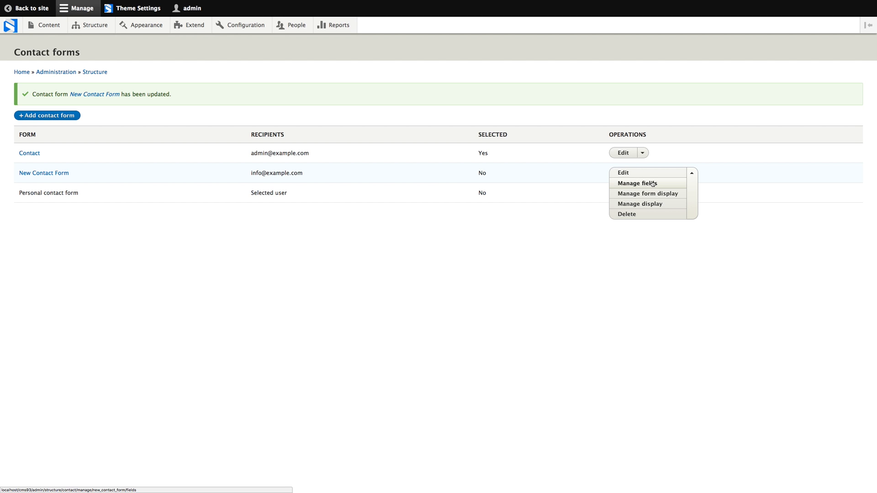
{"action": "left_click", "coordinate": [636, 183]}
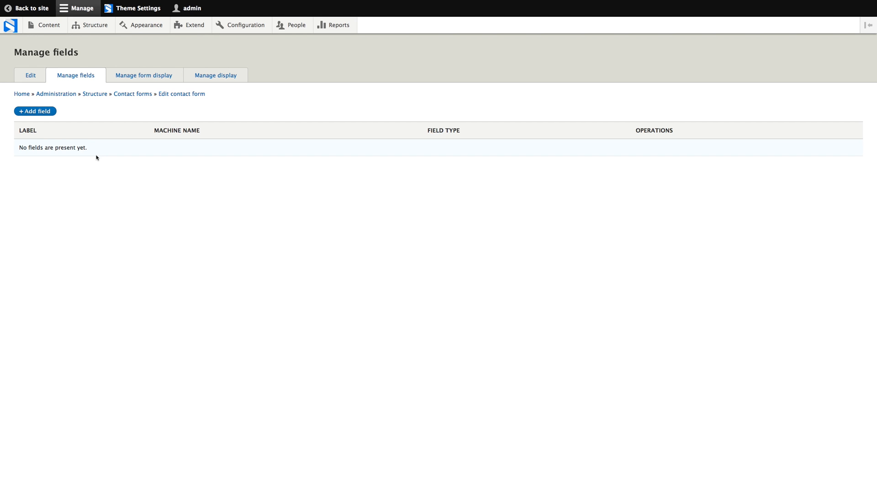
Step: Add a Text (plain) field labelled City and continue to its storage settings
{"action": "left_click", "coordinate": [35, 111]}
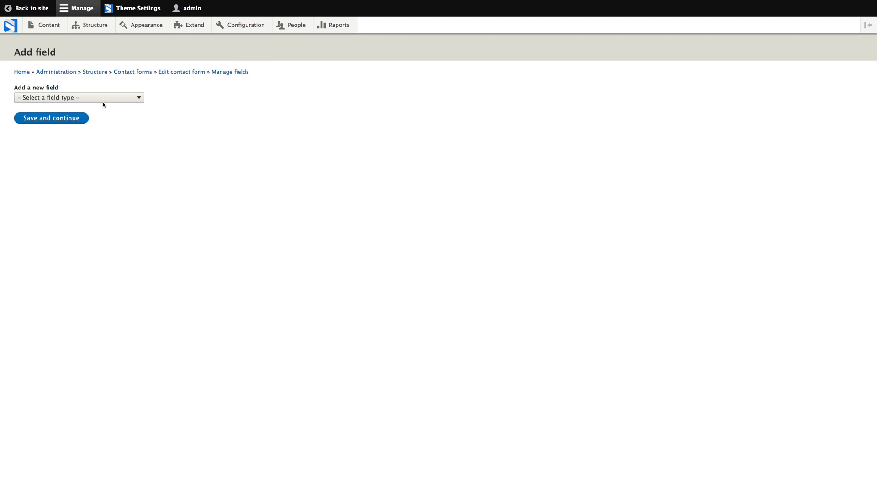
{"action": "left_click", "coordinate": [79, 98]}
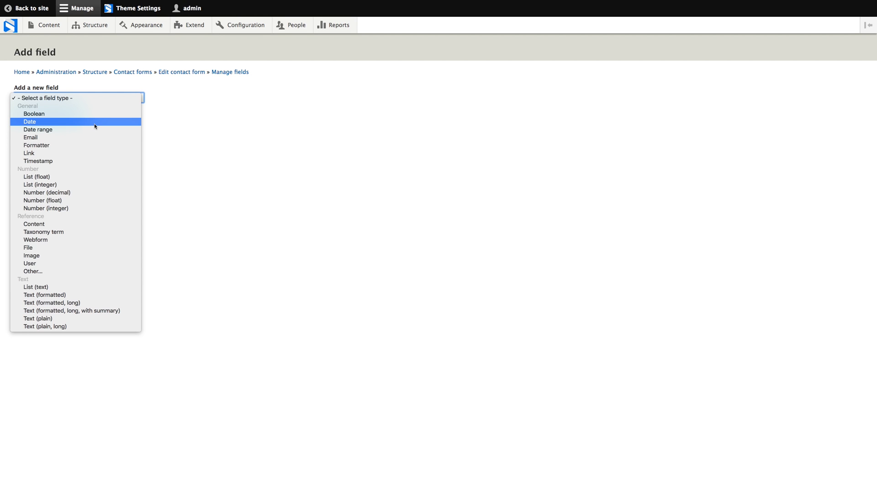
{"action": "left_click", "coordinate": [38, 318]}
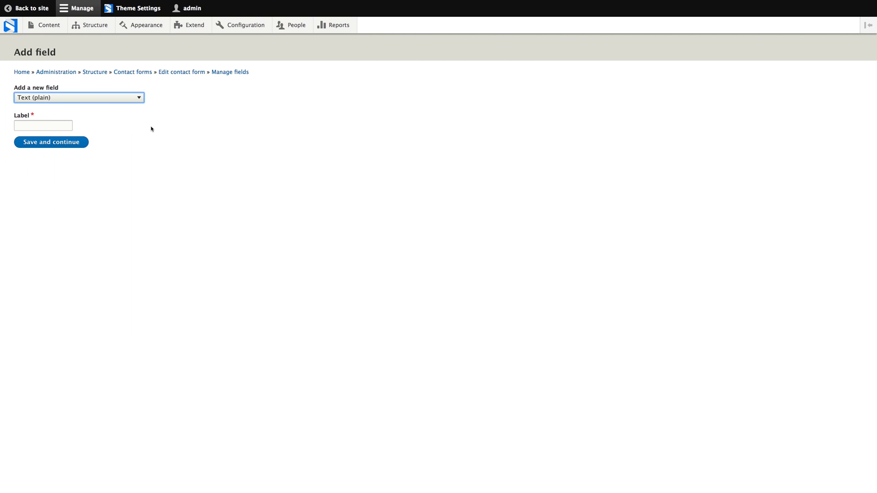
{"action": "mouse_move", "coordinate": [143, 106]}
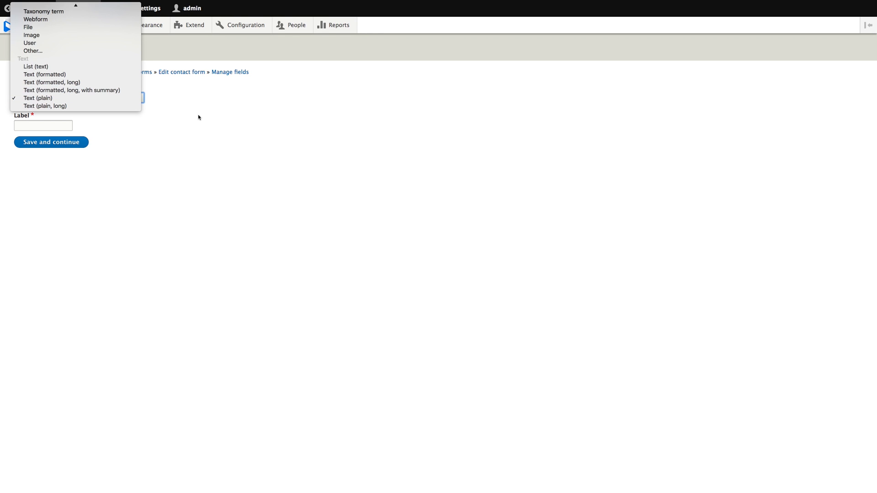
{"action": "left_click", "coordinate": [37, 98]}
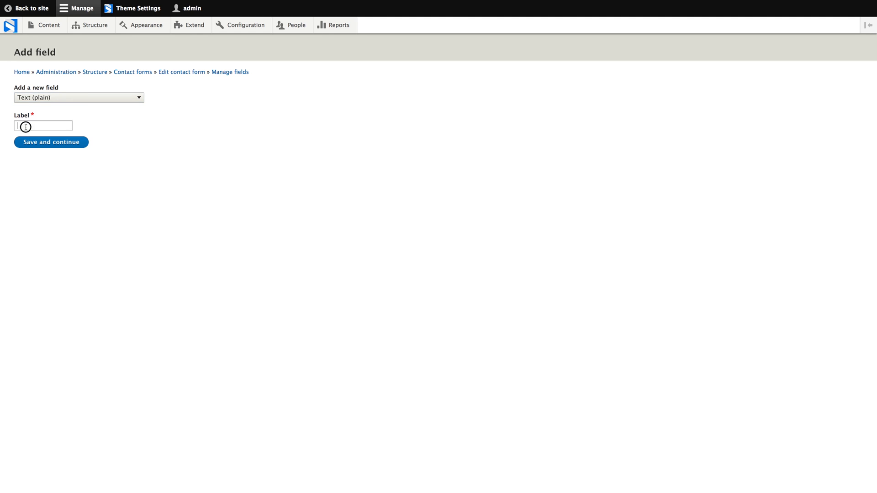
{"action": "left_click", "coordinate": [43, 125]}
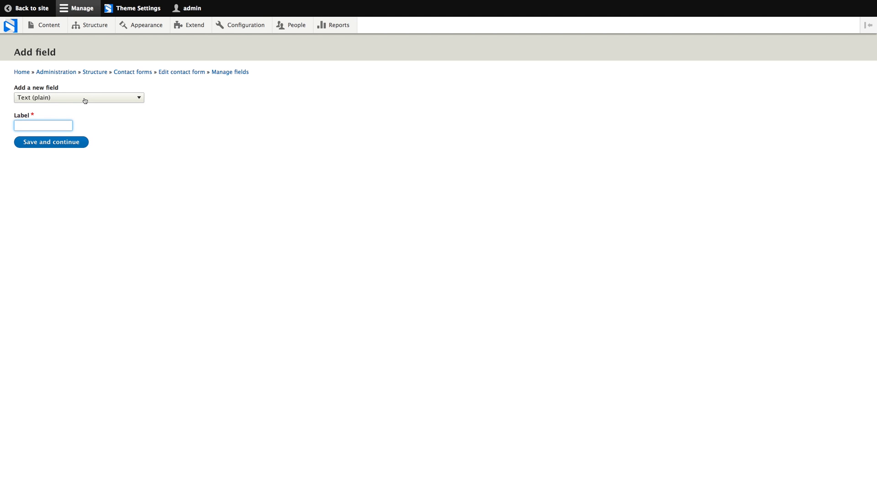
{"action": "type", "text": "City"}
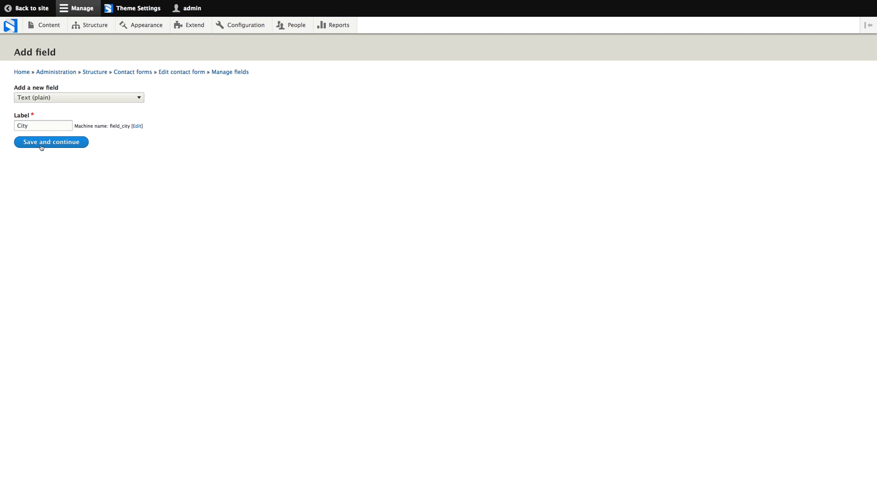
{"action": "left_click", "coordinate": [51, 143]}
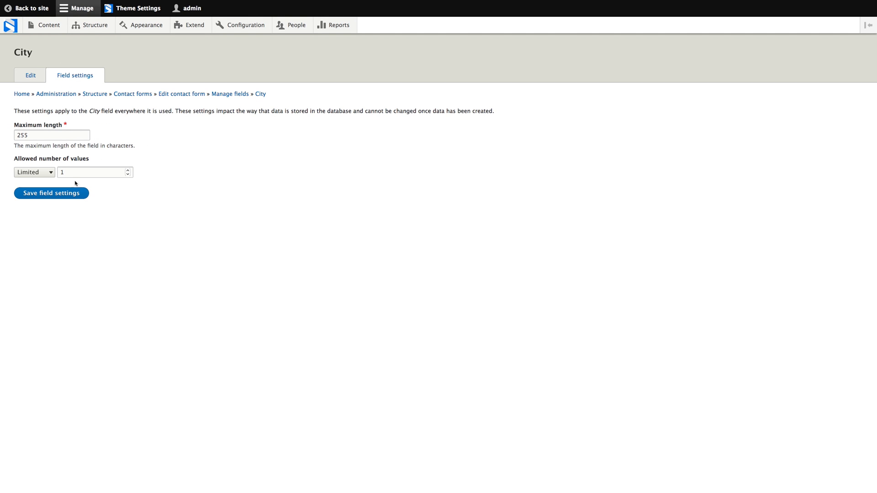
Step: Accept the storage settings, mark City as required and save the field
{"action": "left_click", "coordinate": [51, 193]}
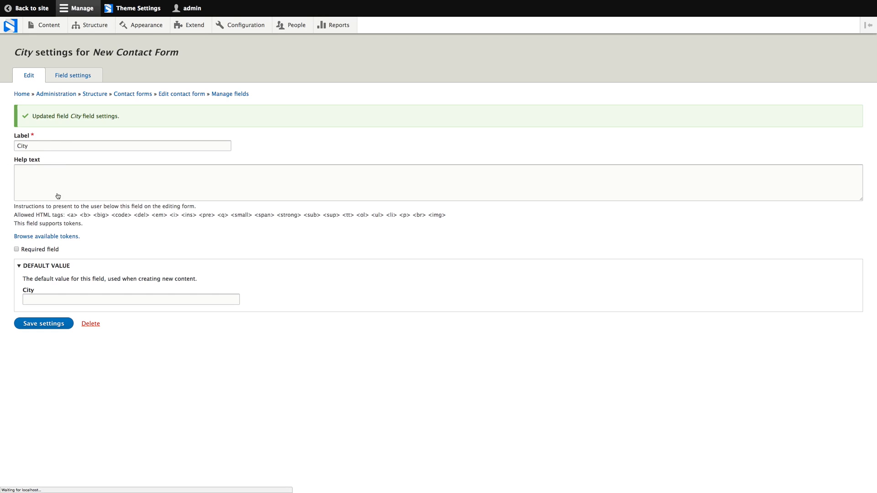
{"action": "mouse_move", "coordinate": [48, 302]}
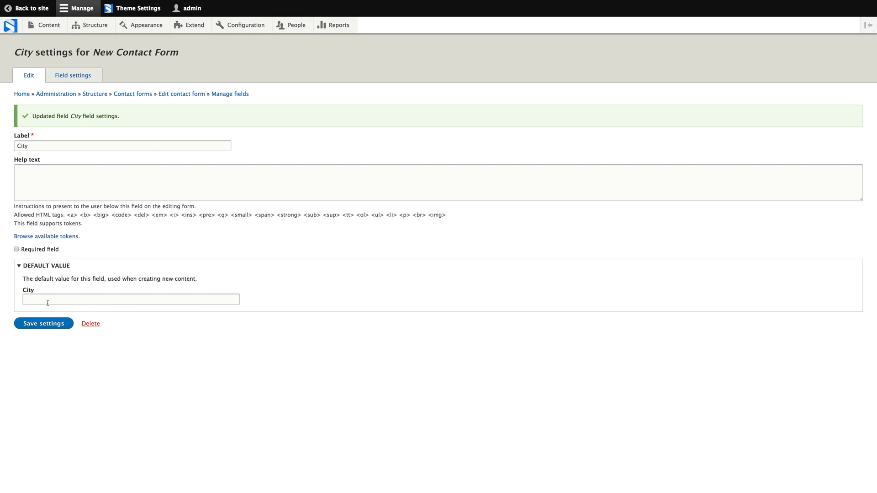
{"action": "left_click", "coordinate": [17, 249]}
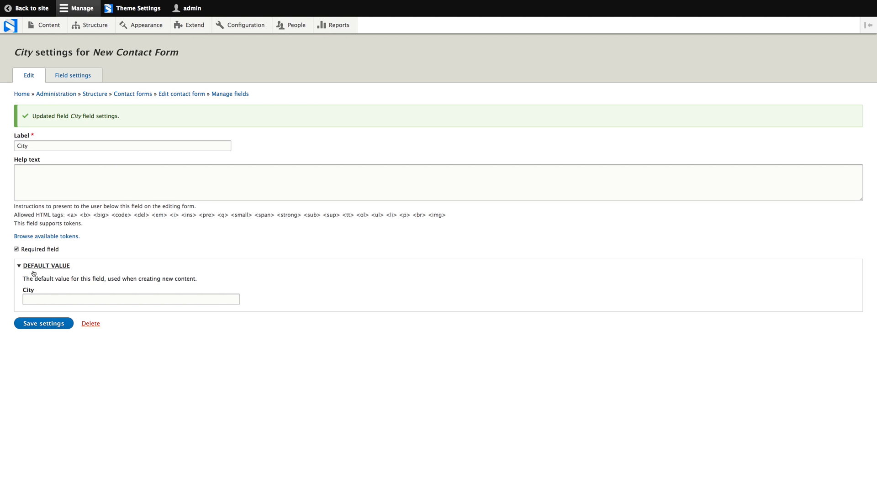
{"action": "left_click", "coordinate": [43, 323]}
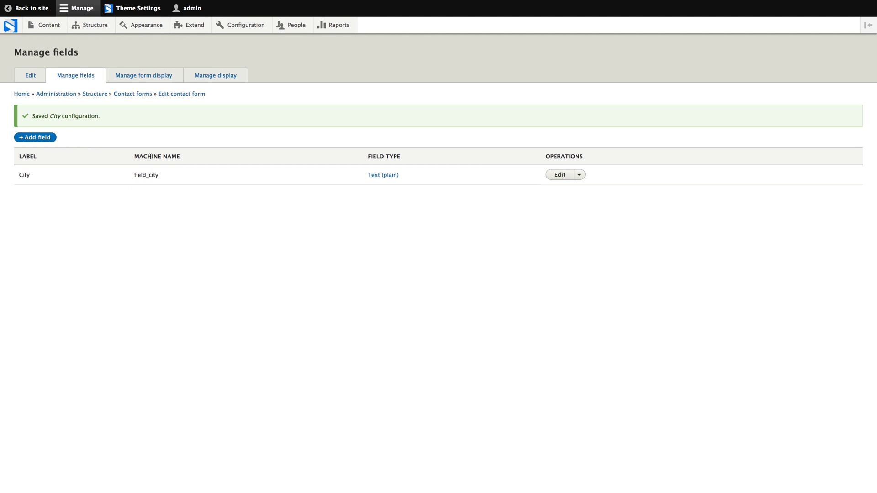
Step: In Manage form display, give the City widget the placeholder Amsterdam and save the display
{"action": "left_click", "coordinate": [144, 74]}
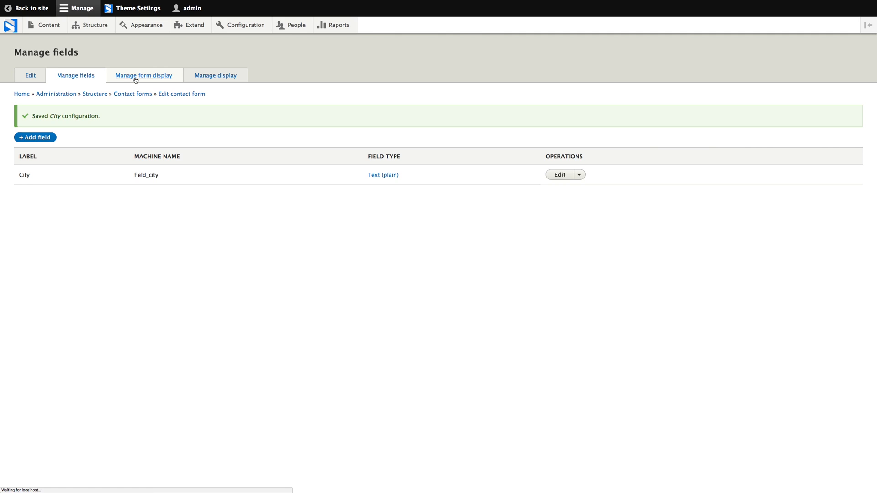
{"action": "left_click", "coordinate": [143, 75]}
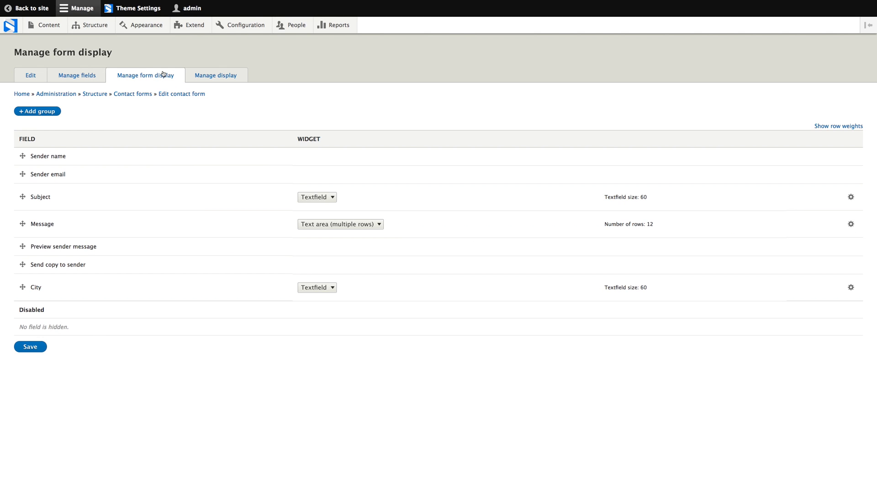
{"action": "mouse_move", "coordinate": [557, 159]}
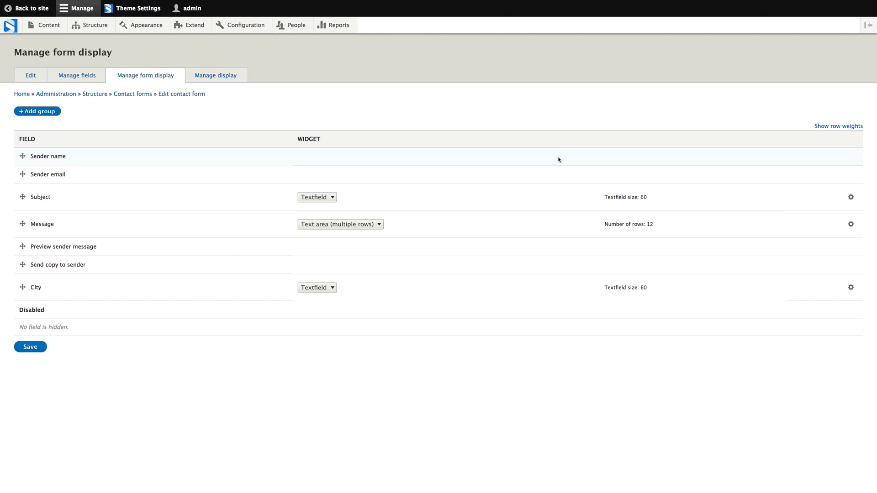
{"action": "left_click", "coordinate": [850, 288]}
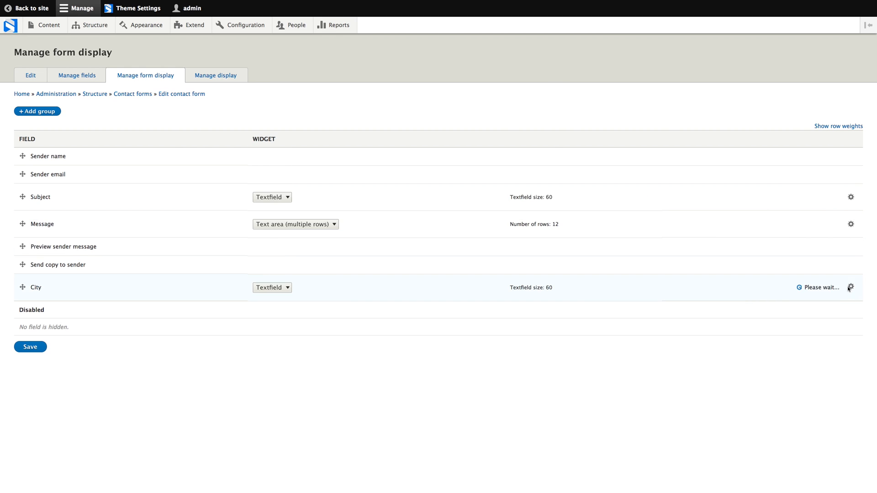
{"action": "left_click", "coordinate": [851, 288]}
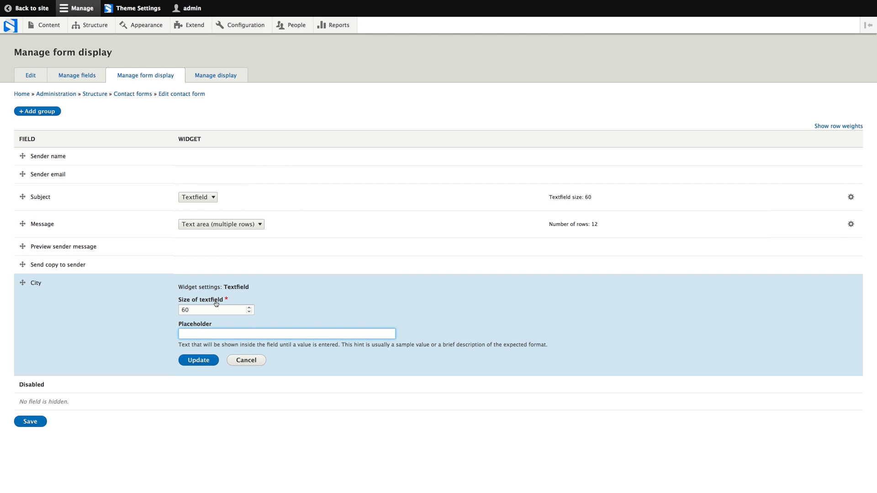
{"action": "type", "text": "Amsterdam"}
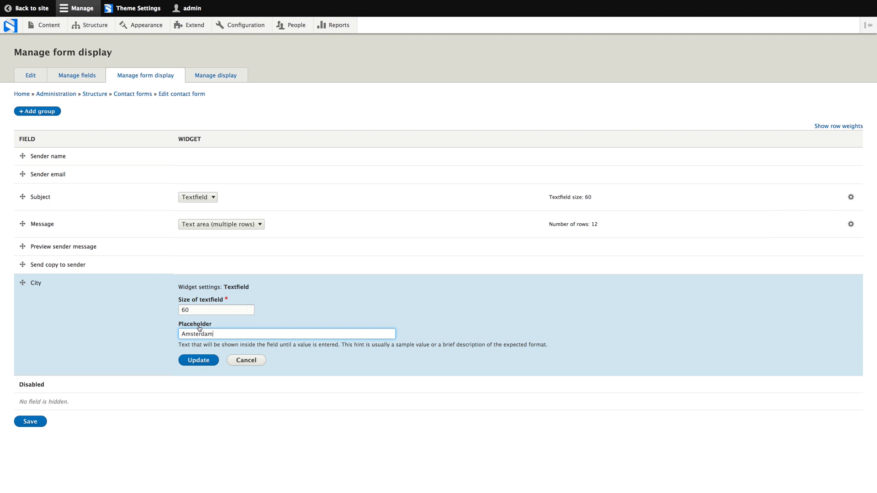
{"action": "type", "text": "City"}
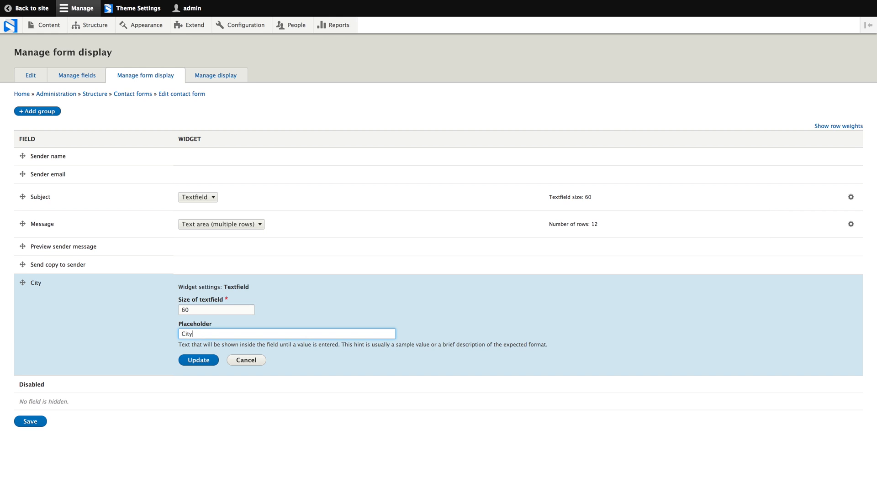
{"action": "mouse_move", "coordinate": [109, 287]}
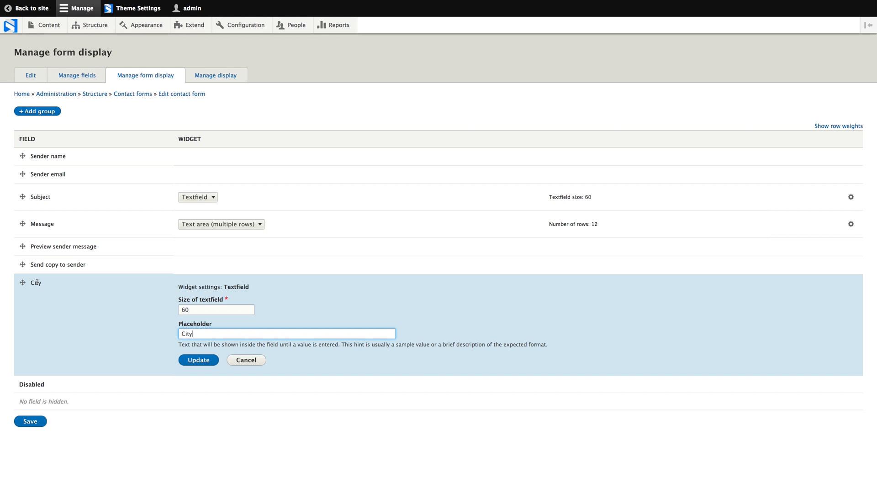
{"action": "mouse_move", "coordinate": [150, 299]}
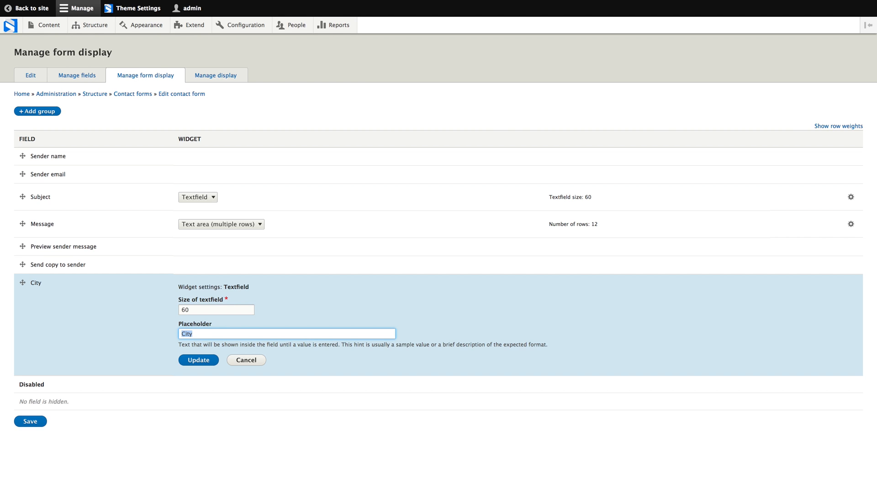
{"action": "type", "text": "Amsterdam"}
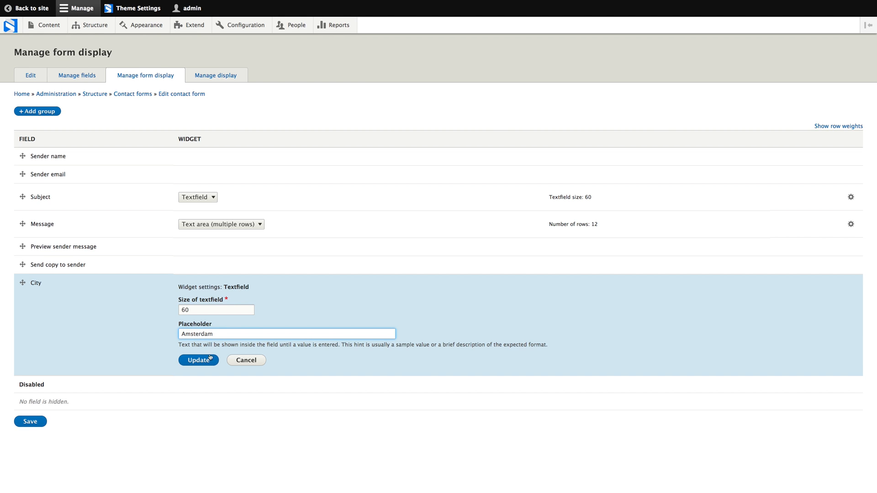
{"action": "left_click", "coordinate": [198, 360]}
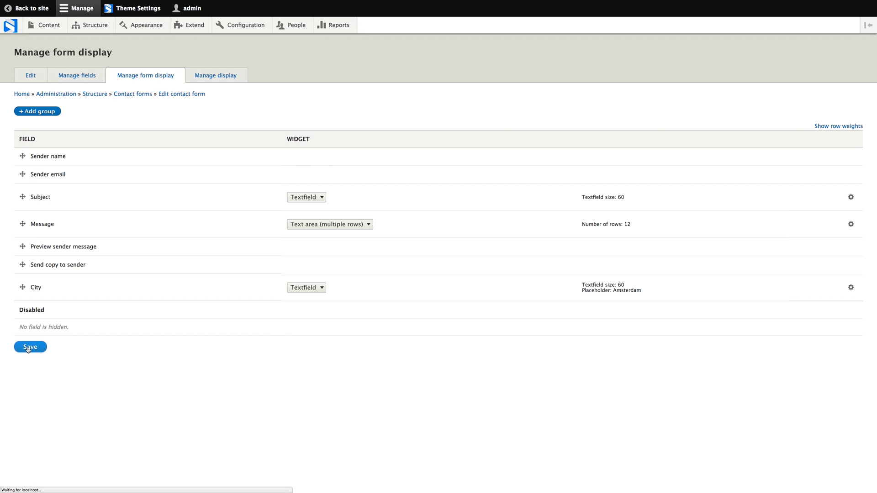
{"action": "left_click", "coordinate": [29, 347]}
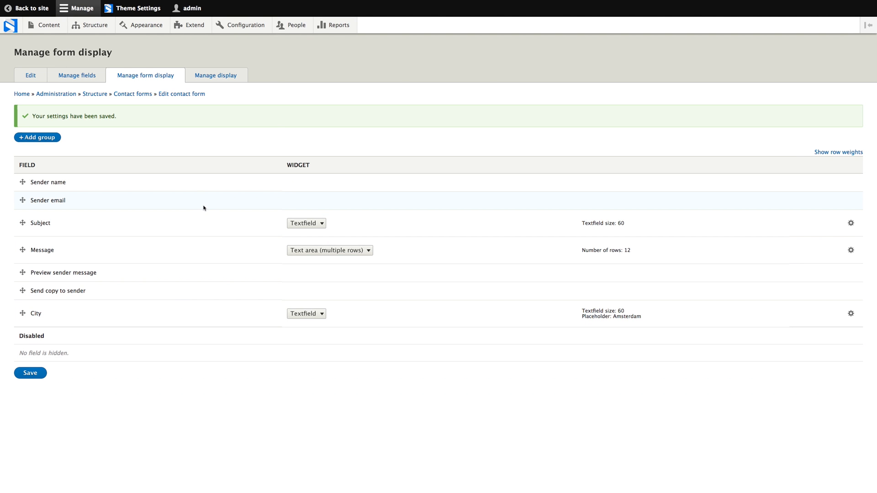
{"action": "mouse_move", "coordinate": [216, 75]}
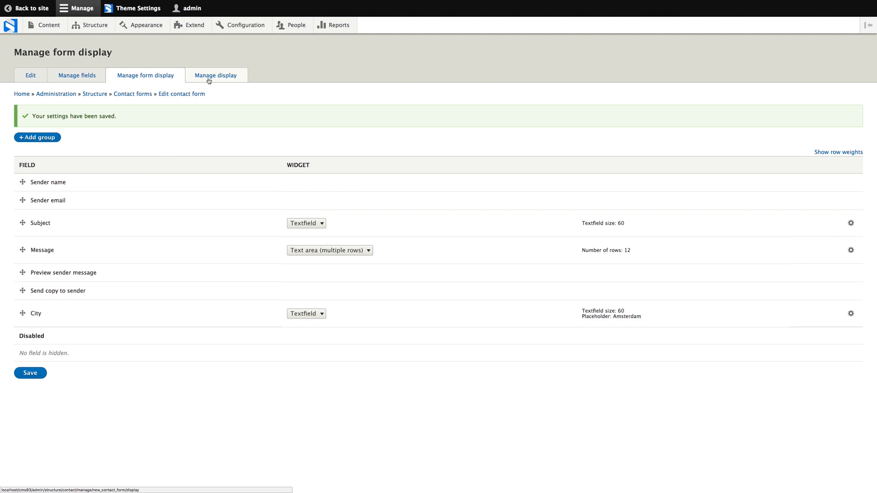
Step: Check the City label option on Manage display, then return to the Manage fields list
{"action": "left_click", "coordinate": [216, 75]}
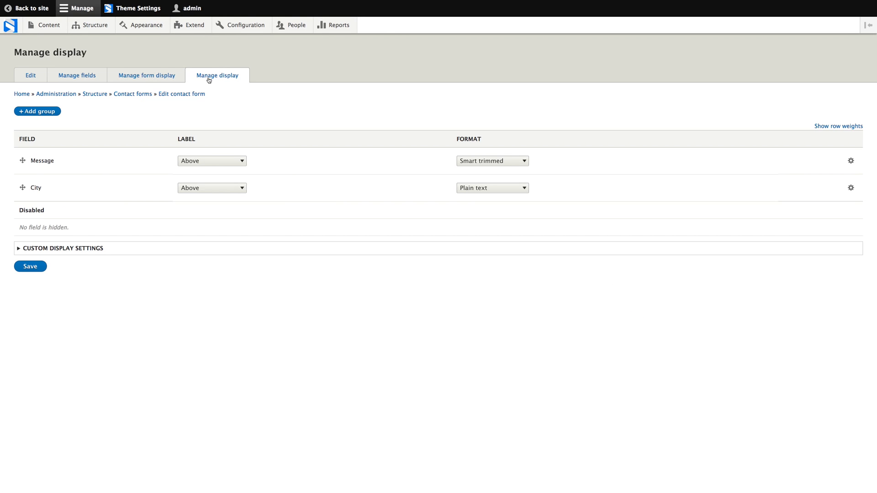
{"action": "left_click", "coordinate": [211, 188]}
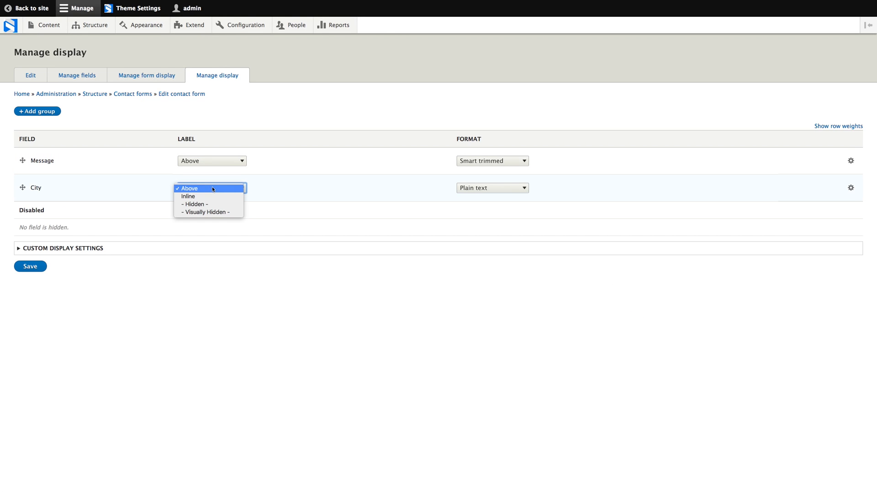
{"action": "mouse_move", "coordinate": [188, 197]}
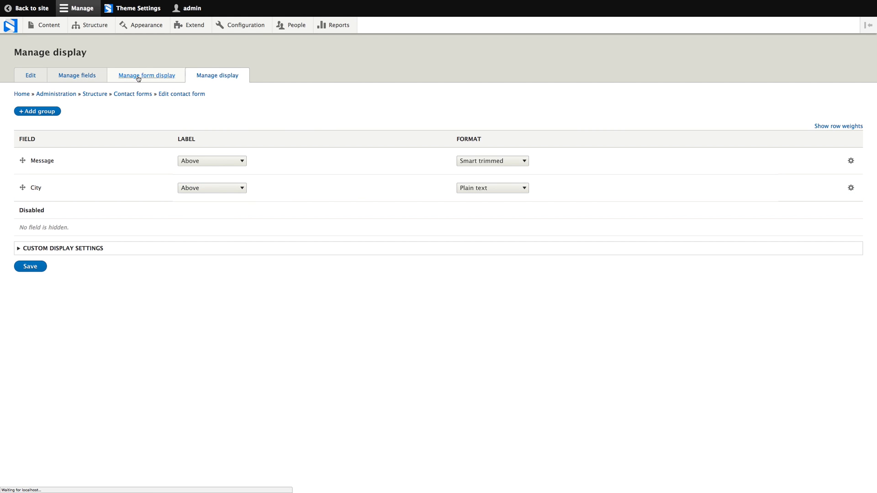
{"action": "left_click", "coordinate": [76, 74]}
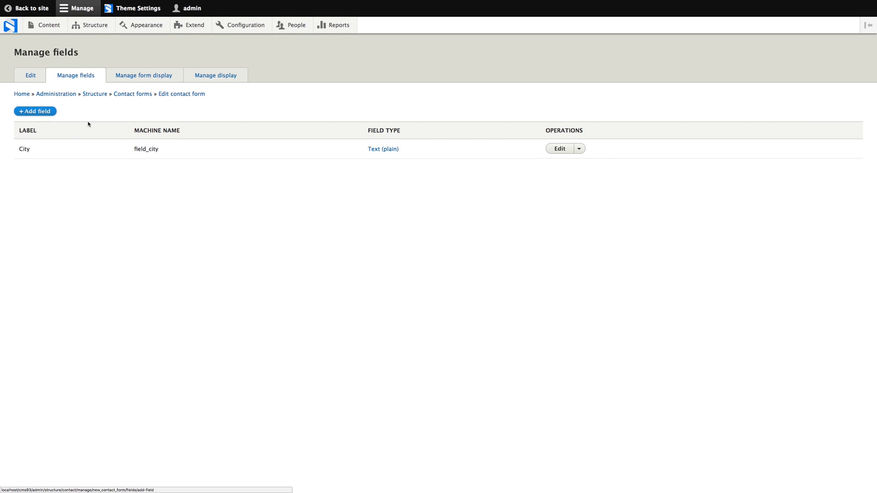
Step: Add a List (text) field labelled Color and continue to its settings
{"action": "left_click", "coordinate": [35, 111]}
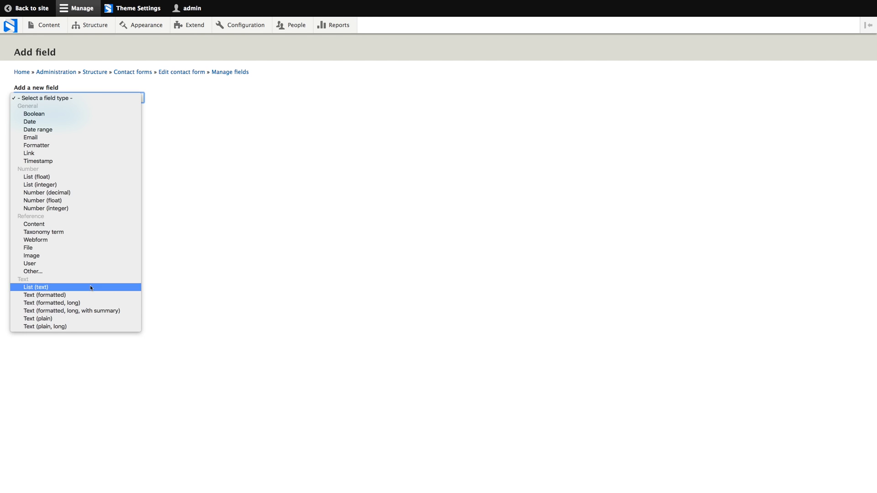
{"action": "left_click", "coordinate": [36, 286]}
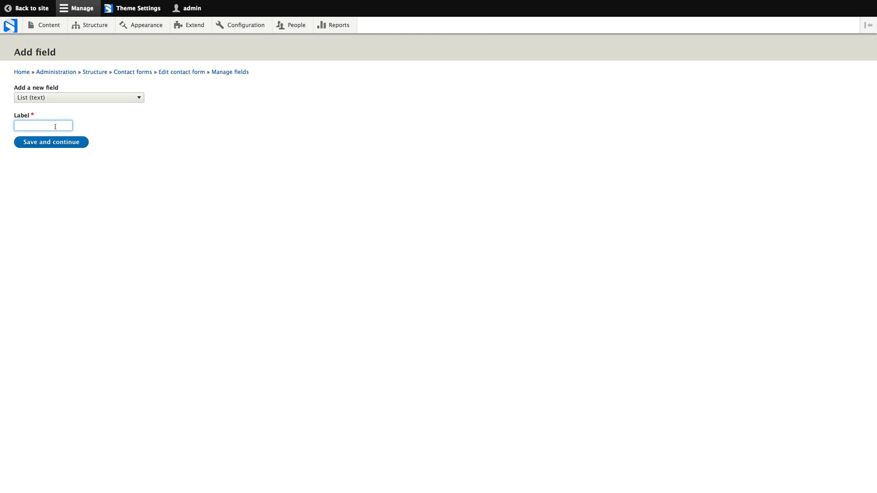
{"action": "type", "text": "Color"}
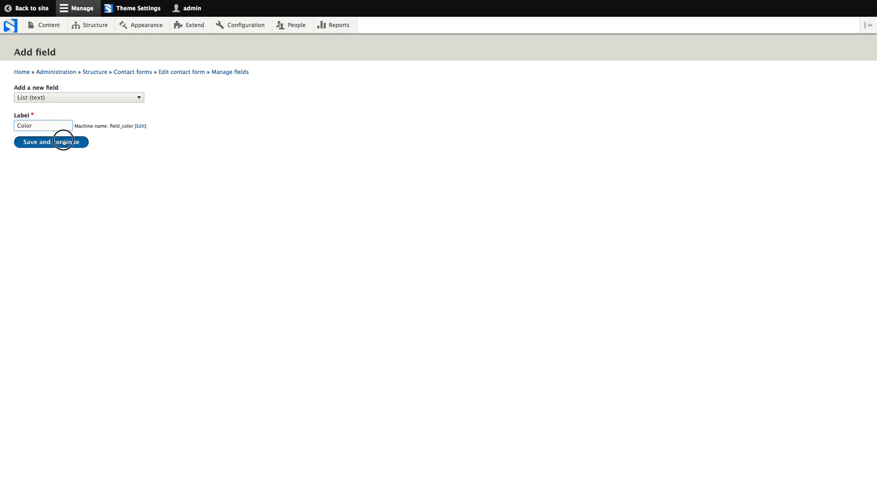
{"action": "left_click", "coordinate": [50, 142]}
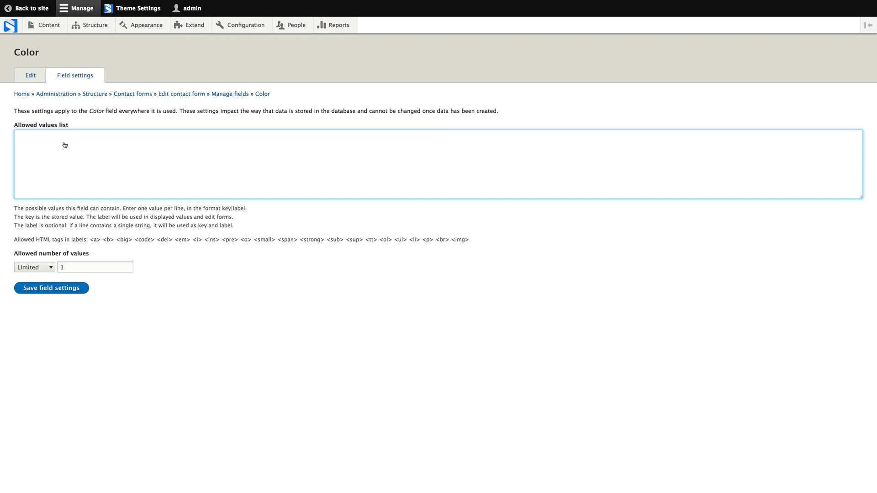
Step: Enter Red, blue and yellow as the Color field's allowed values
{"action": "type", "text": "Red"}
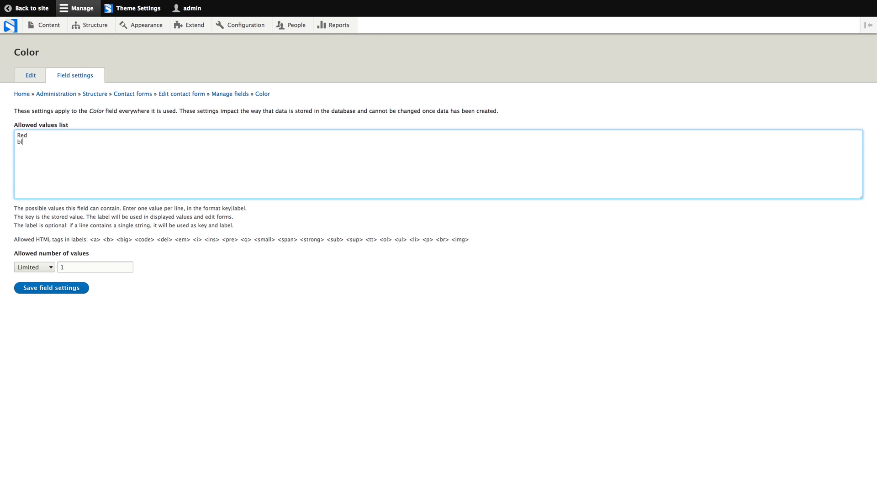
{"action": "type", "text": "lue"}
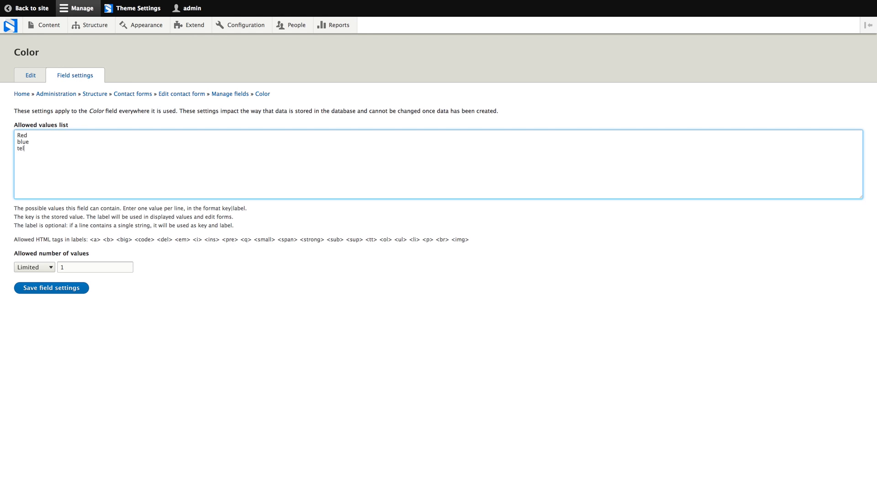
{"action": "type", "text": "yellow"}
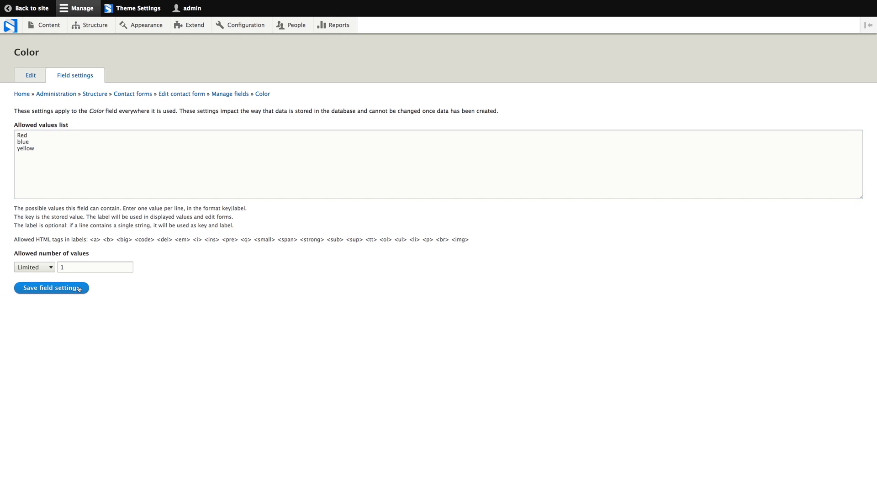
Step: Save the Color field with Red as default and help text 'What is your favorite color'
{"action": "left_click", "coordinate": [51, 288]}
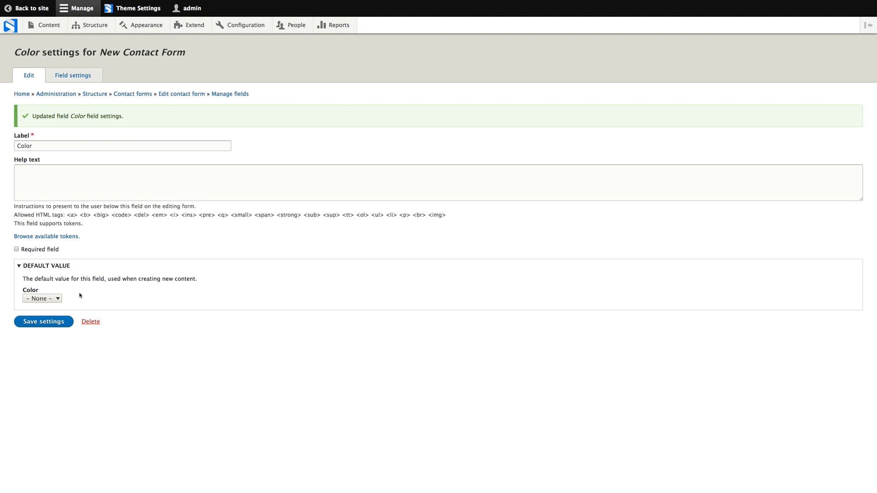
{"action": "left_click", "coordinate": [41, 297]}
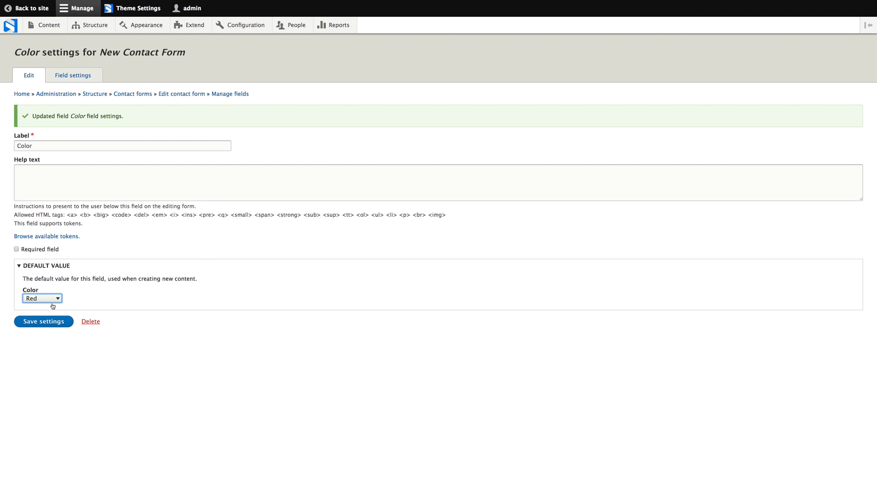
{"action": "left_click", "coordinate": [391, 182]}
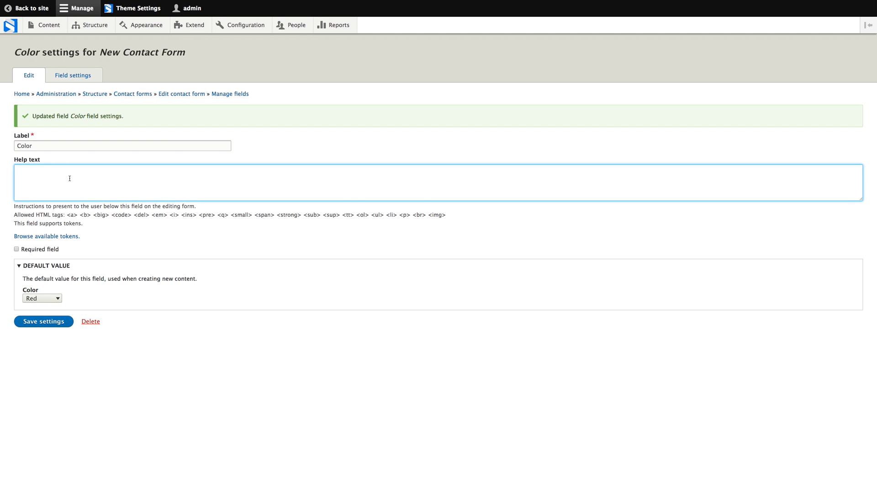
{"action": "type", "text": "What is your fav"}
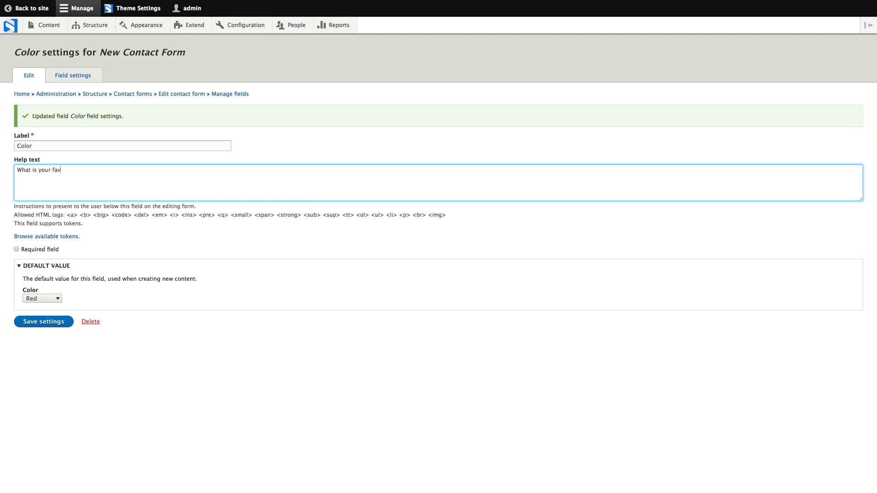
{"action": "type", "text": "orite color"}
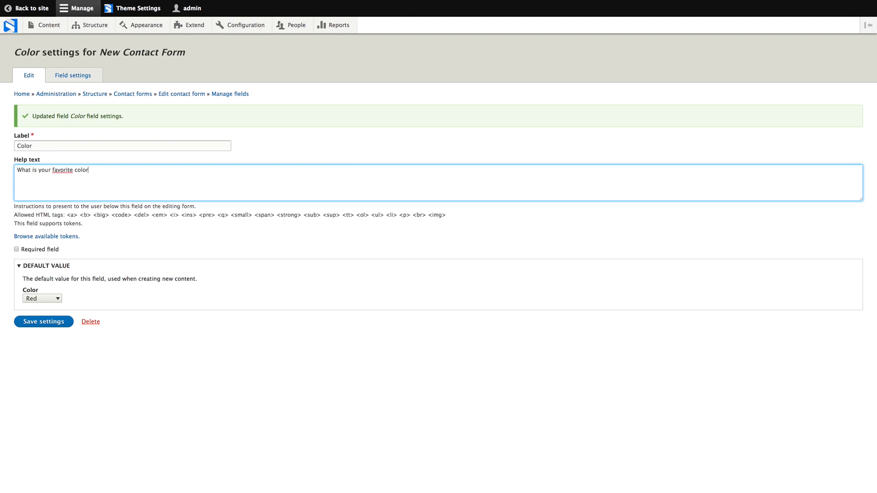
{"action": "left_click", "coordinate": [42, 320]}
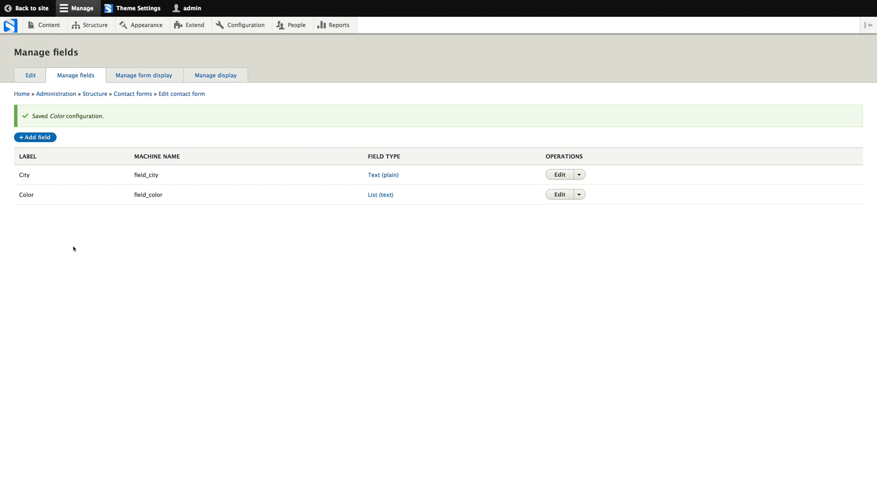
Step: Reach the New Contact Form via Structure > Contact forms and select blue as the Color
{"action": "left_click", "coordinate": [96, 24]}
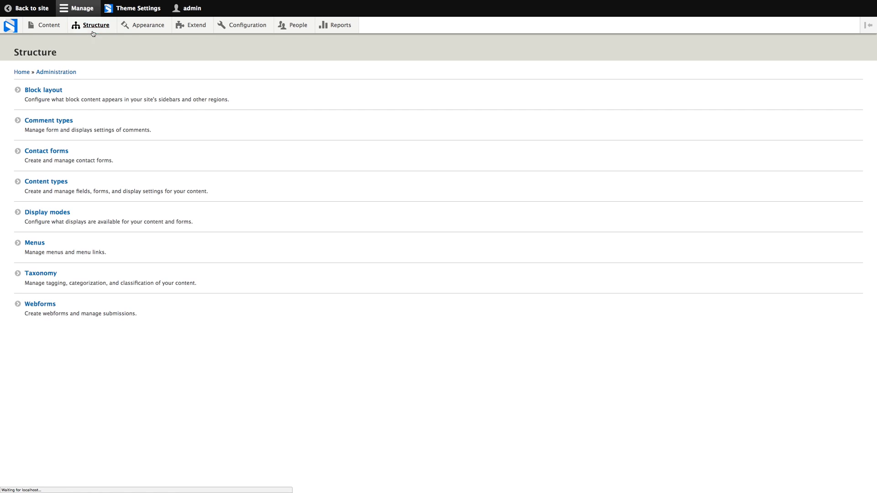
{"action": "left_click", "coordinate": [46, 151]}
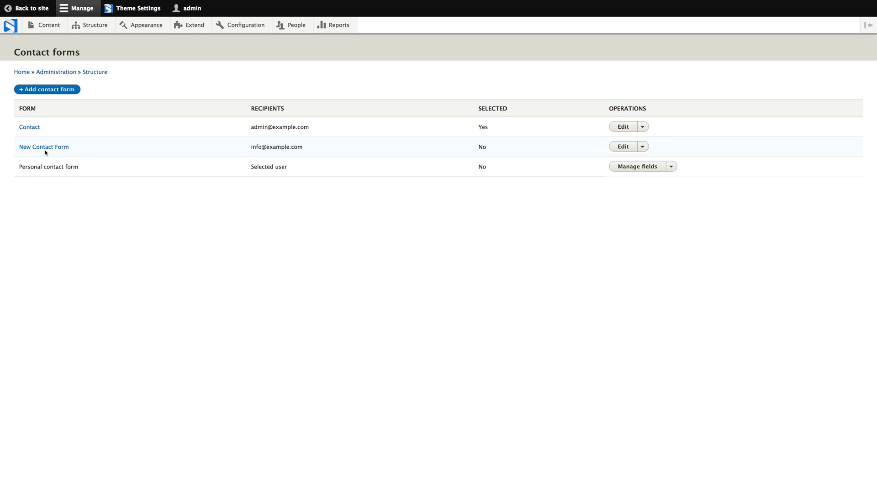
{"action": "left_click", "coordinate": [43, 146]}
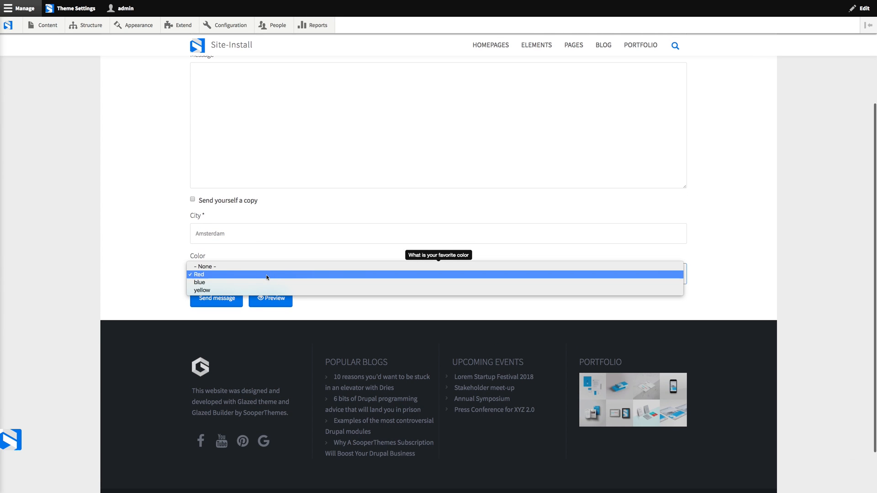
{"action": "left_click", "coordinate": [200, 282]}
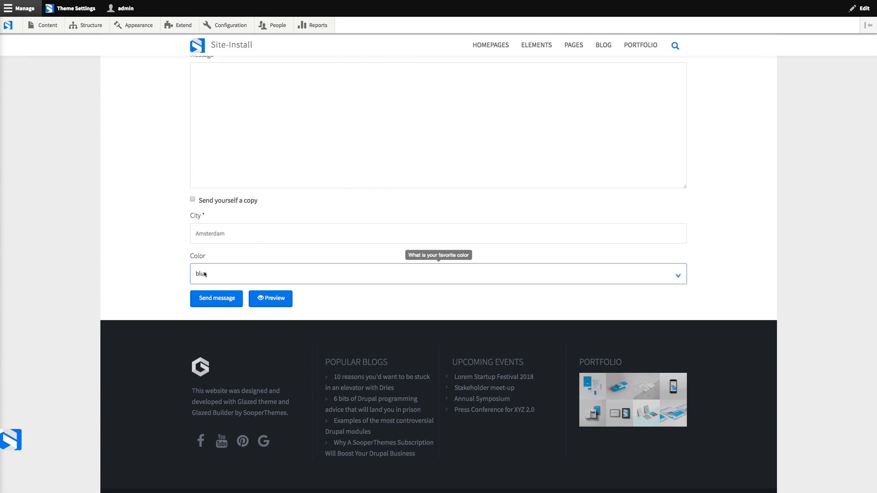
{"action": "scroll", "scroll_direction": "up", "scroll_amount": 3}
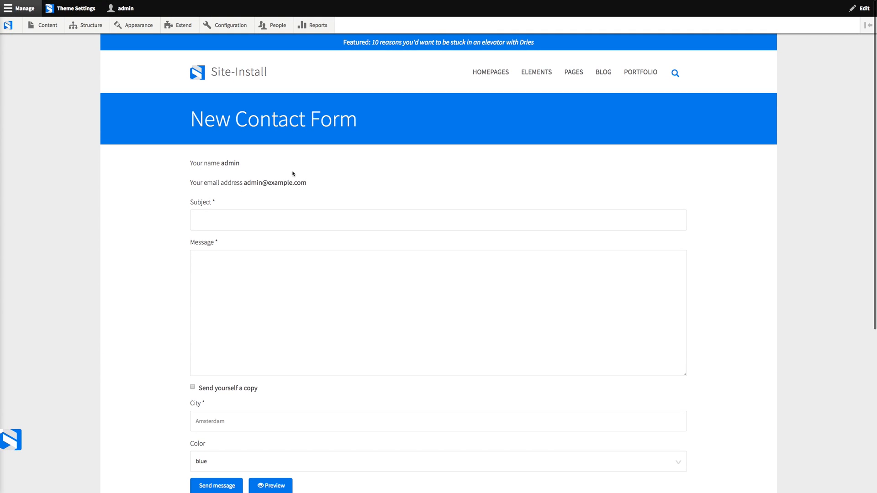
{"action": "mouse_move", "coordinate": [235, 154]}
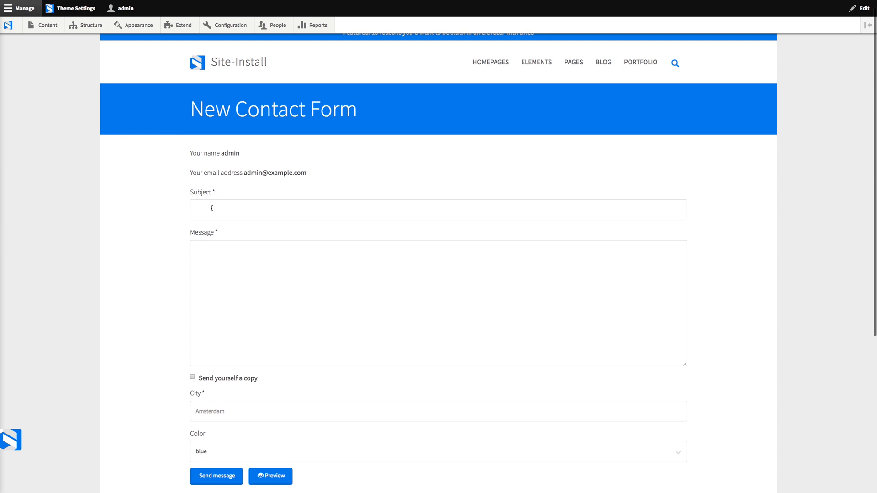
Step: Fill Subject and Message with 'test', City Utrecht, and send the contact message
{"action": "type", "text": "test"}
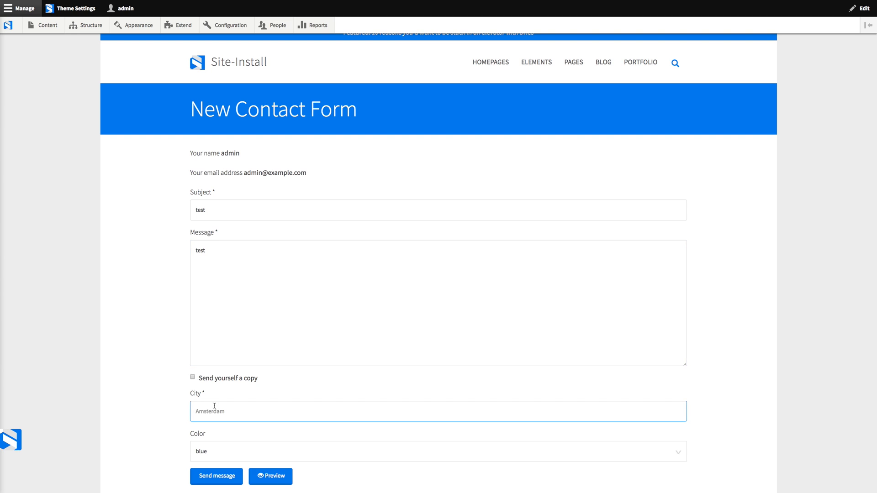
{"action": "type", "text": "Utrecht"}
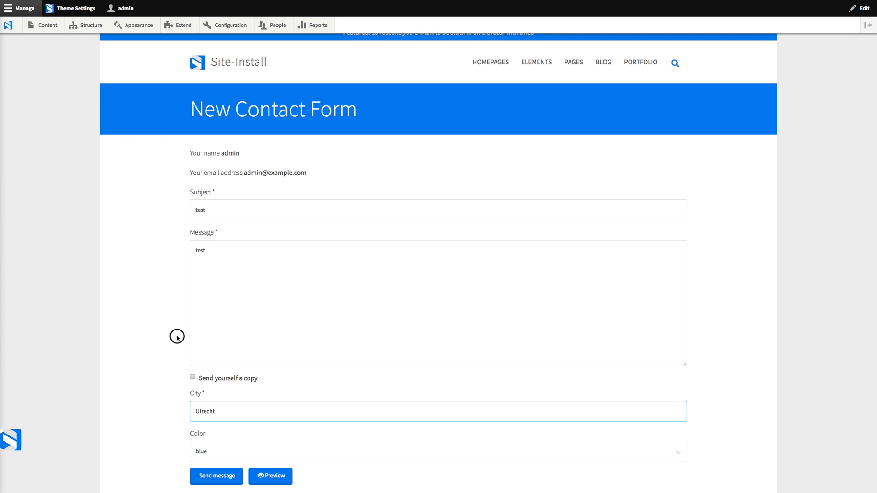
{"action": "scroll", "scroll_direction": "down", "scroll_amount": 3}
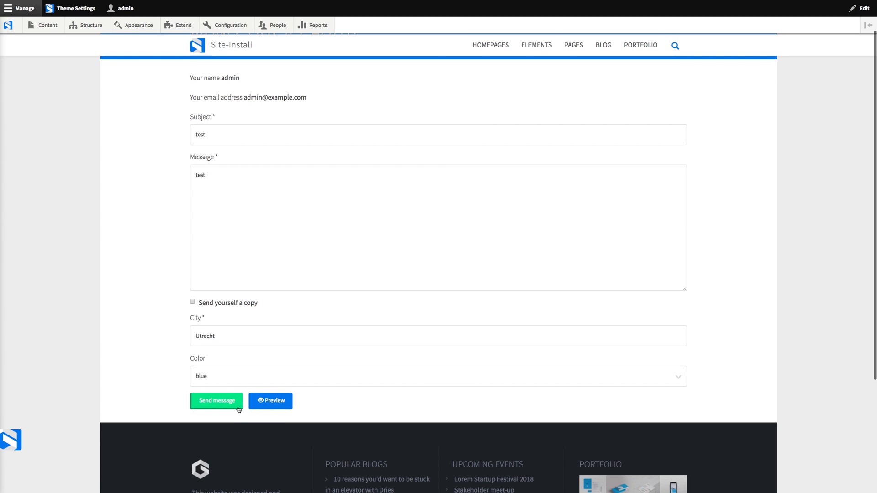
{"action": "left_click", "coordinate": [217, 400]}
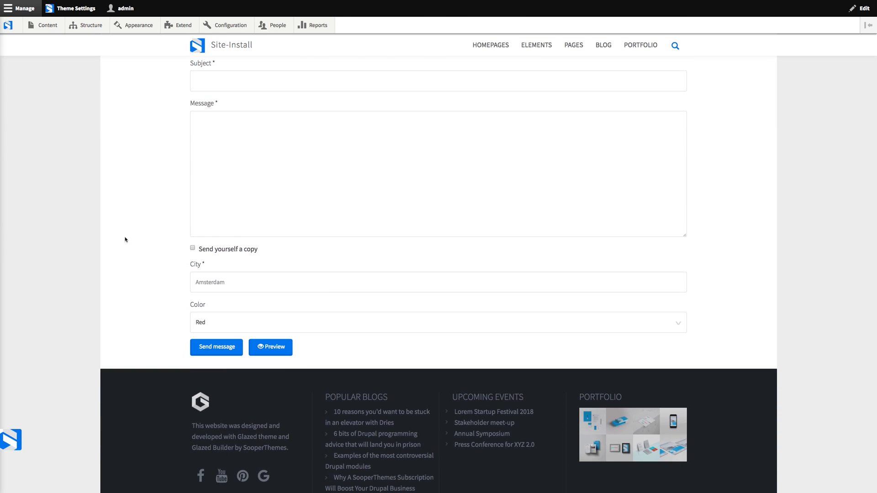
{"action": "left_click", "coordinate": [215, 347]}
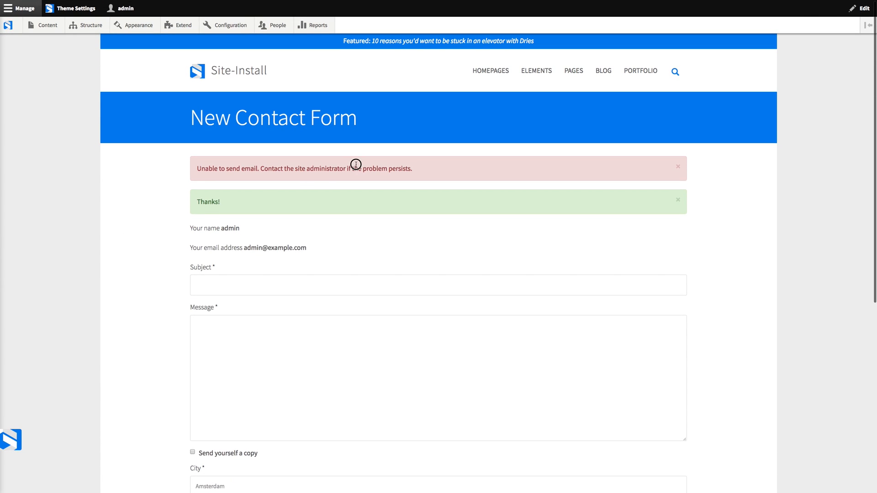
{"action": "mouse_move", "coordinate": [444, 167]}
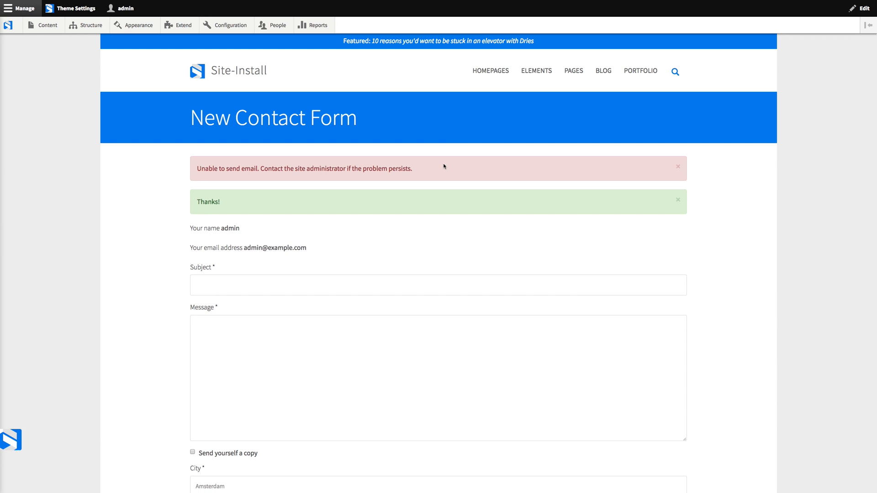
{"action": "mouse_move", "coordinate": [626, 166]}
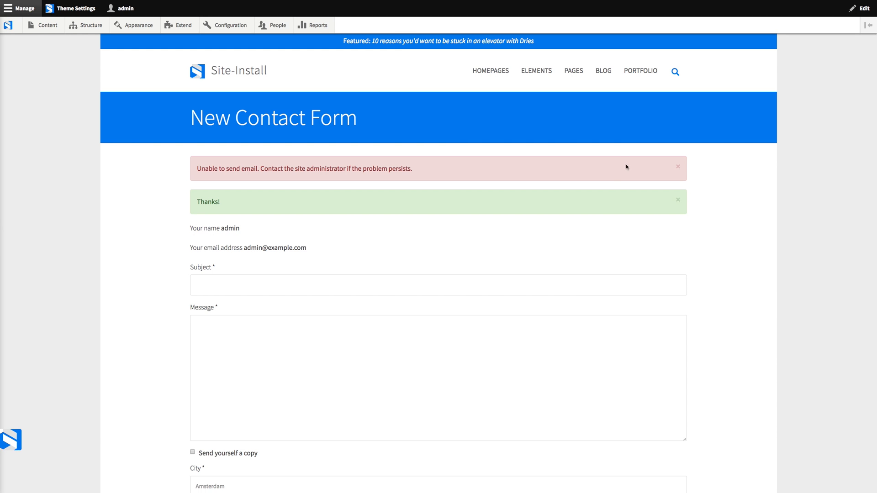
Step: Dismiss the 'unable to send email' warning and return to the Structure overview
{"action": "left_click", "coordinate": [678, 166]}
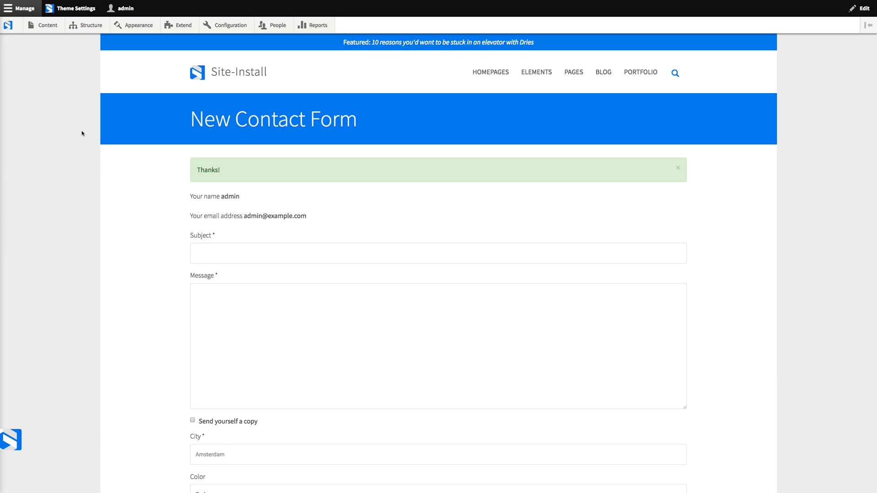
{"action": "mouse_move", "coordinate": [88, 141]}
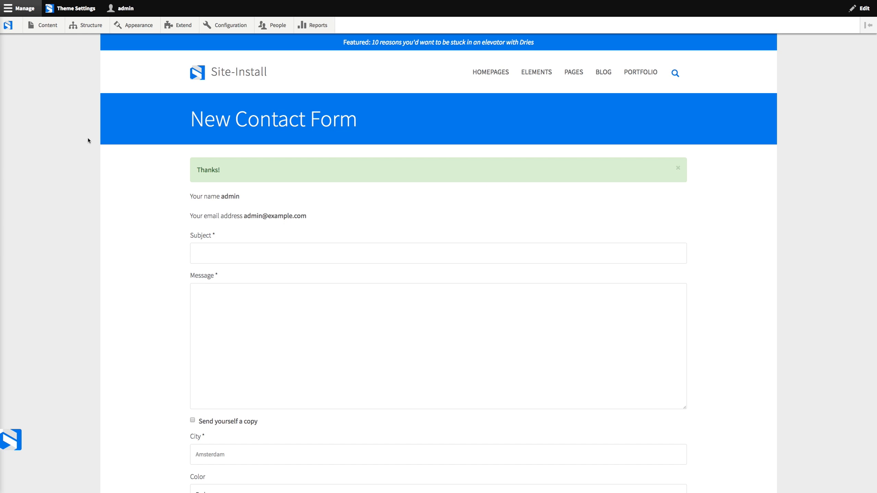
{"action": "mouse_move", "coordinate": [103, 120]}
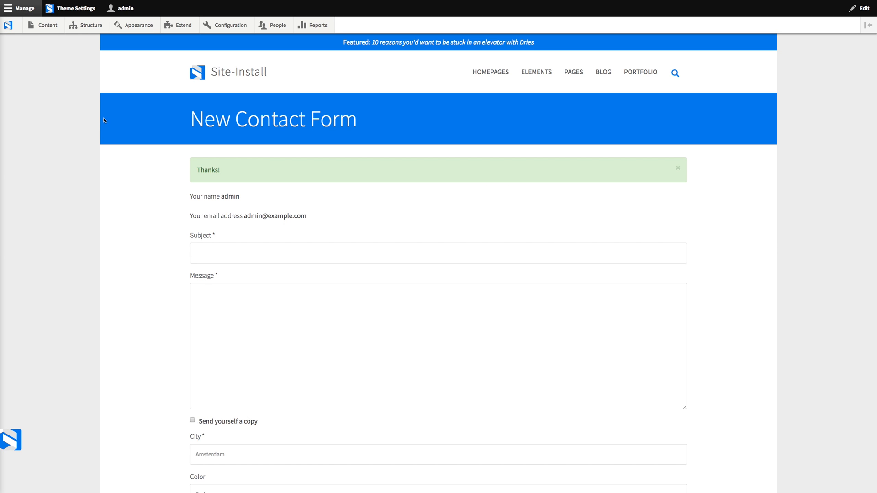
{"action": "mouse_move", "coordinate": [102, 110]}
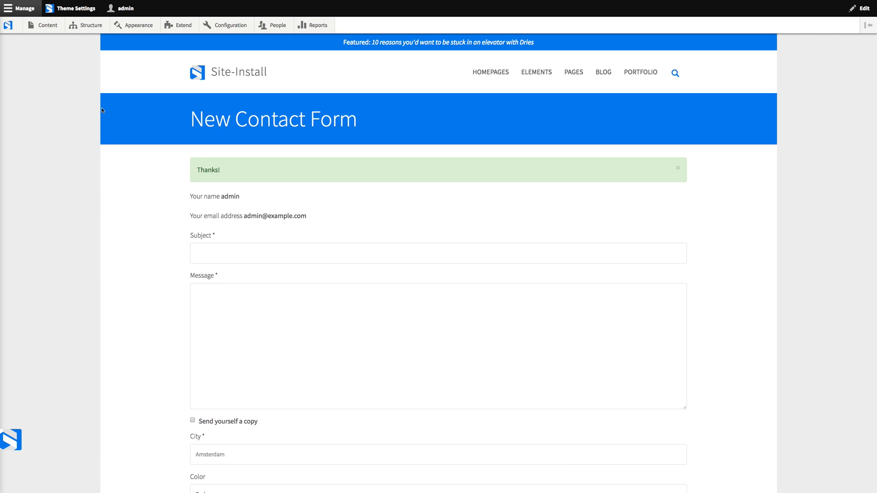
{"action": "left_click", "coordinate": [89, 24]}
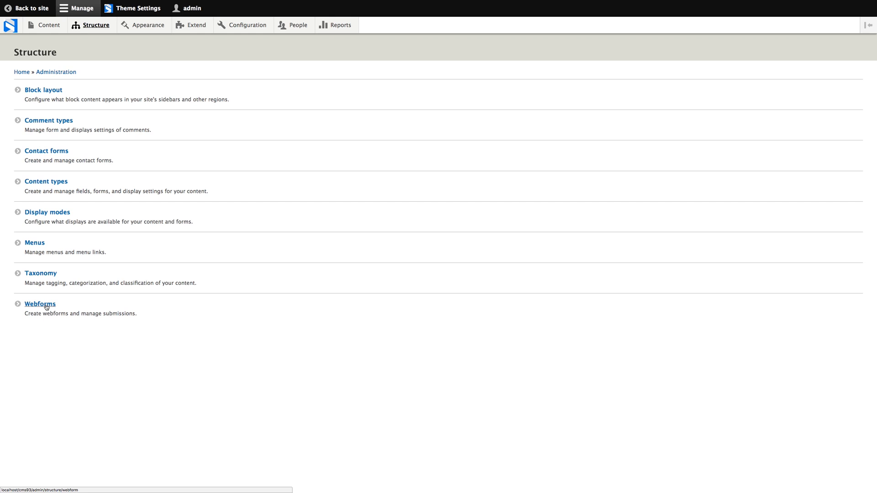
Step: Create and save a new webform titled 'New Webform form' from the Webforms list
{"action": "left_click", "coordinate": [39, 303]}
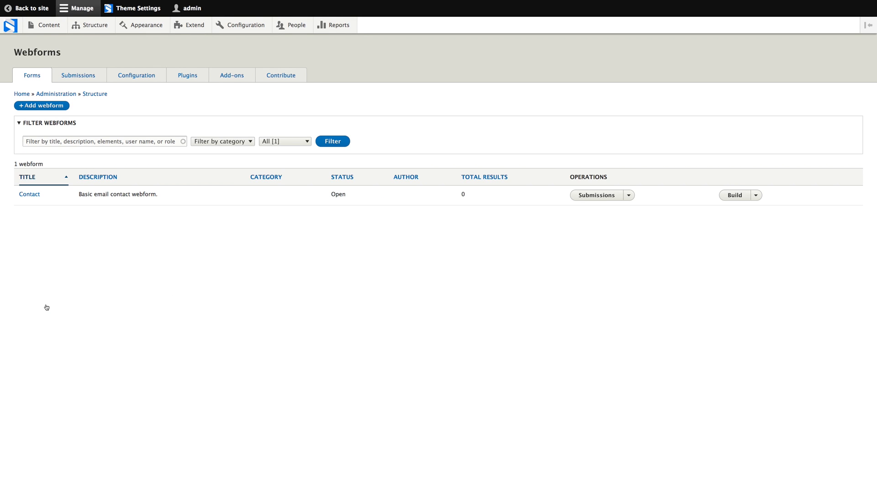
{"action": "mouse_move", "coordinate": [29, 194]}
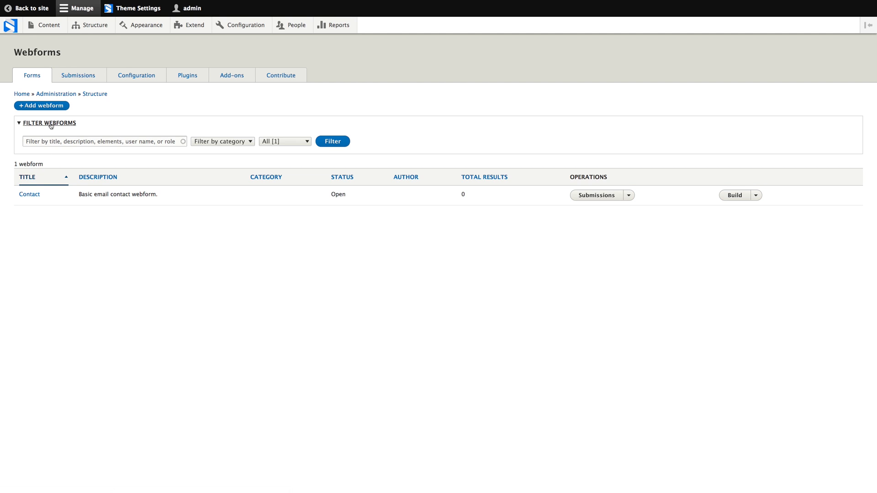
{"action": "left_click", "coordinate": [41, 106]}
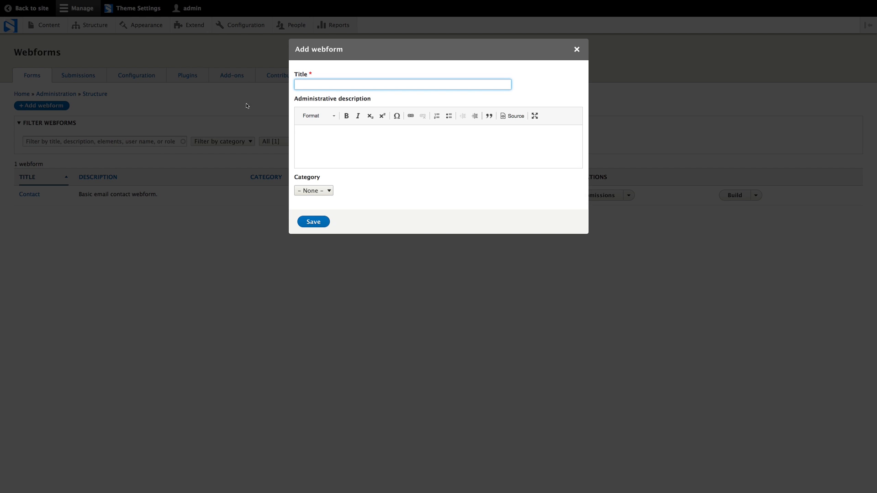
{"action": "type", "text": "New W"}
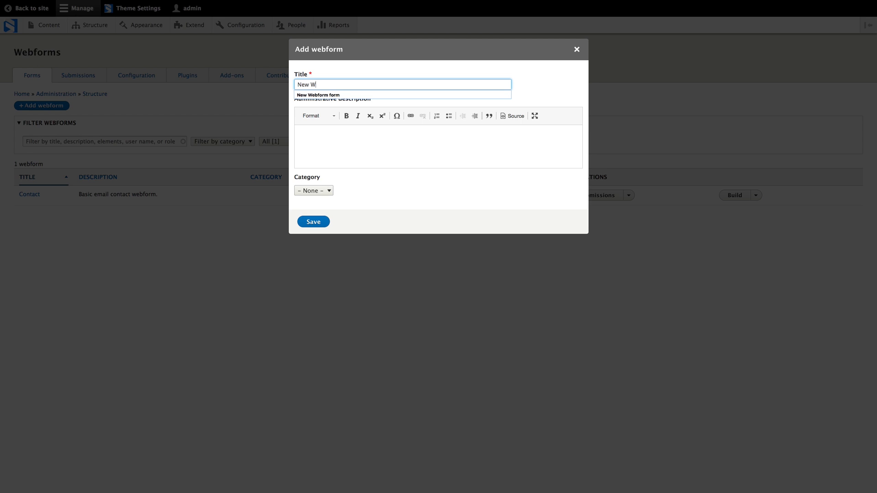
{"action": "type", "text": "ebform form"}
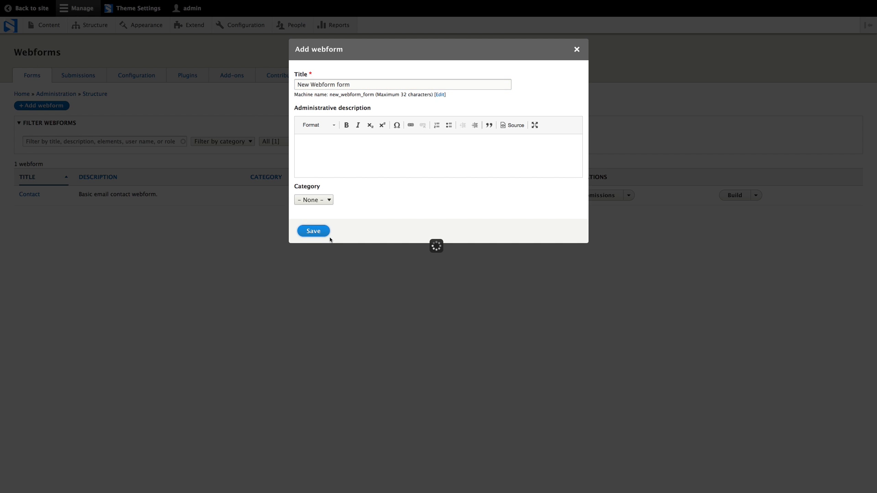
{"action": "left_click", "coordinate": [312, 230]}
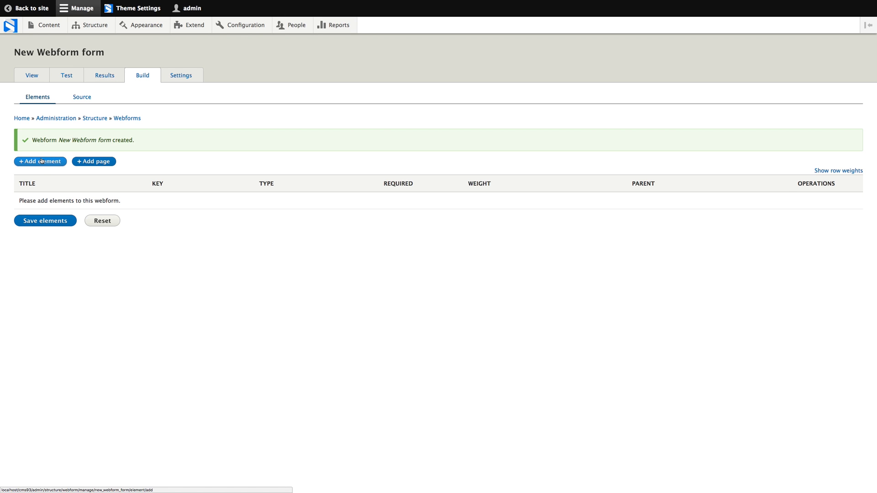
Step: Browse the Select an element dialog looking for the Text field type
{"action": "left_click", "coordinate": [40, 161]}
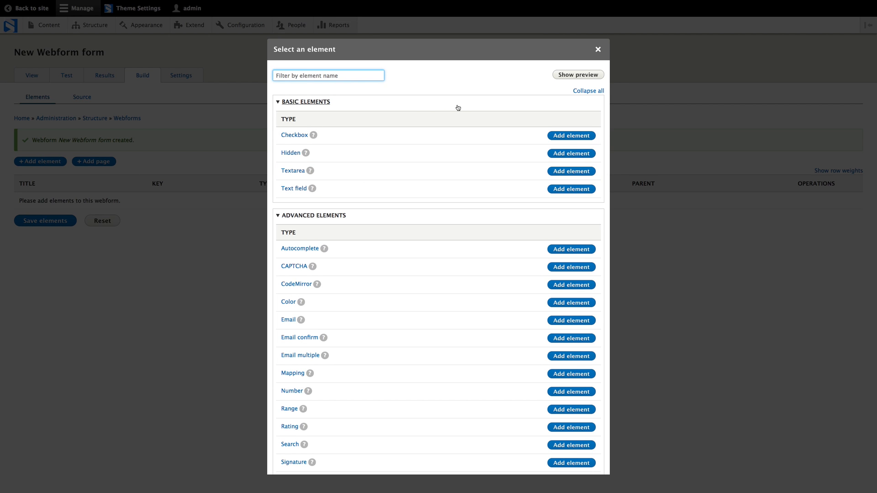
{"action": "scroll", "scroll_direction": "down", "scroll_amount": 3}
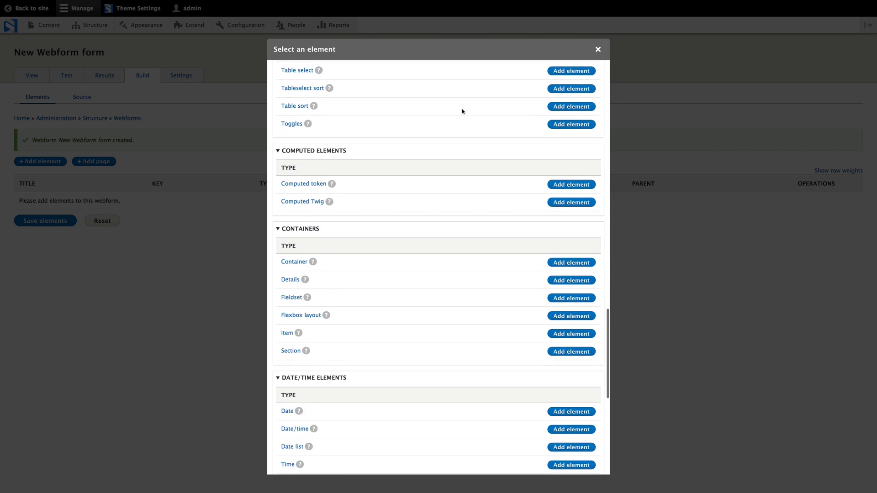
{"action": "scroll", "scroll_direction": "down", "scroll_amount": 3}
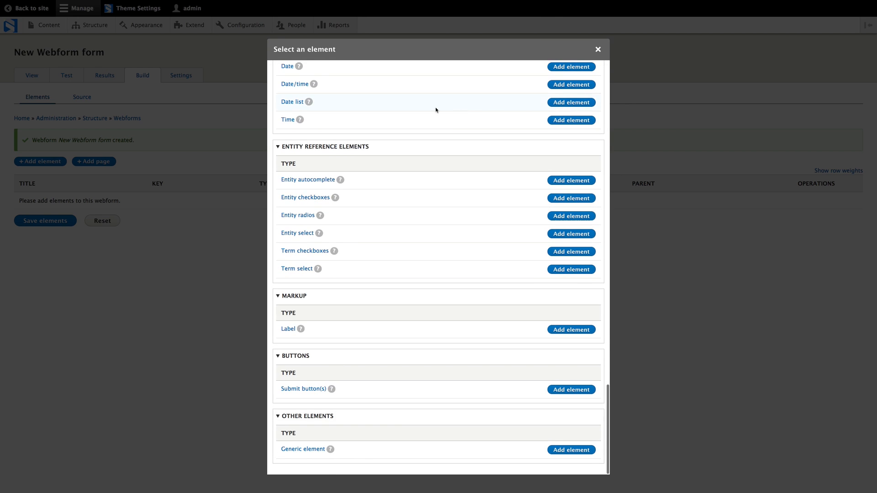
{"action": "scroll", "scroll_direction": "up", "scroll_amount": 3}
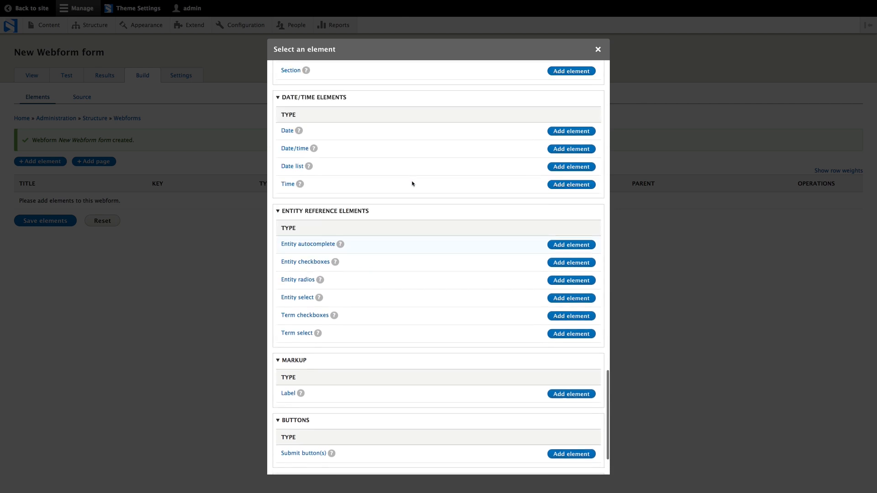
{"action": "scroll", "scroll_direction": "up", "scroll_amount": 3}
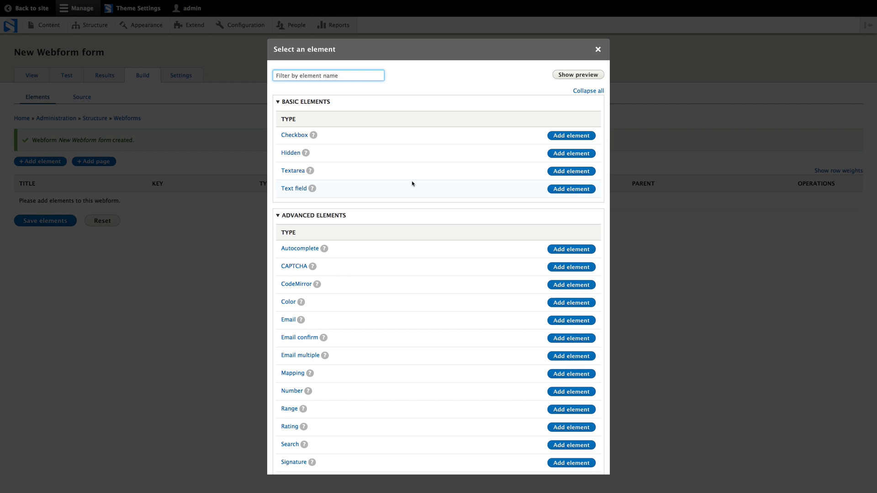
{"action": "mouse_move", "coordinate": [408, 179]}
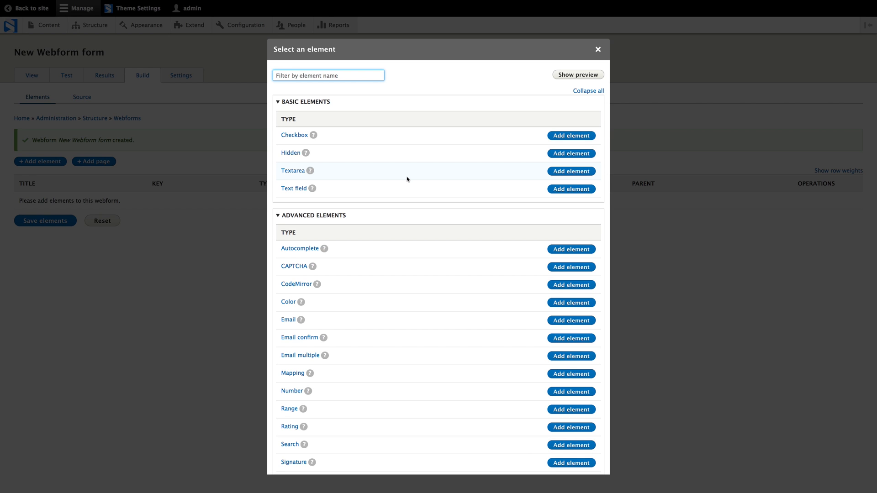
{"action": "mouse_move", "coordinate": [540, 197]}
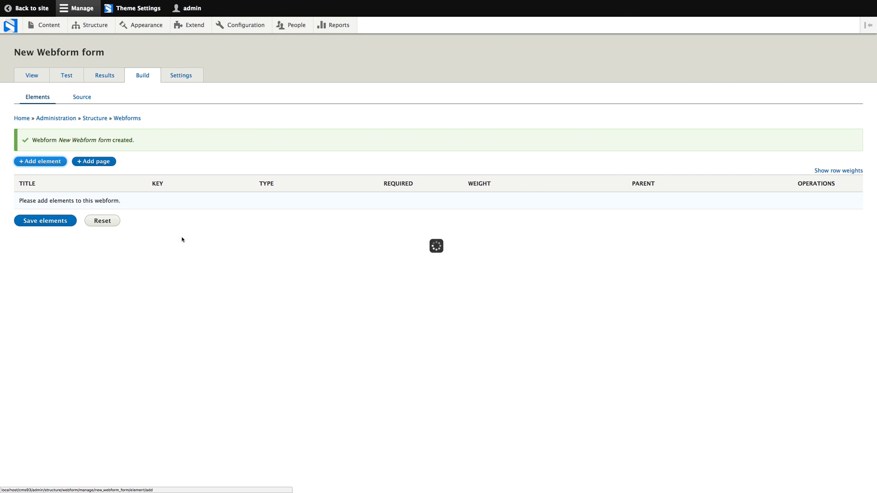
Step: Give the new text field the title 'Name' and save it to the webform
{"action": "left_click", "coordinate": [40, 161]}
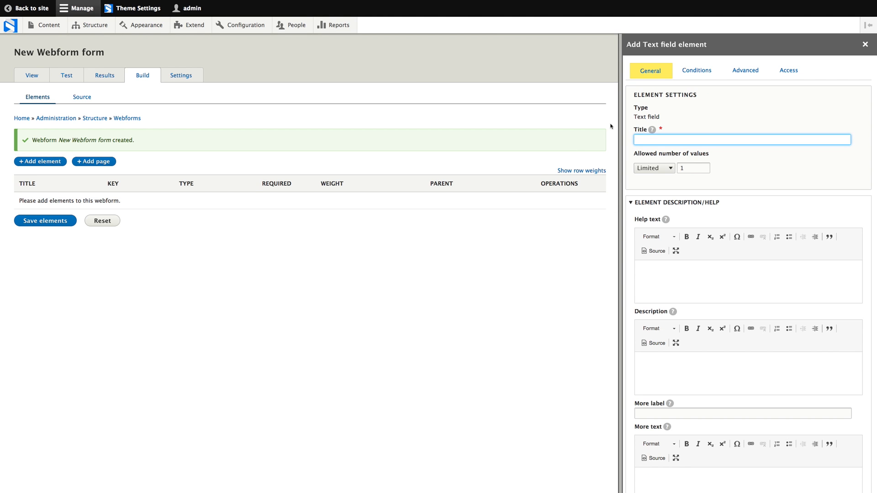
{"action": "type", "text": "Name"}
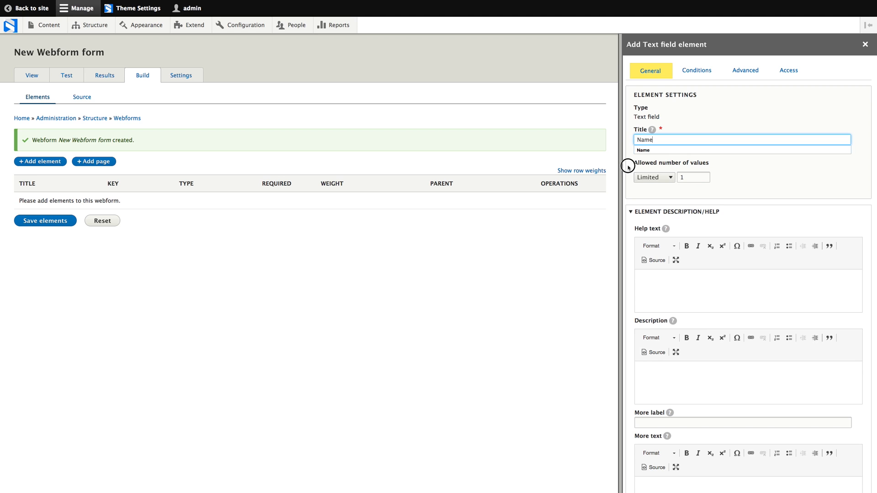
{"action": "scroll", "scroll_direction": "down", "scroll_amount": 3}
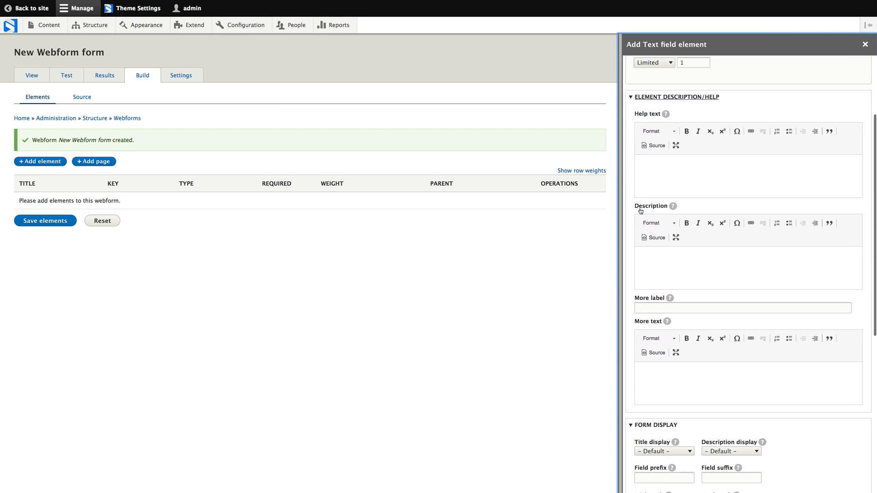
{"action": "scroll", "scroll_direction": "down", "scroll_amount": 3}
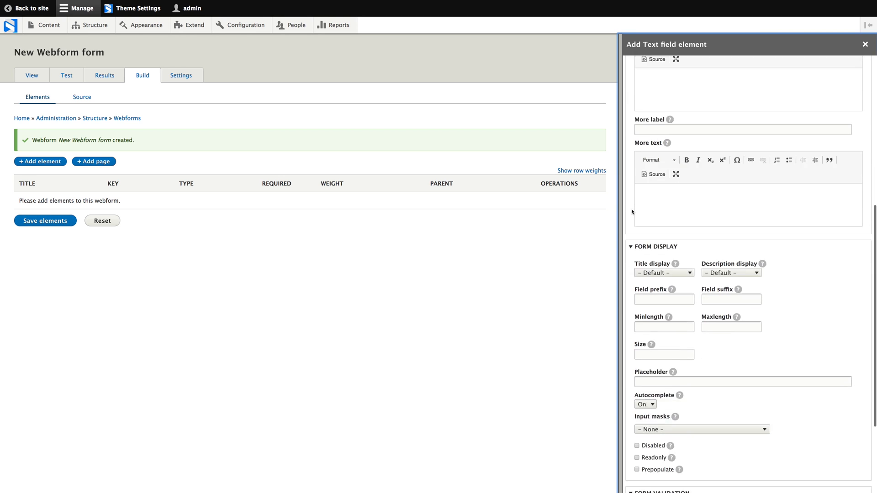
{"action": "scroll", "scroll_direction": "down", "scroll_amount": 3}
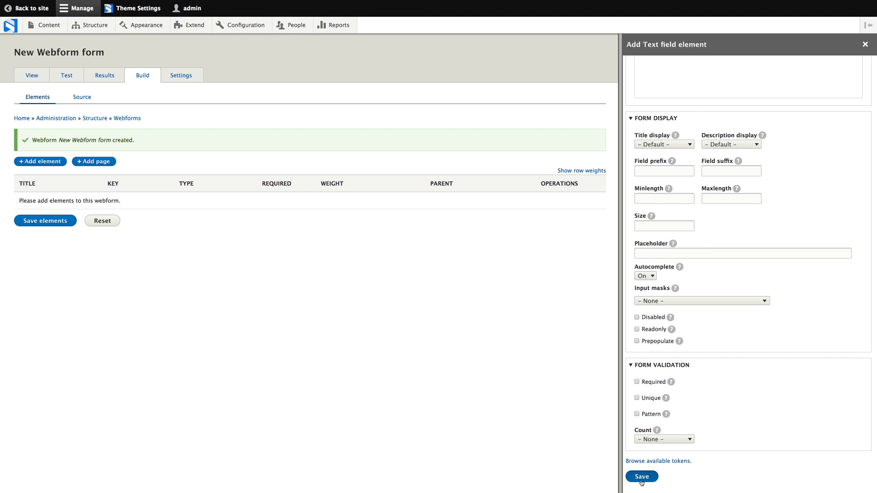
{"action": "left_click", "coordinate": [641, 477]}
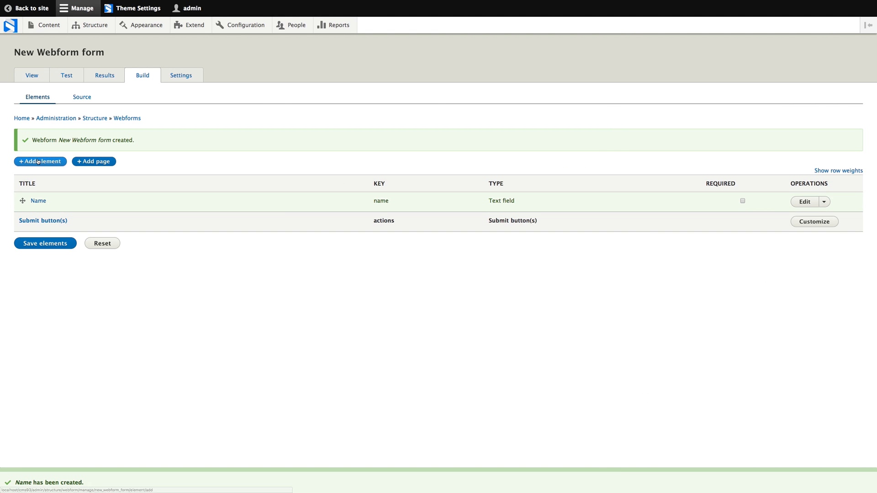
Step: Add an Email element titled 'Email' after Name and save it
{"action": "left_click", "coordinate": [39, 160]}
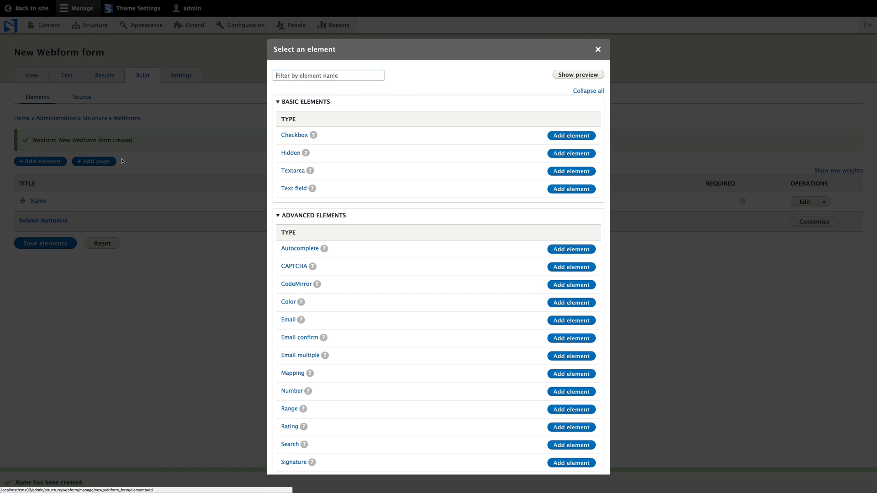
{"action": "scroll", "scroll_direction": "down", "scroll_amount": 3}
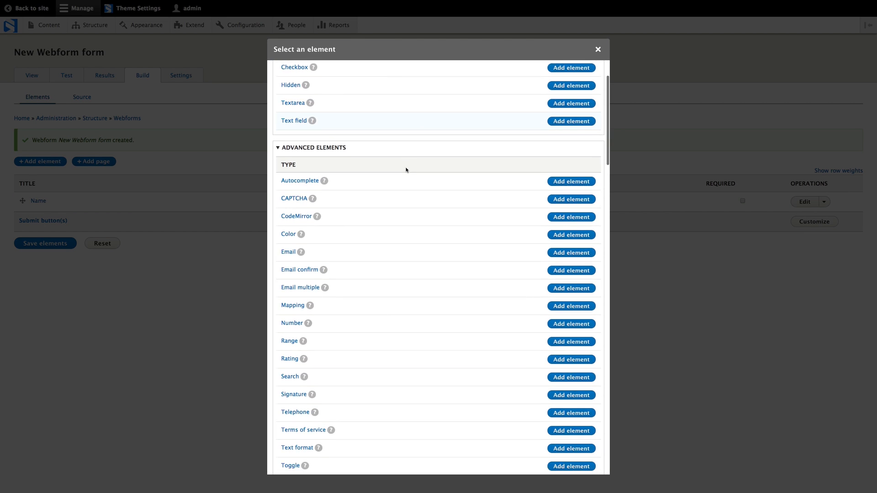
{"action": "left_click", "coordinate": [597, 49]}
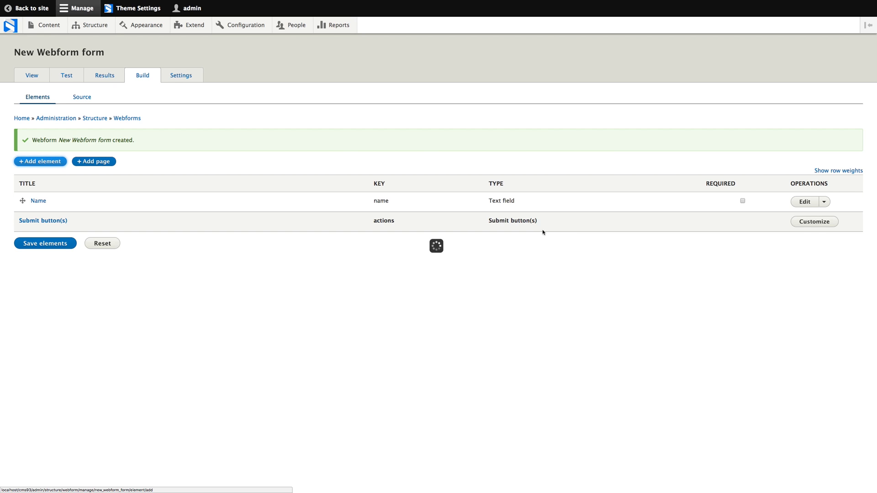
{"action": "left_click", "coordinate": [40, 161]}
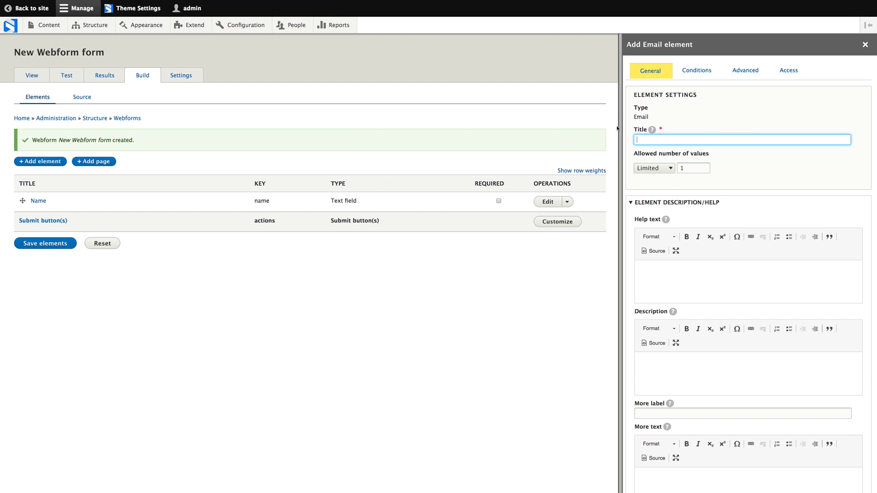
{"action": "scroll", "scroll_direction": "down", "scroll_amount": 3}
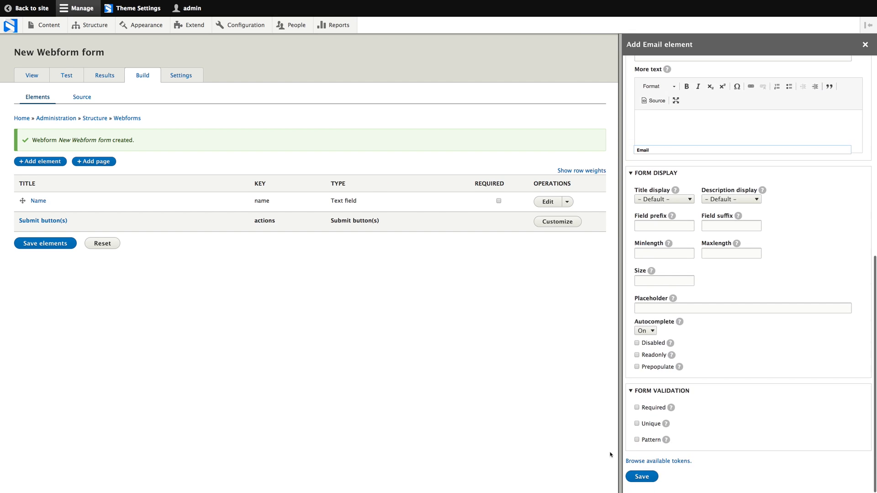
{"action": "left_click", "coordinate": [641, 477]}
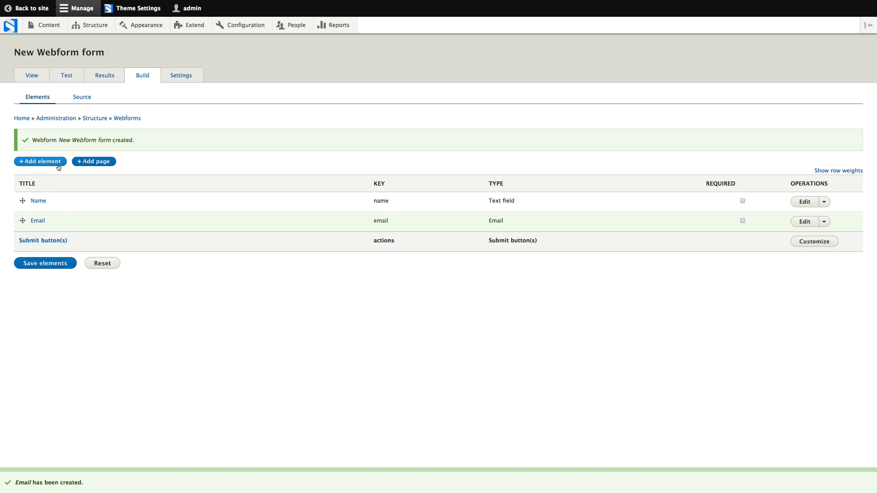
{"action": "left_click", "coordinate": [39, 162]}
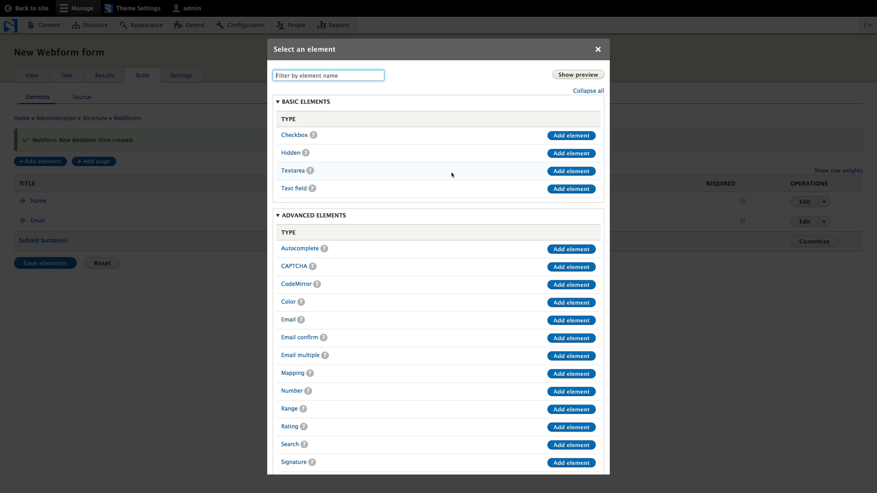
Step: Add a Textarea element titled 'Message' as the third field and save it
{"action": "left_click", "coordinate": [597, 50]}
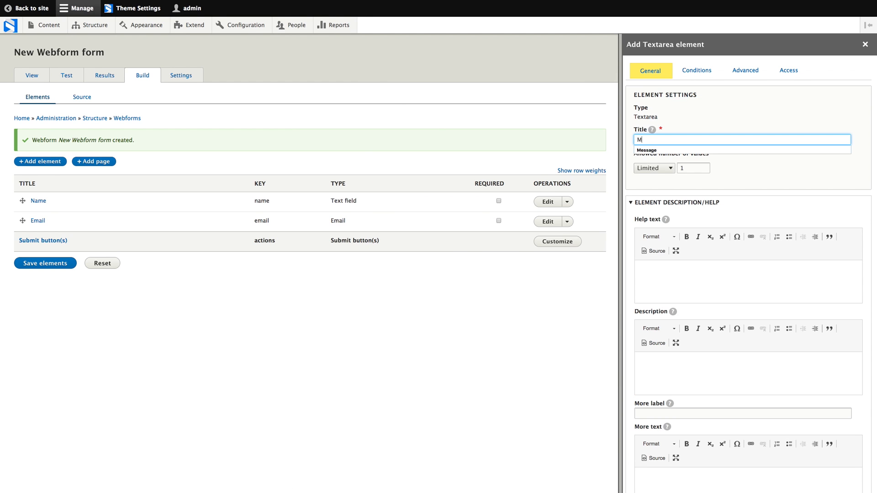
{"action": "type", "text": "essage"}
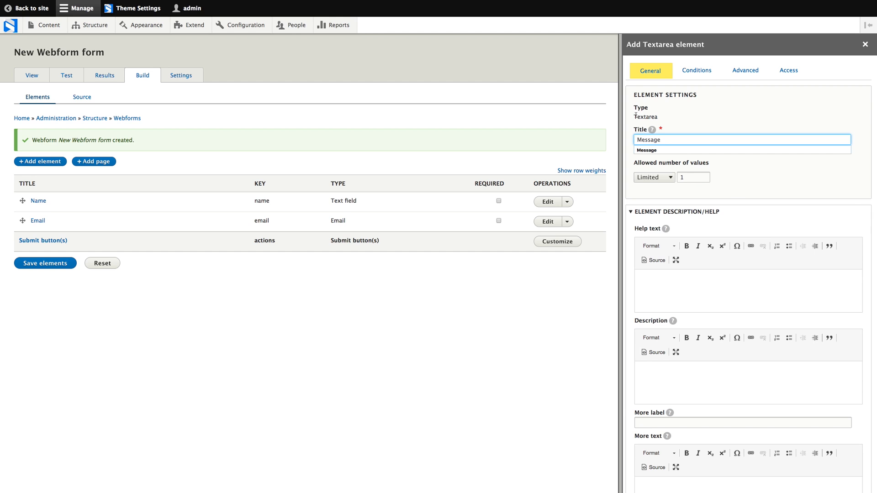
{"action": "scroll", "scroll_direction": "down", "scroll_amount": 3}
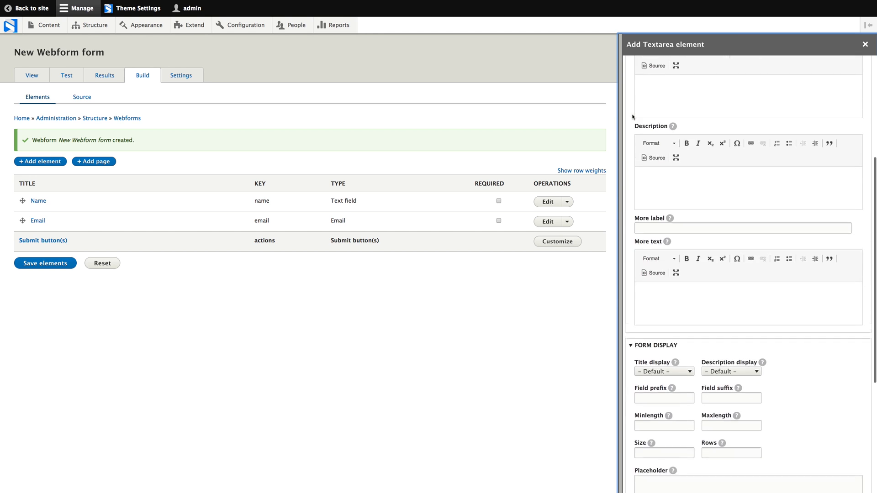
{"action": "scroll", "scroll_direction": "down", "scroll_amount": 3}
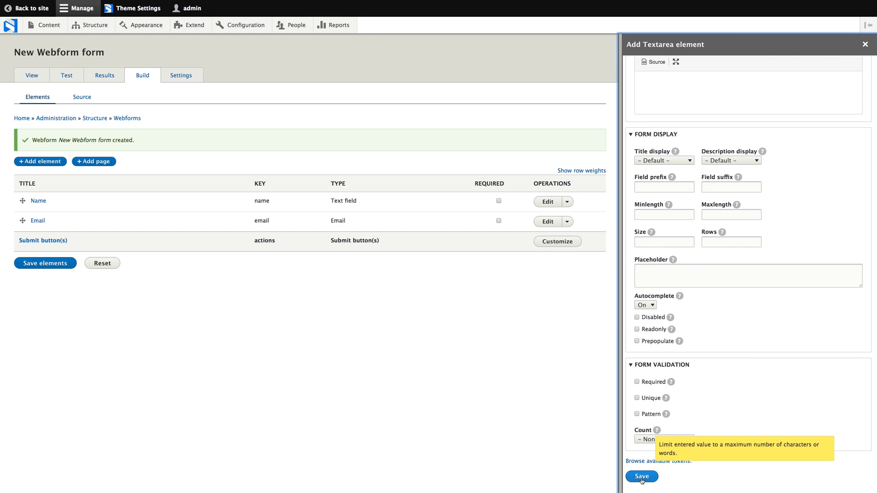
{"action": "left_click", "coordinate": [641, 475]}
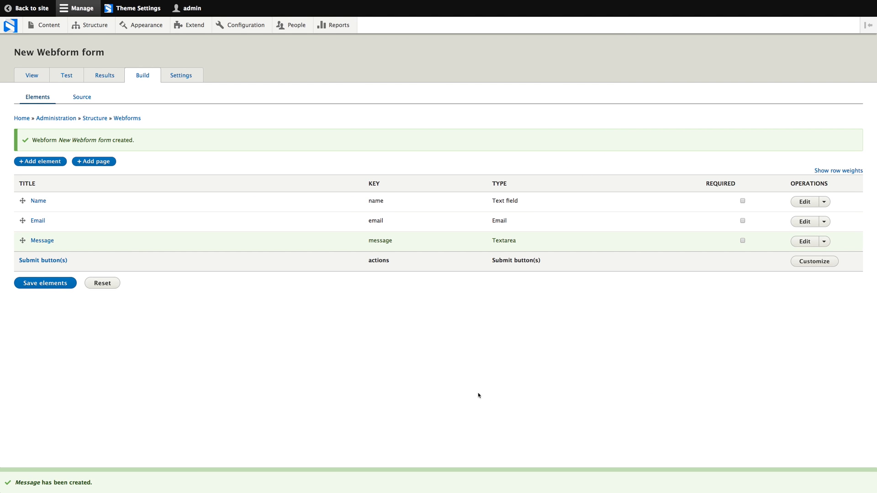
{"action": "left_click", "coordinate": [45, 282]}
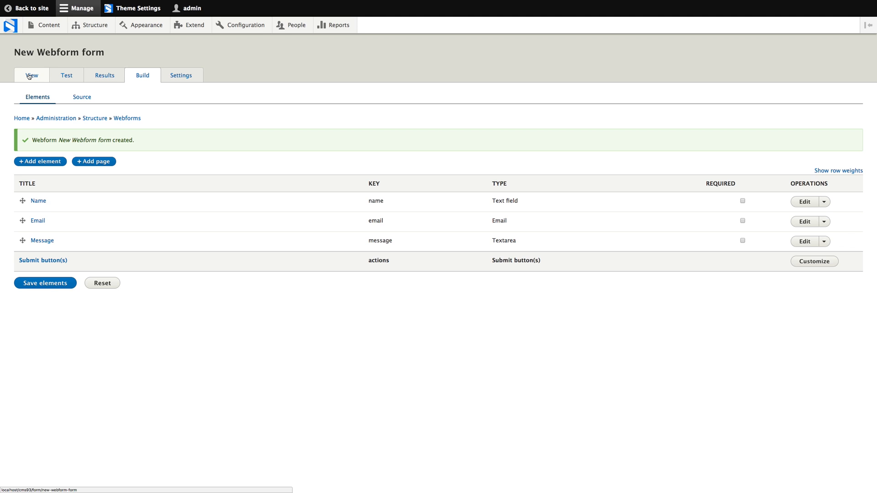
Step: View the form, fill Name, Email and Message, submit the test entry and go back to the form
{"action": "left_click", "coordinate": [31, 75]}
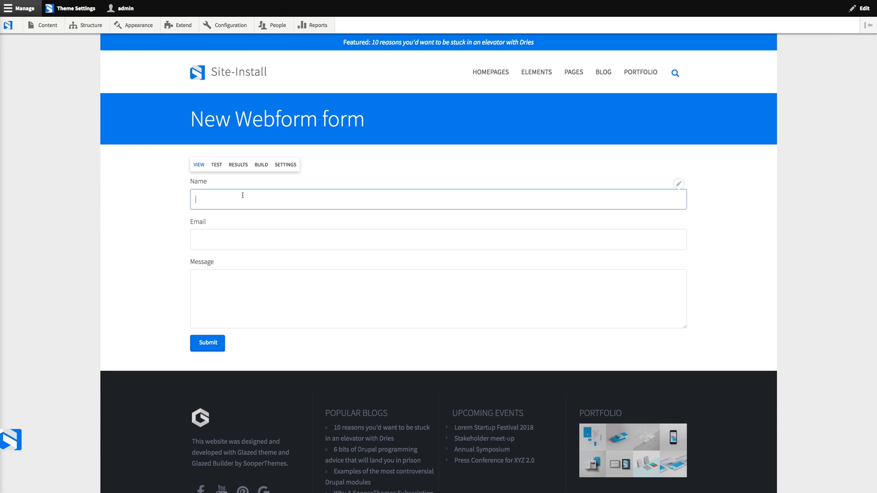
{"action": "type", "text": "Jurriaan"}
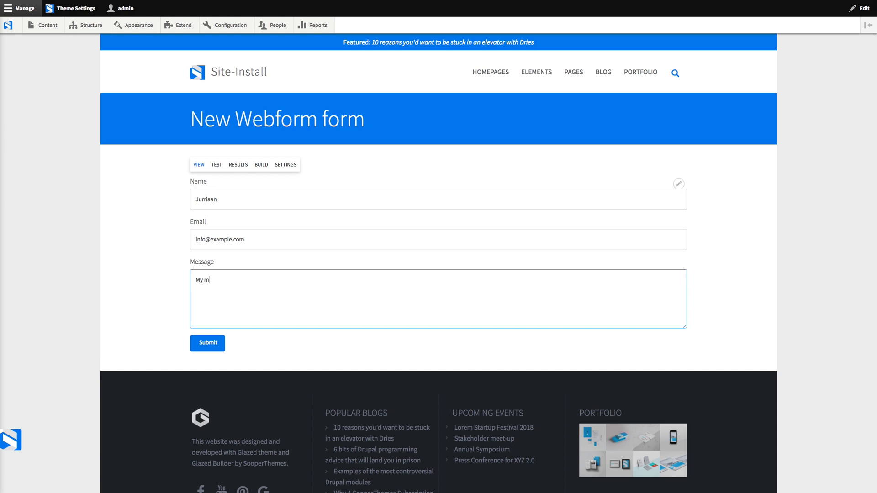
{"action": "type", "text": "essage!"}
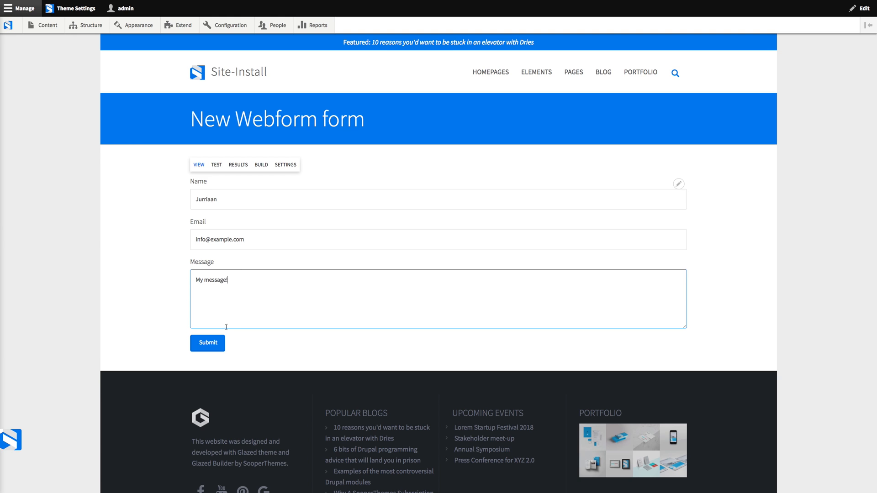
{"action": "left_click", "coordinate": [207, 342]}
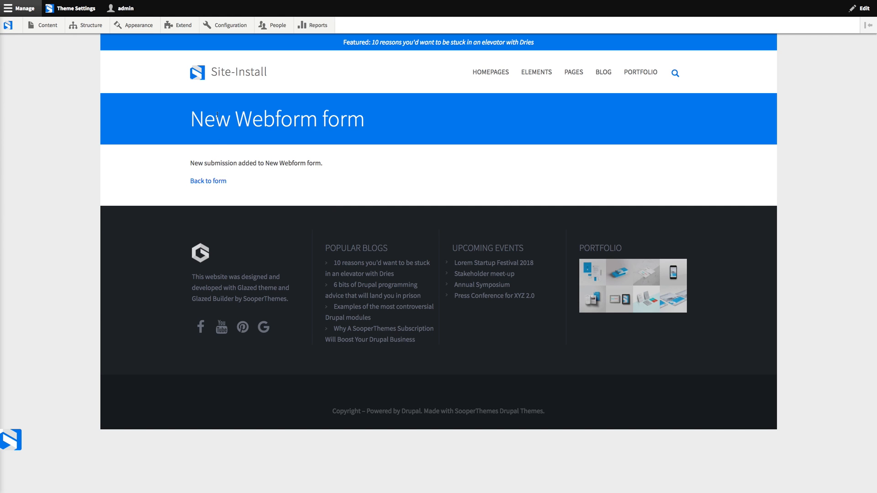
{"action": "mouse_move", "coordinate": [250, 180]}
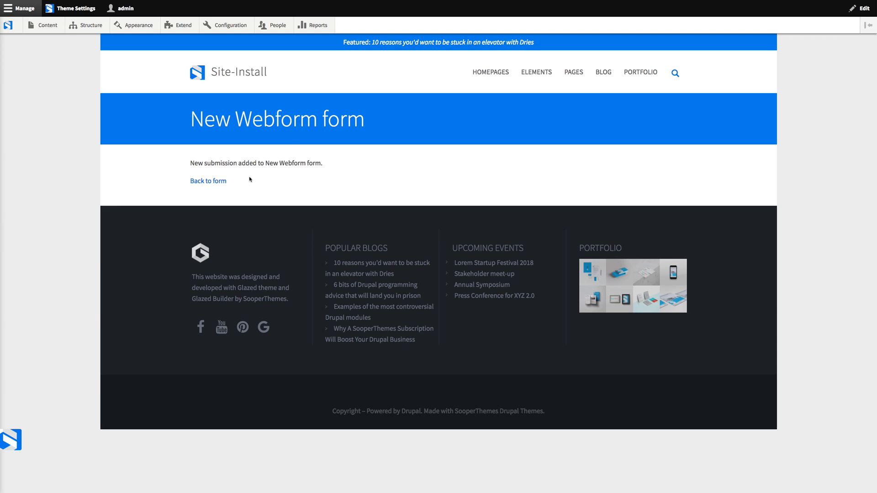
{"action": "left_click", "coordinate": [207, 180]}
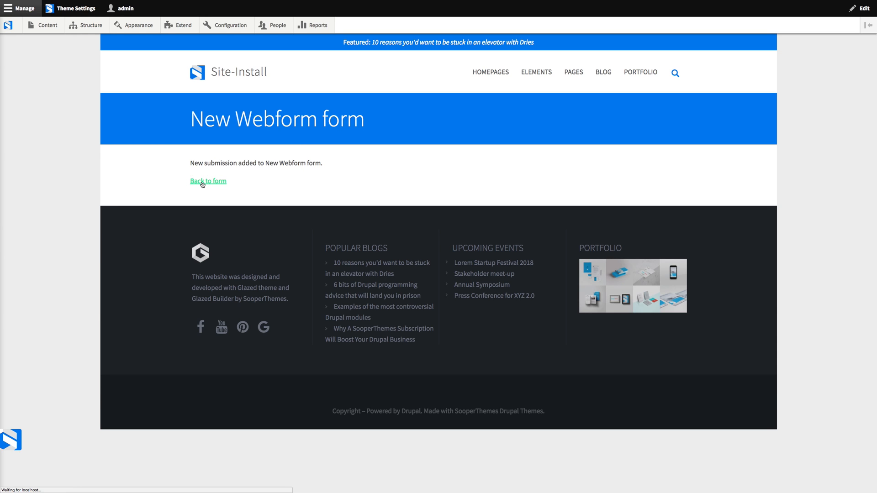
{"action": "left_click", "coordinate": [207, 181]}
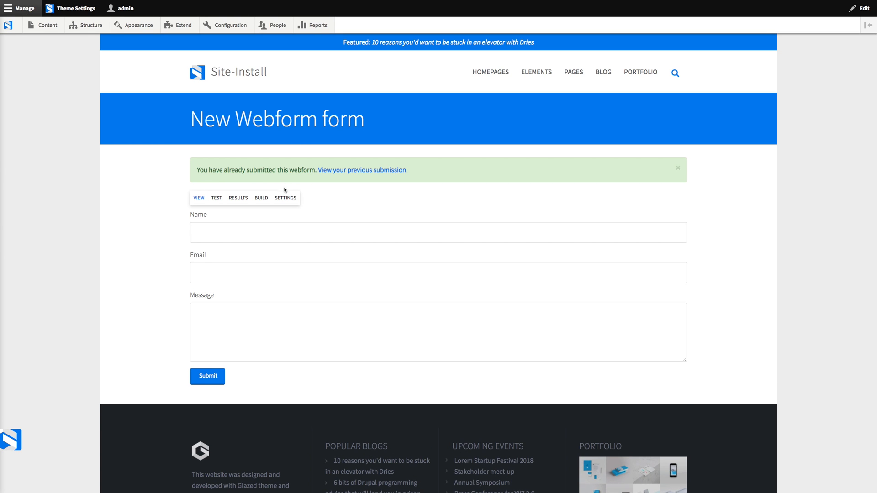
Step: Reach the Confirmation page under the webform's Settings
{"action": "left_click", "coordinate": [285, 198]}
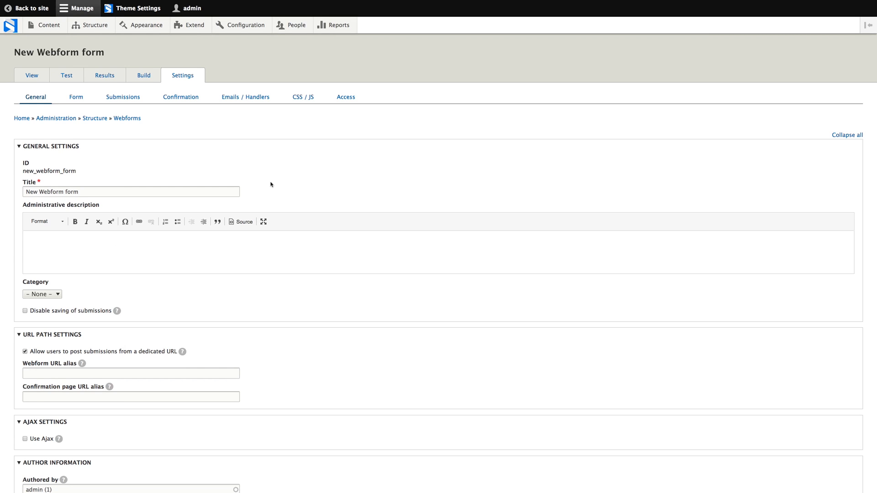
{"action": "left_click", "coordinate": [179, 97]}
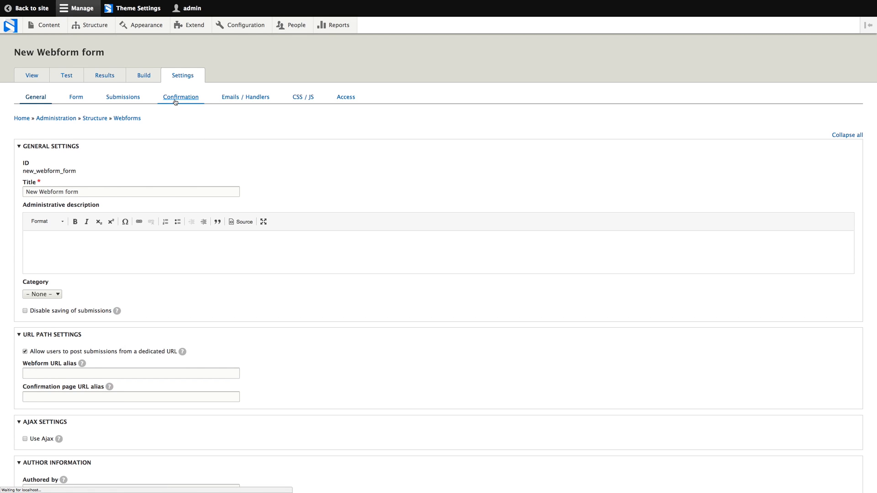
{"action": "left_click", "coordinate": [179, 96]}
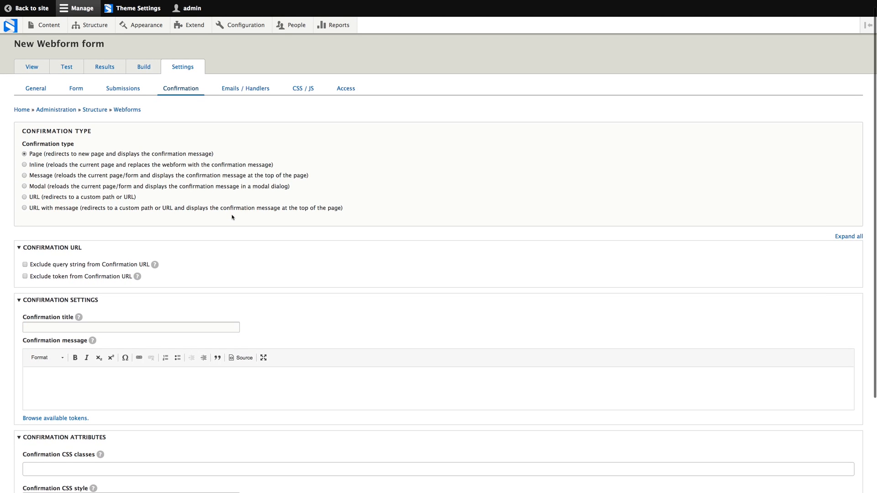
{"action": "scroll", "scroll_direction": "down", "scroll_amount": 3}
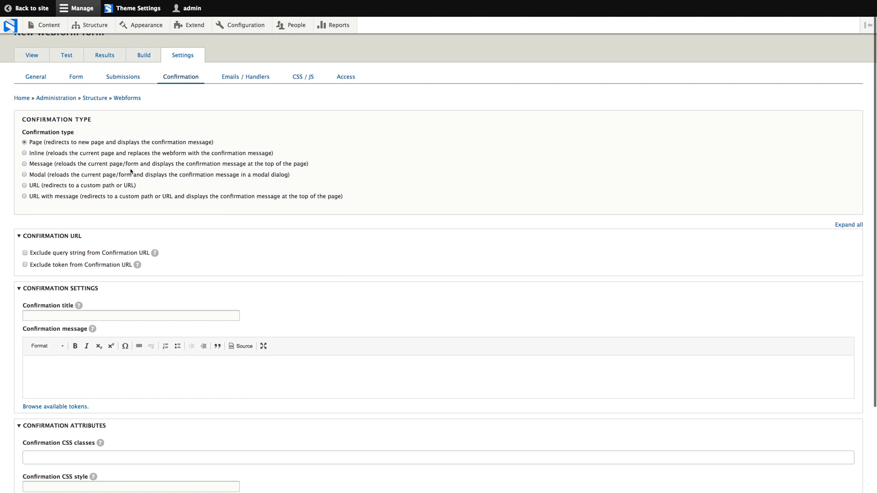
{"action": "scroll", "scroll_direction": "down", "scroll_amount": 3}
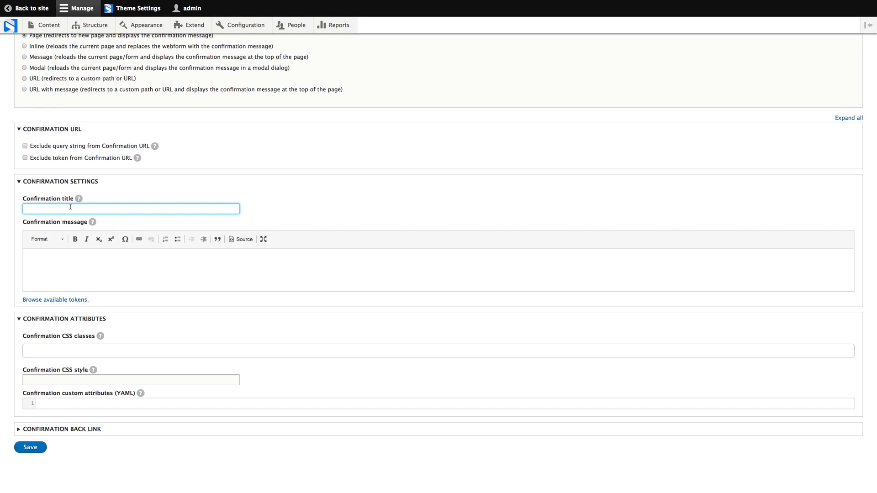
Step: Set confirmation title 'Thanks' and message 'Thank you kindly!' and save
{"action": "type", "text": "Thanks"}
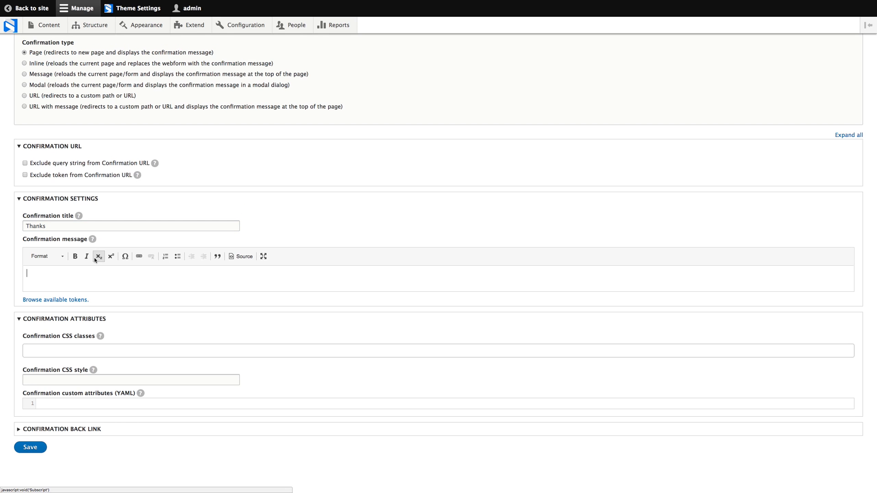
{"action": "type", "text": "Thank you kind"}
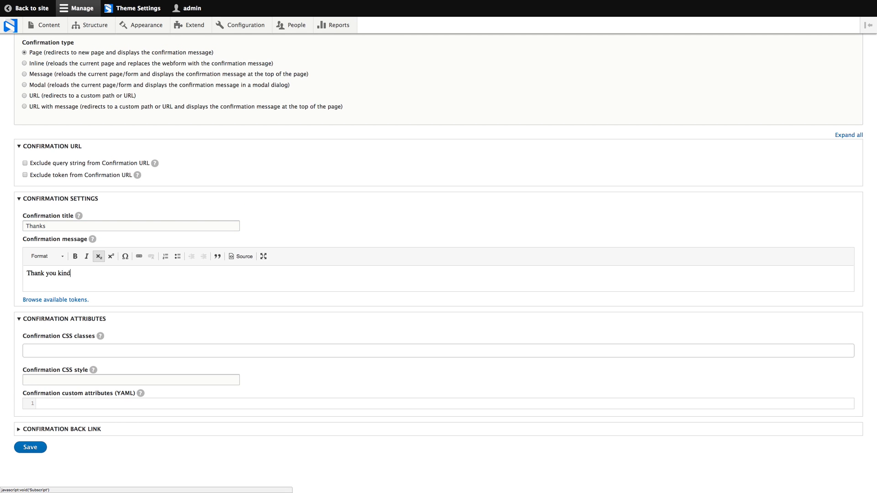
{"action": "type", "text": "ly!"}
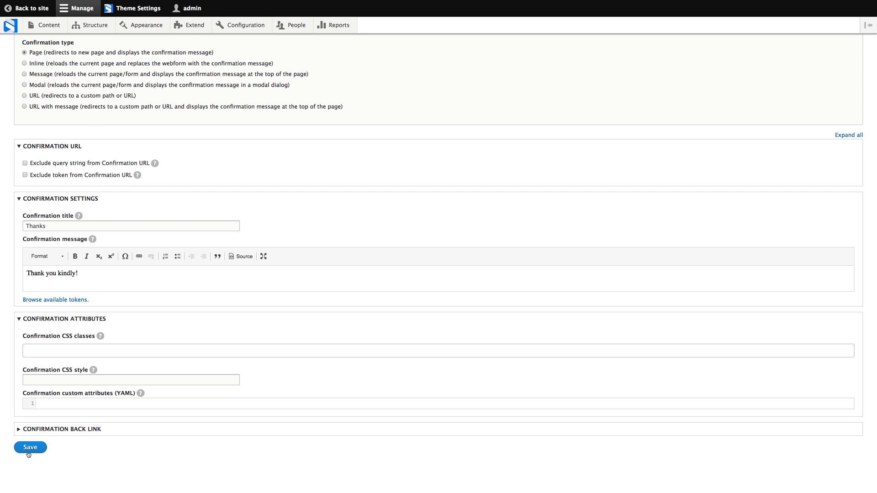
{"action": "left_click", "coordinate": [29, 447]}
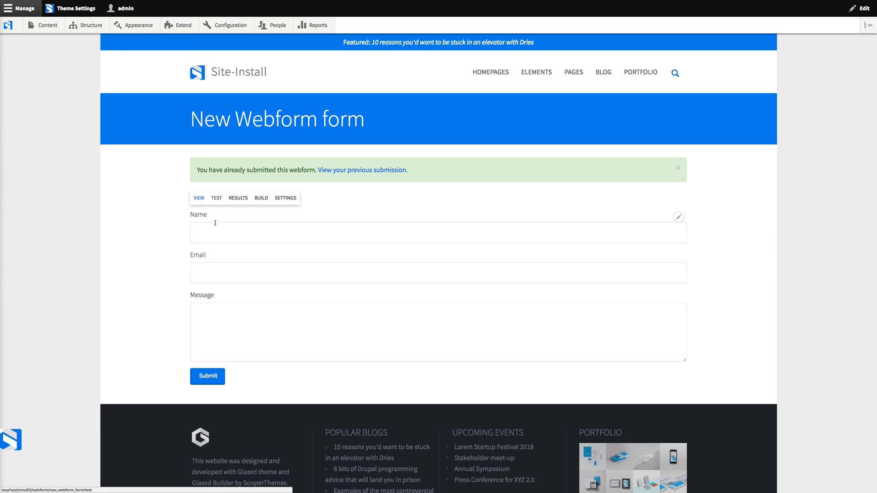
Step: Submit a test entry, see 'Thank you kindly!' on the Thanks page, and go back
{"action": "type", "text": "ts"}
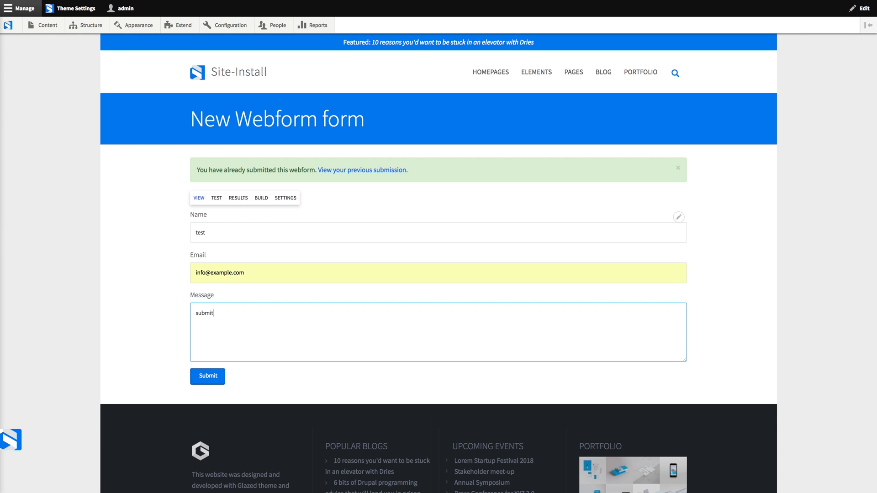
{"action": "left_click", "coordinate": [208, 375]}
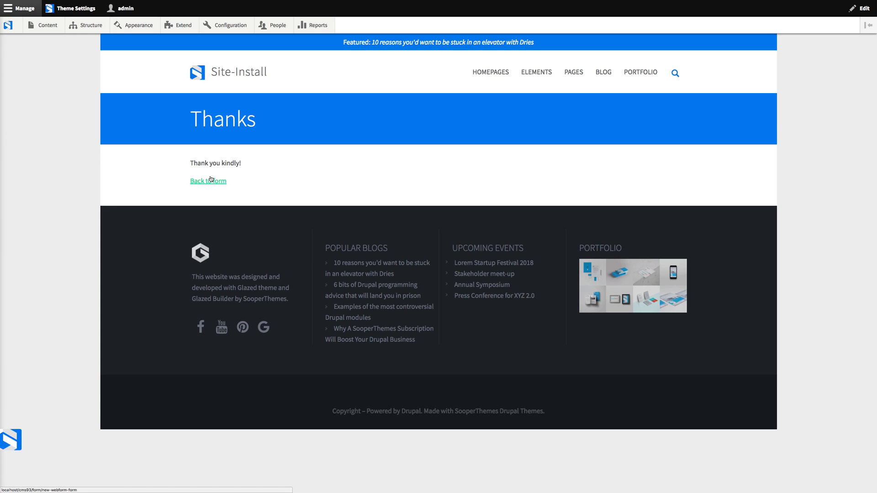
{"action": "left_click", "coordinate": [208, 181]}
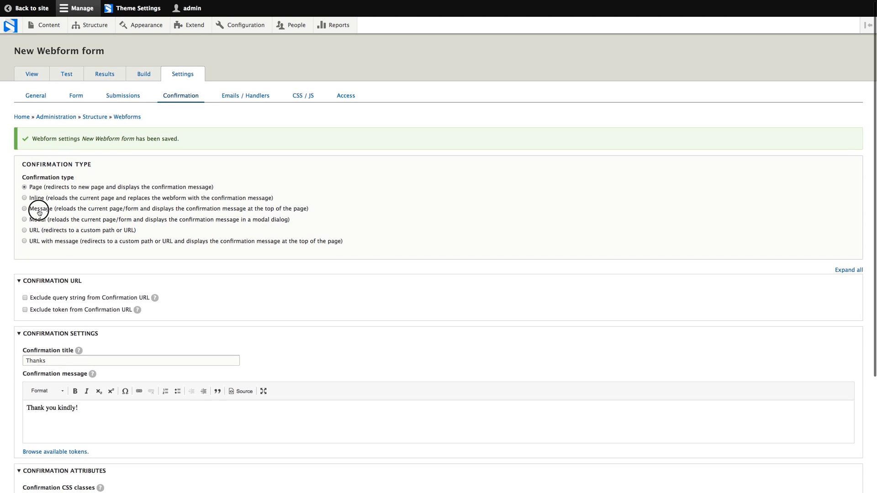
Step: Set the confirmation type to Message and return to the public form view
{"action": "left_click", "coordinate": [24, 208]}
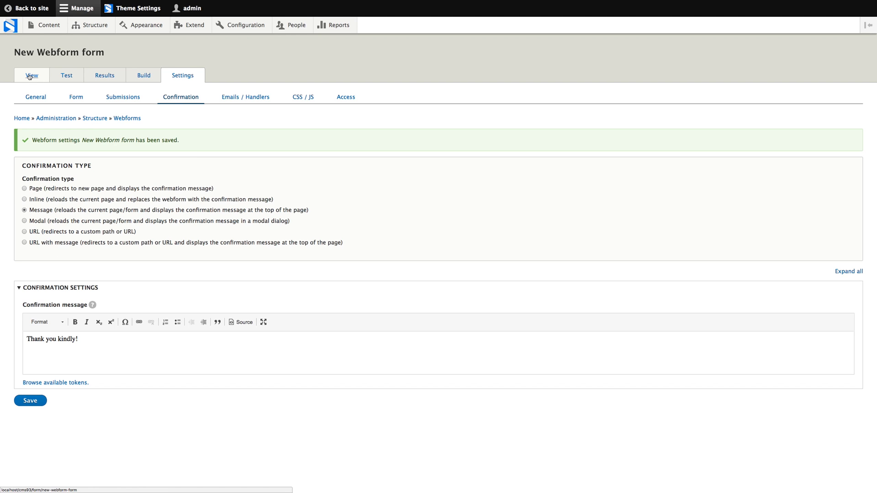
{"action": "left_click", "coordinate": [32, 74]}
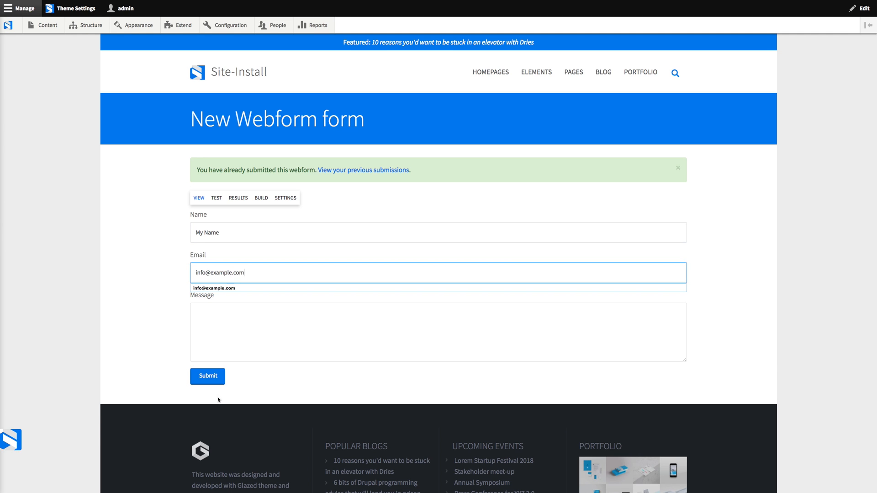
Step: Submit another test entry and dismiss the 'Thank you kindly!' notice above the form
{"action": "left_click", "coordinate": [207, 375]}
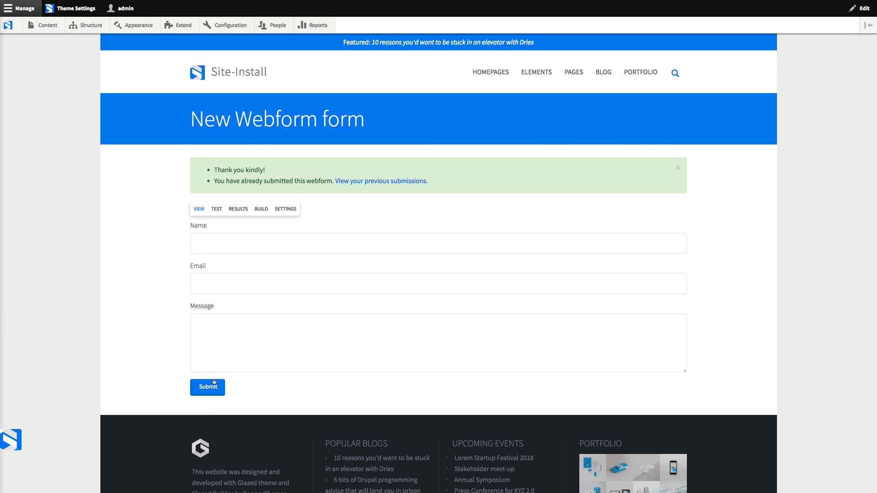
{"action": "left_click", "coordinate": [677, 168]}
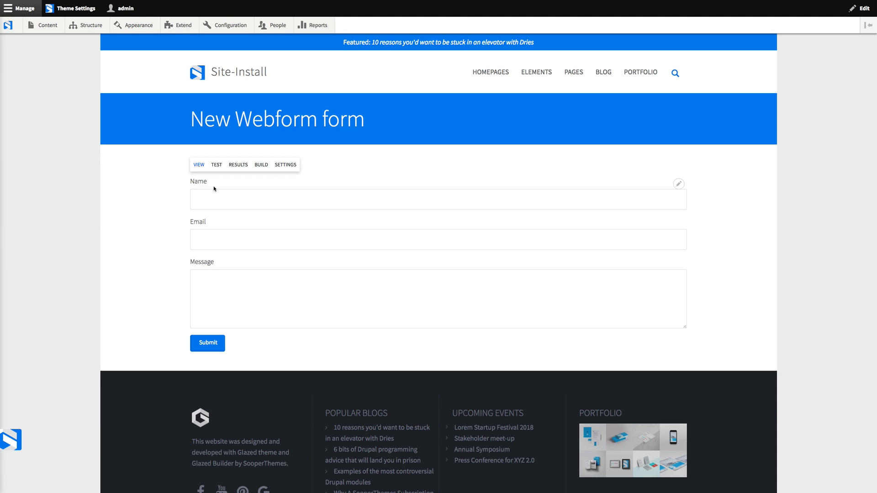
{"action": "mouse_move", "coordinate": [135, 183]}
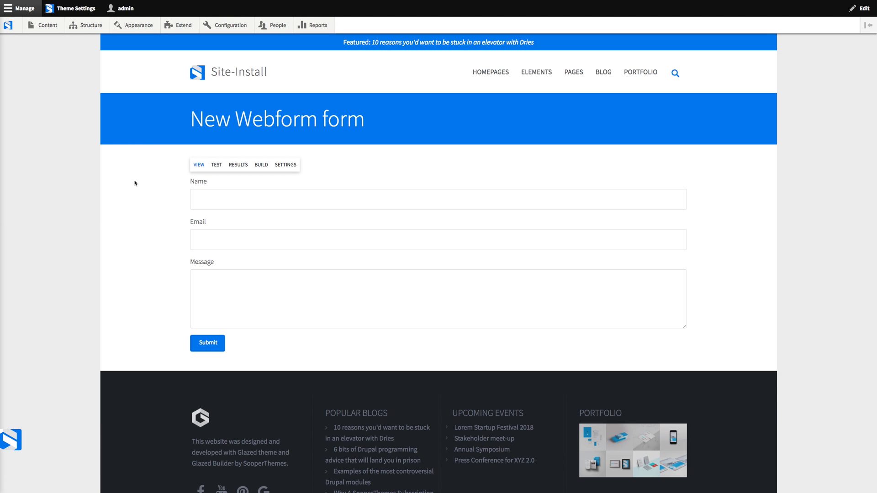
{"action": "mouse_move", "coordinate": [140, 183]}
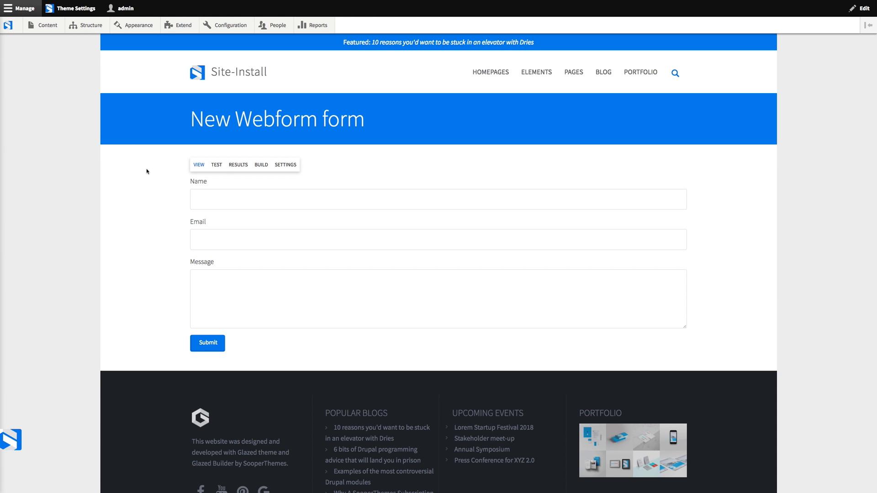
{"action": "mouse_move", "coordinate": [150, 170]}
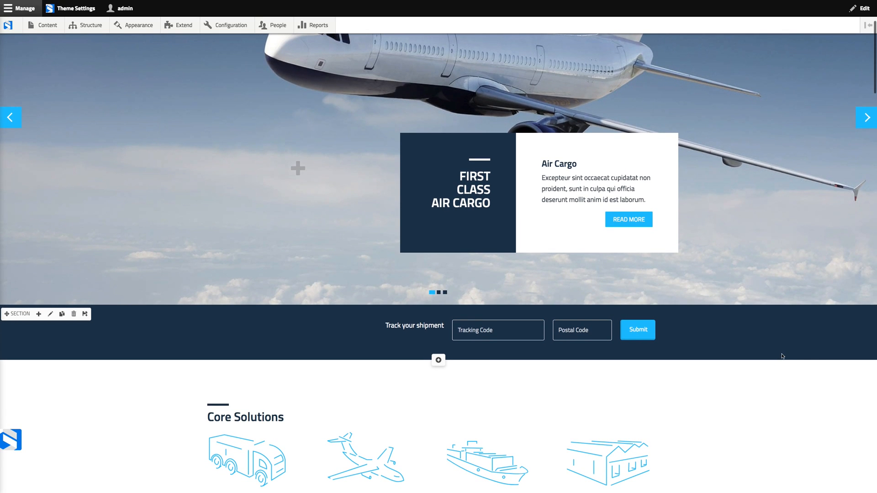
Step: Scroll the homepage to the Request a Quote block and peek at its Country of Departure list
{"action": "scroll", "scroll_direction": "down", "scroll_amount": 3}
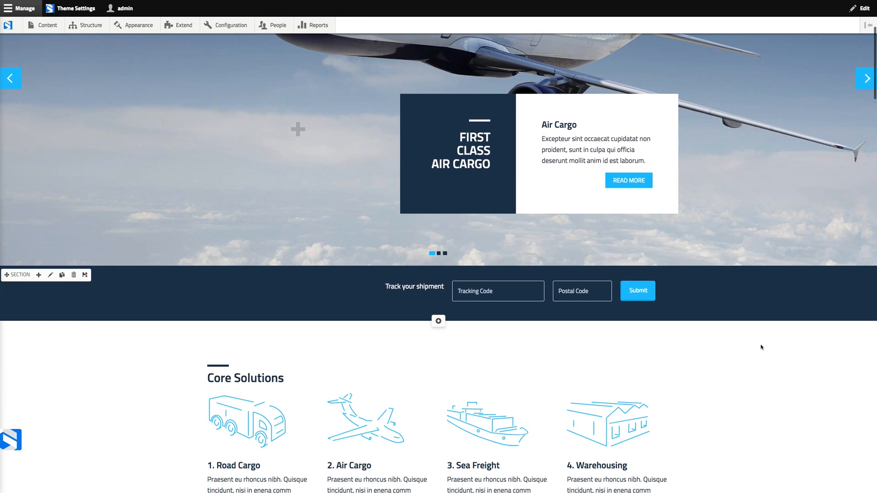
{"action": "scroll", "scroll_direction": "down", "scroll_amount": 3}
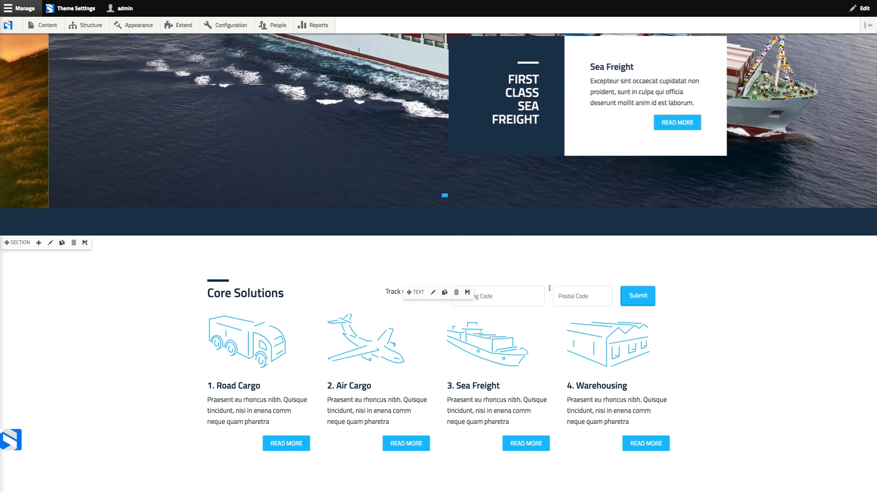
{"action": "scroll", "scroll_direction": "down", "scroll_amount": 3}
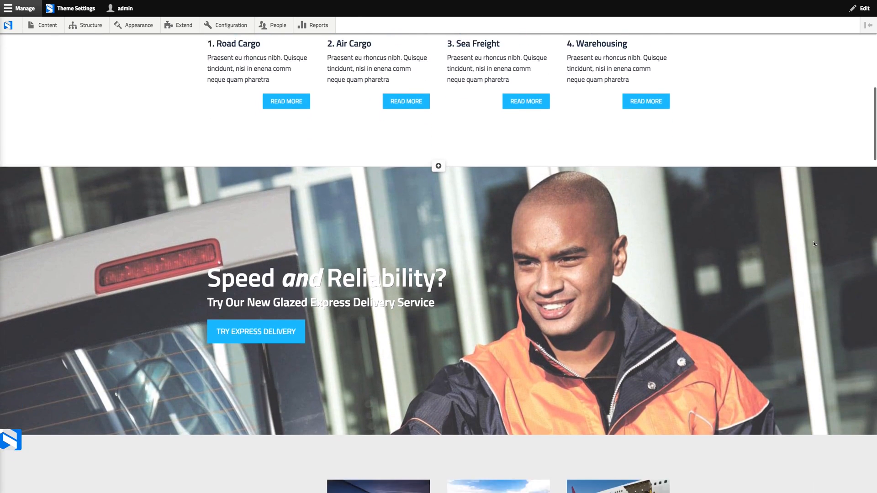
{"action": "scroll", "scroll_direction": "down", "scroll_amount": 3}
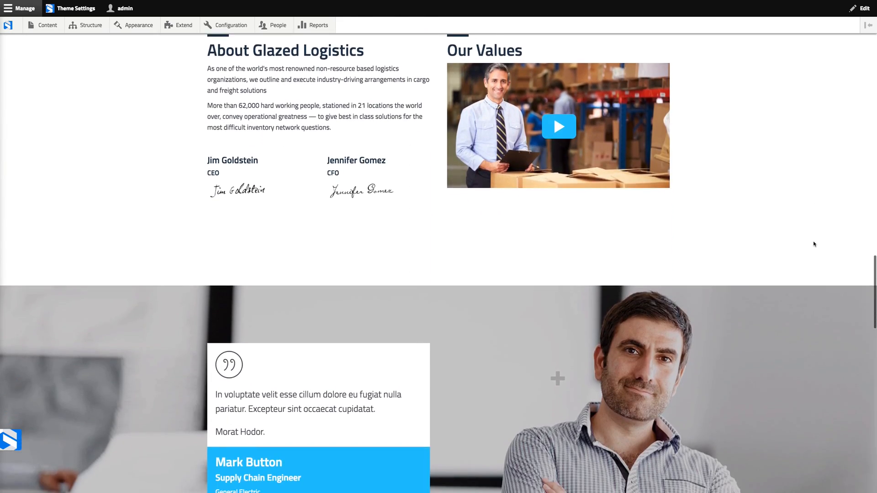
{"action": "scroll", "scroll_direction": "down", "scroll_amount": 3}
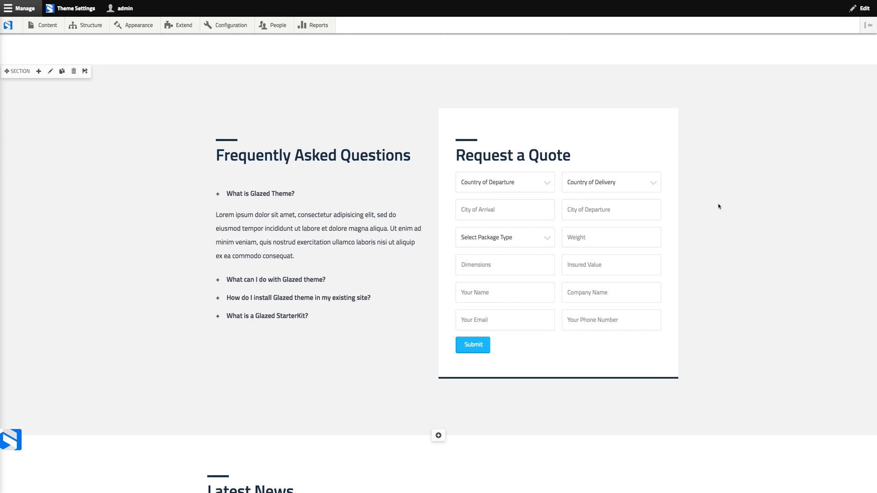
{"action": "mouse_move", "coordinate": [726, 192]}
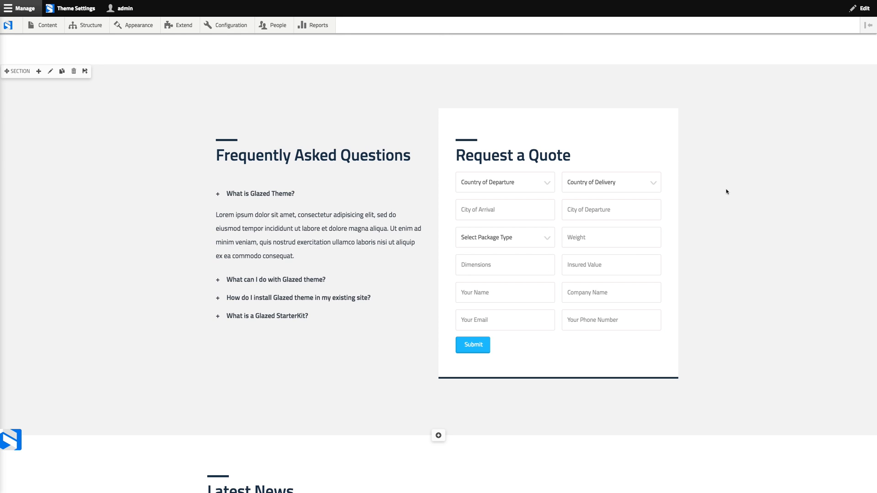
{"action": "mouse_move", "coordinate": [729, 214]}
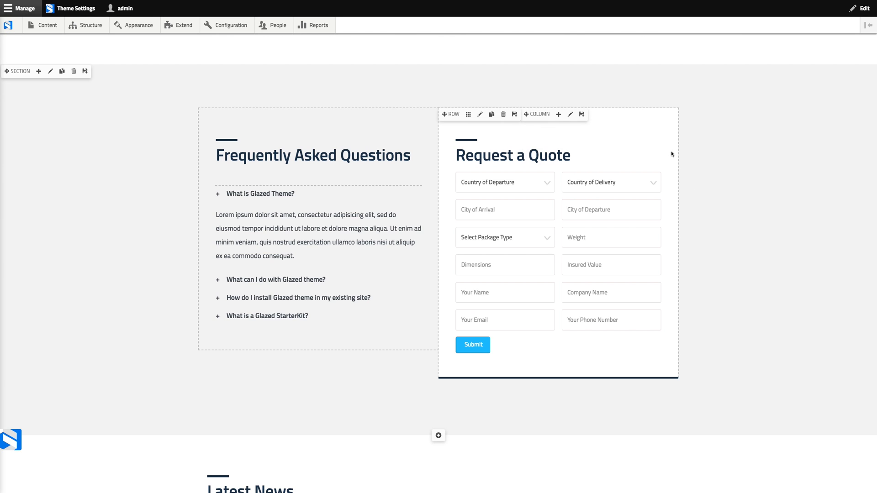
{"action": "left_click", "coordinate": [503, 181]}
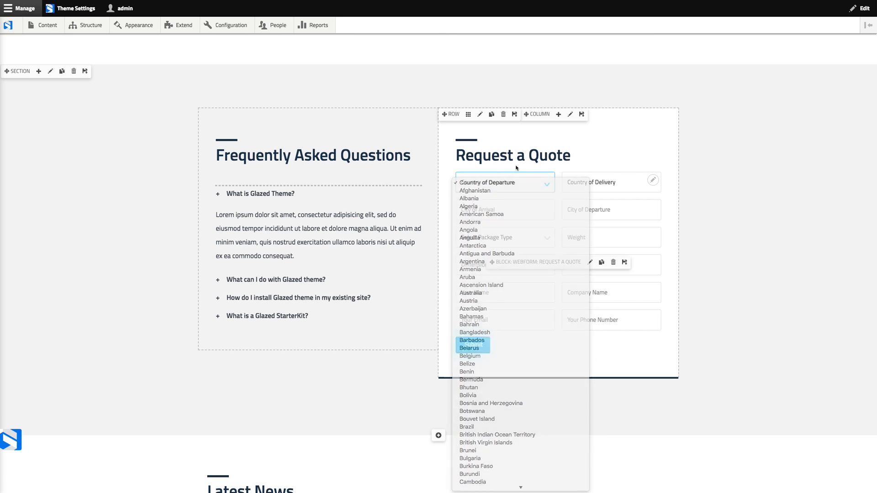
{"action": "left_click", "coordinate": [609, 182]}
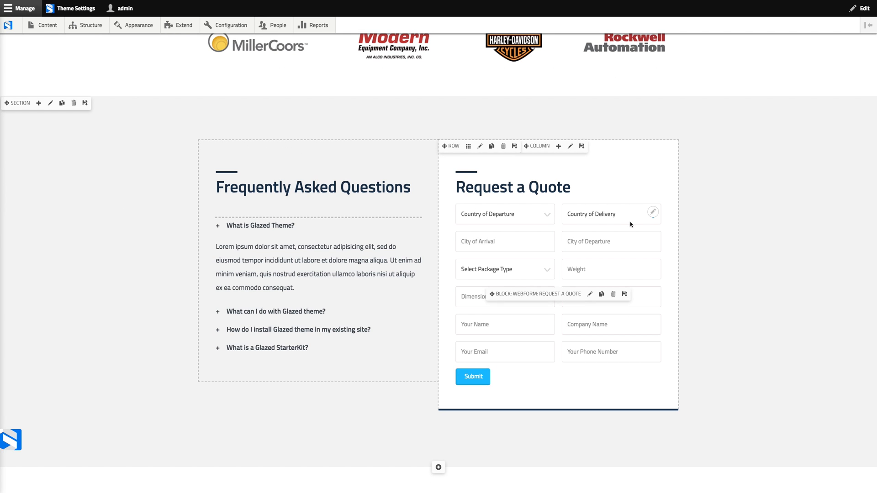
{"action": "mouse_move", "coordinate": [617, 220]}
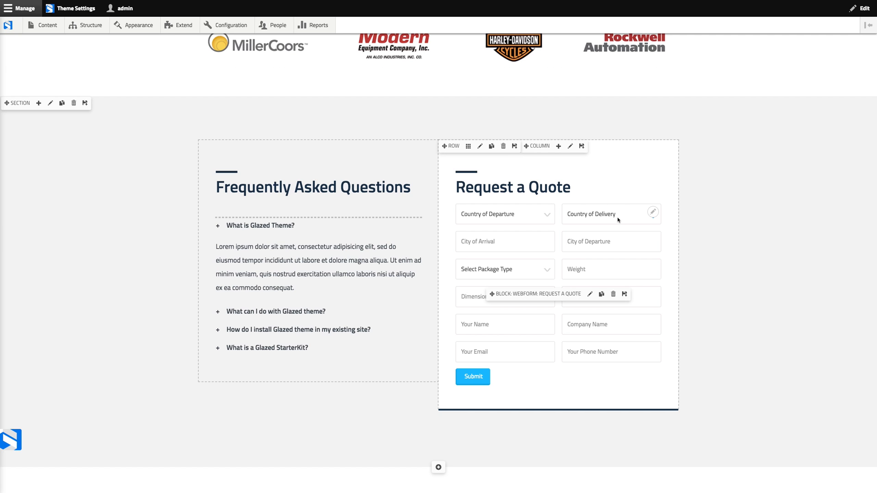
{"action": "scroll", "scroll_direction": "down", "scroll_amount": 3}
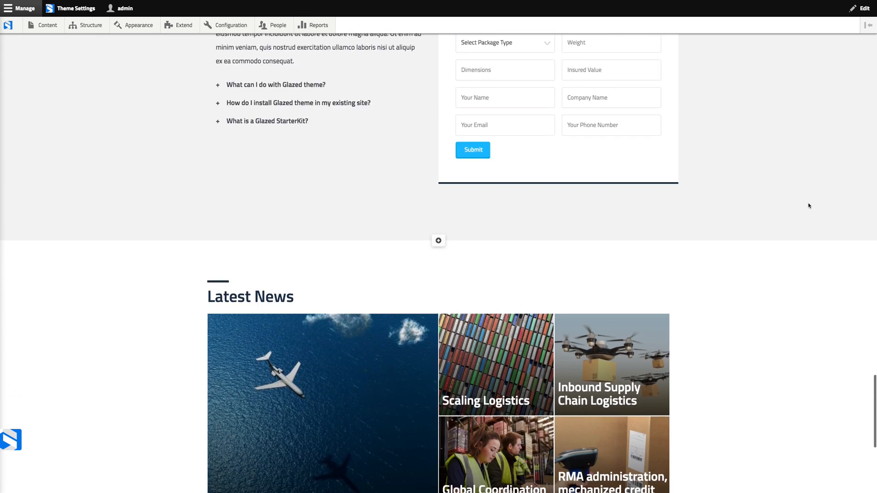
{"action": "scroll", "scroll_direction": "up", "scroll_amount": 3}
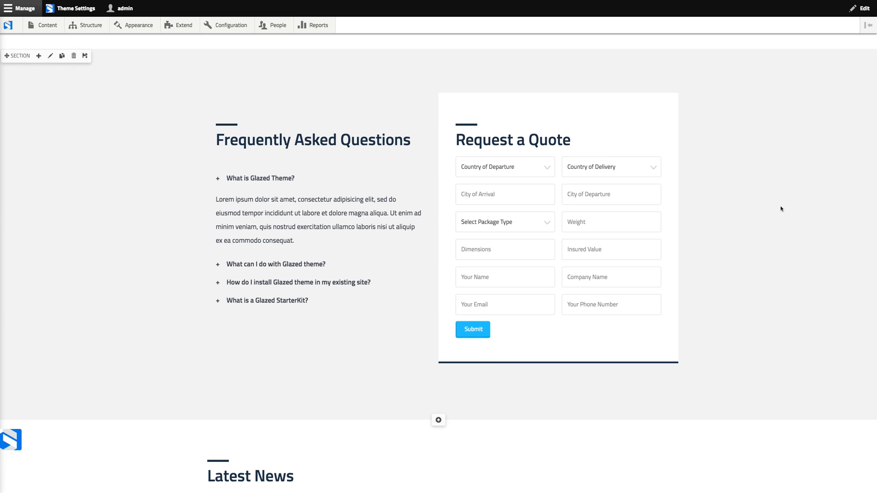
{"action": "mouse_move", "coordinate": [776, 207]}
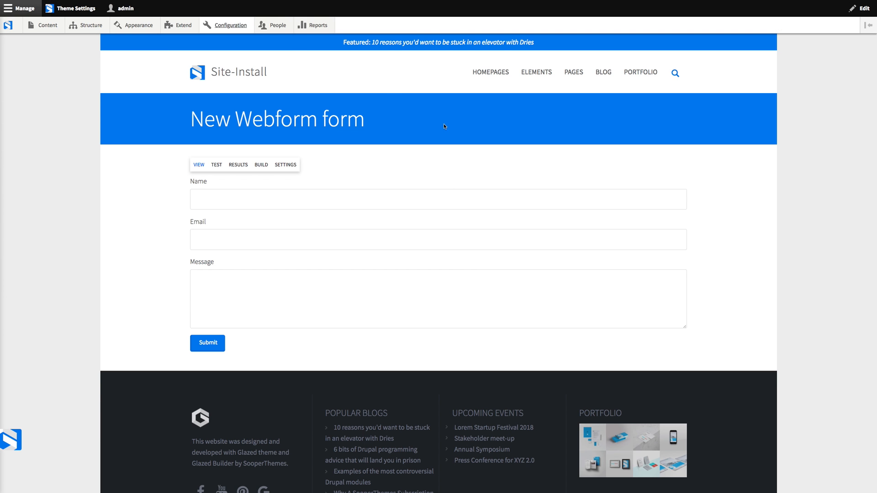
{"action": "mouse_move", "coordinate": [413, 233]}
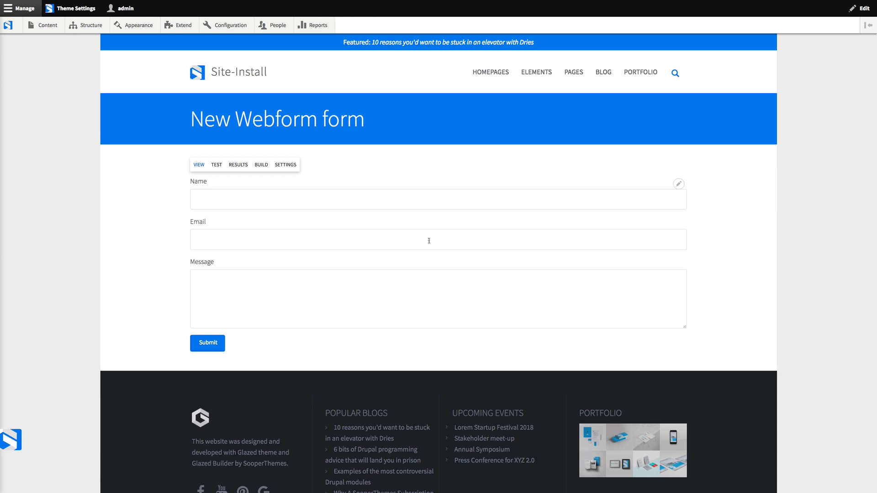
Step: Show the Build page listing the Name, Email and Message elements
{"action": "left_click", "coordinate": [261, 165]}
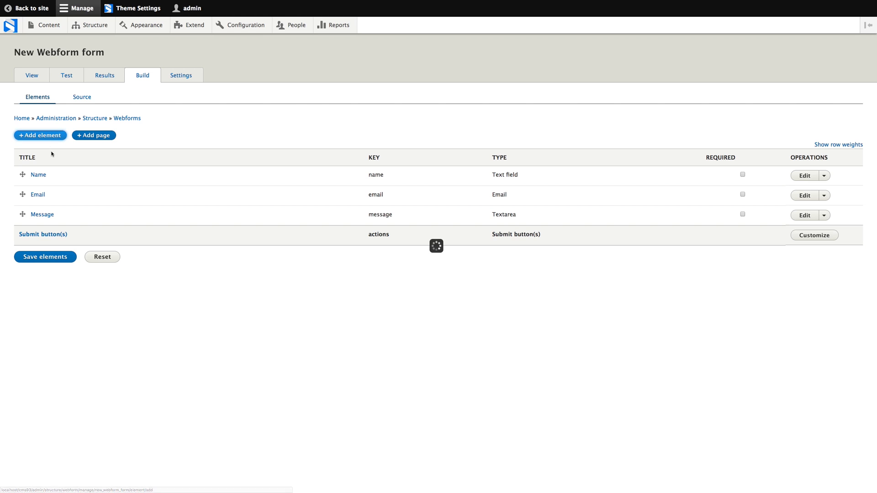
Step: Add a Flexbox layout element named flexbox from the Containers group
{"action": "left_click", "coordinate": [39, 136]}
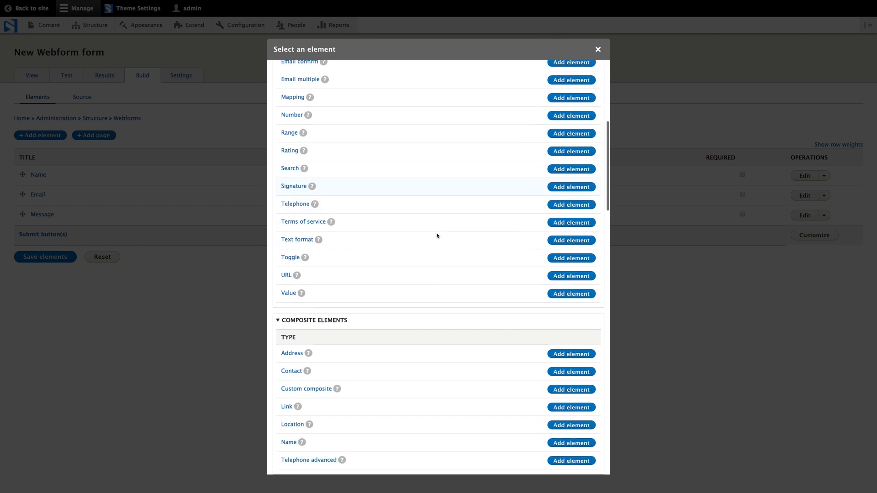
{"action": "scroll", "scroll_direction": "down", "scroll_amount": 3}
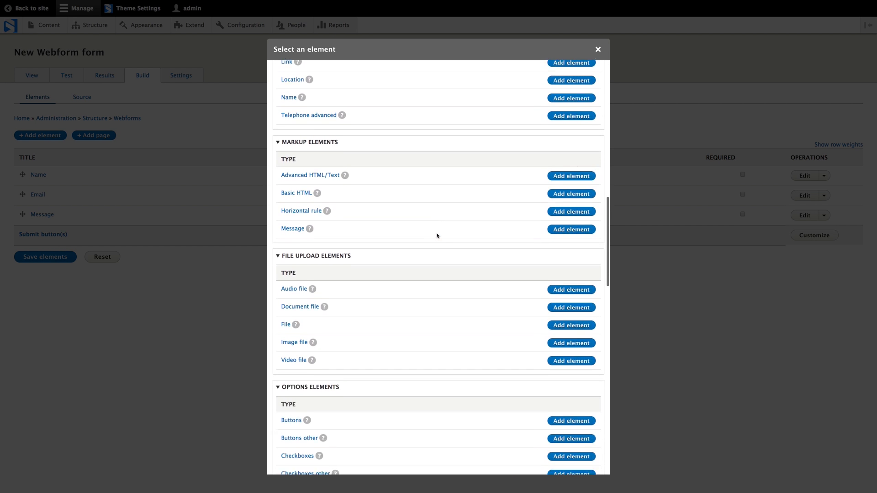
{"action": "scroll", "scroll_direction": "down", "scroll_amount": 3}
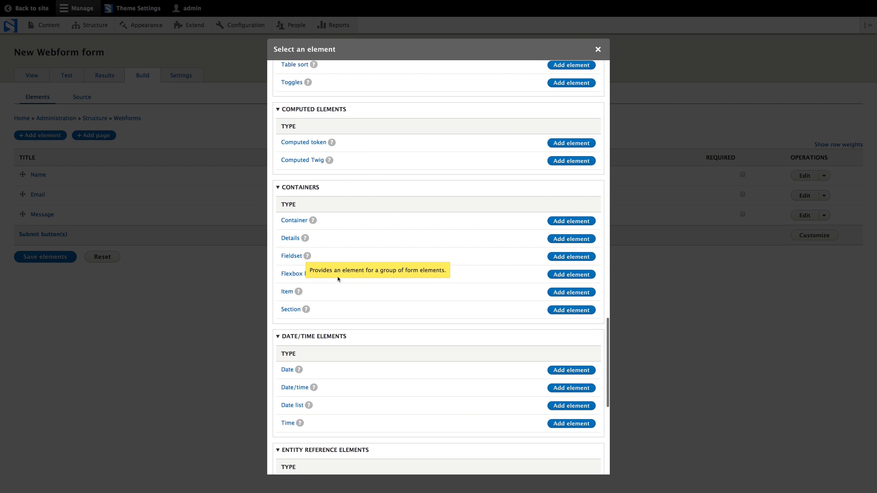
{"action": "left_click", "coordinate": [571, 273]}
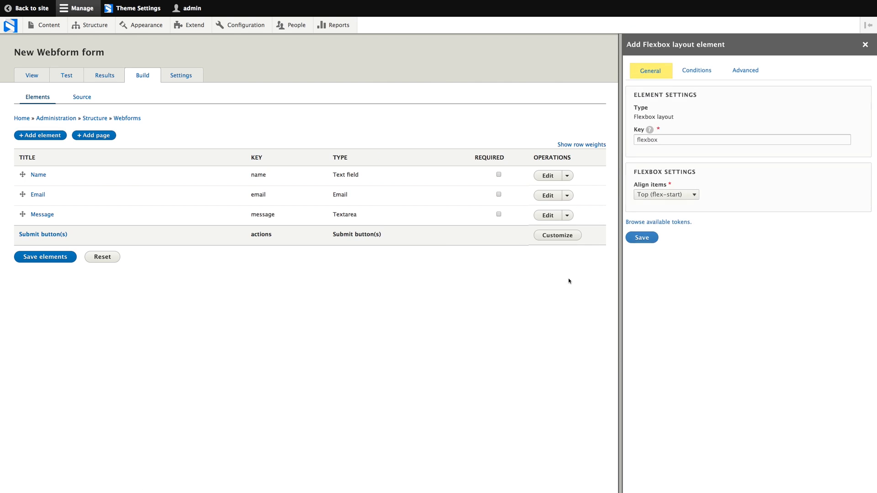
{"action": "left_click", "coordinate": [641, 237]}
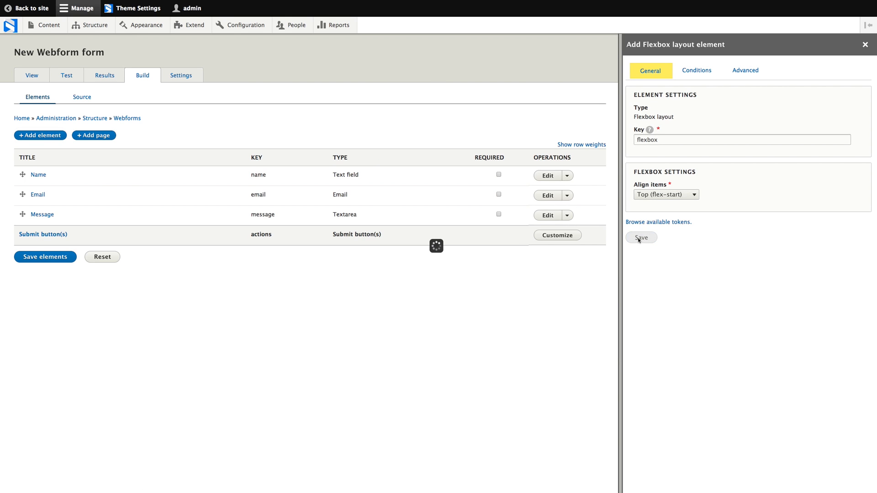
{"action": "left_click", "coordinate": [641, 237]}
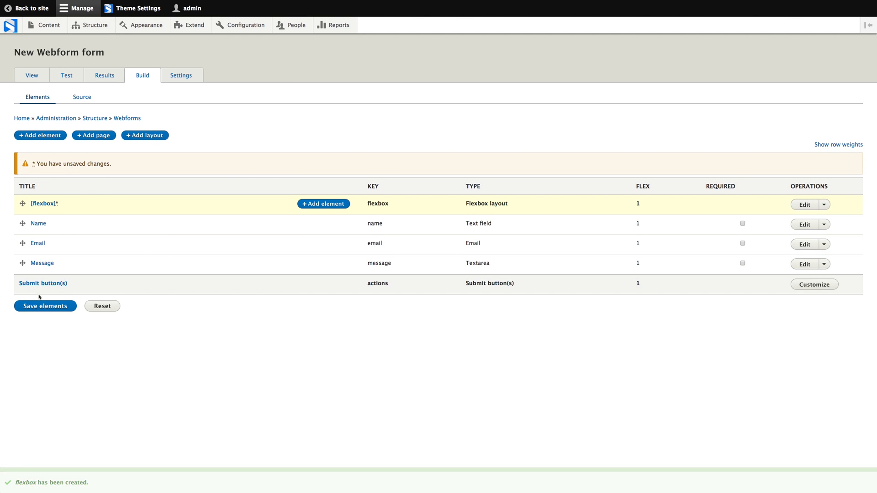
Step: Save the element list and add a first Container inside the flexbox
{"action": "left_click", "coordinate": [45, 306]}
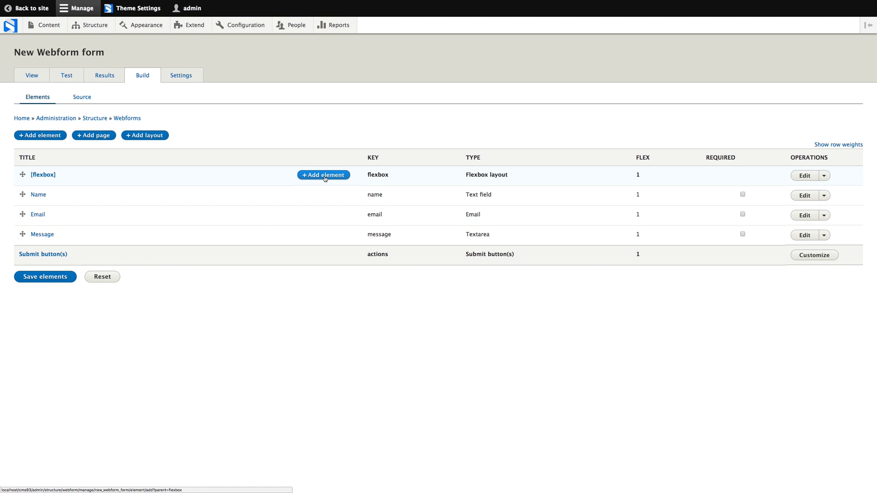
{"action": "left_click", "coordinate": [323, 176]}
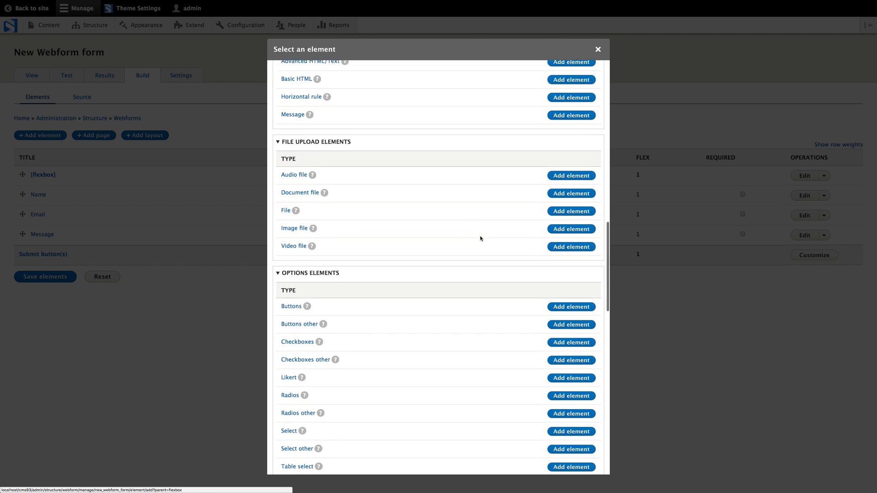
{"action": "scroll", "scroll_direction": "down", "scroll_amount": 3}
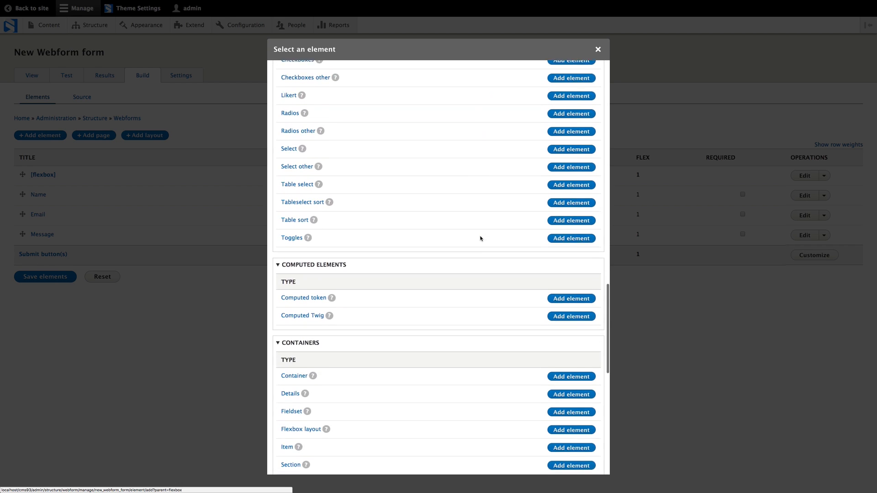
{"action": "scroll", "scroll_direction": "down", "scroll_amount": 3}
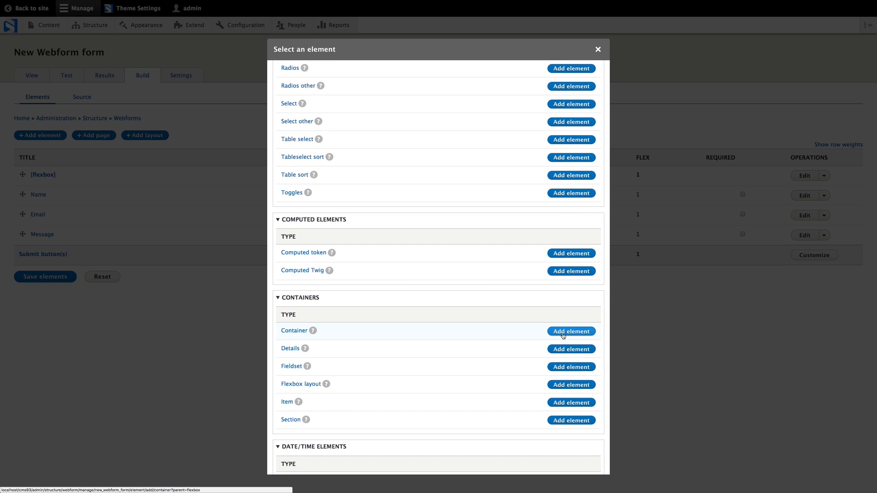
{"action": "left_click", "coordinate": [570, 330]}
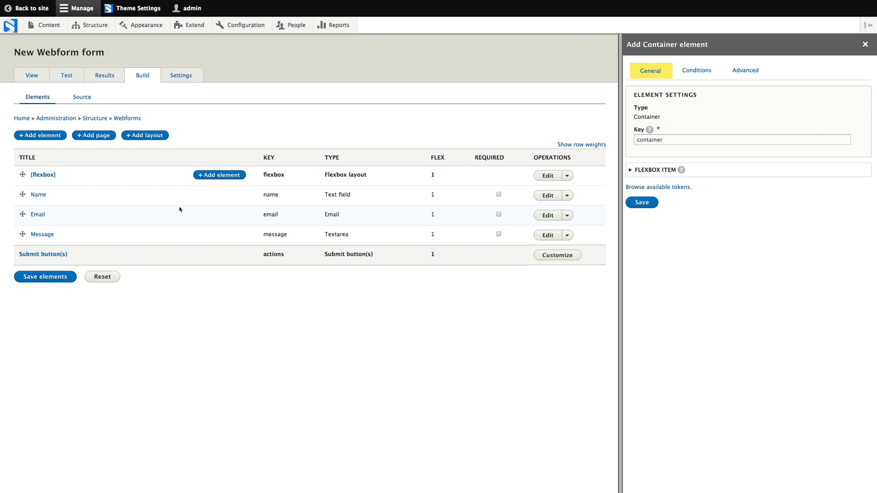
{"action": "mouse_move", "coordinate": [250, 209]}
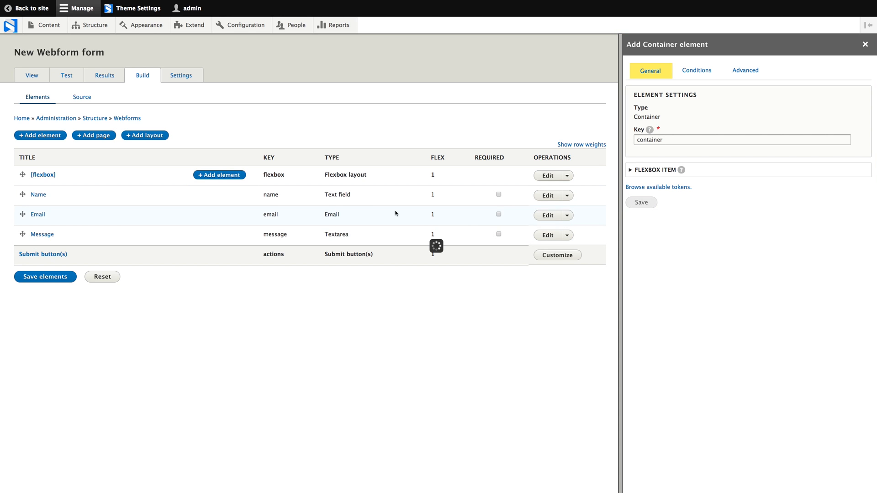
Step: Add a second Container inside the flexbox layout
{"action": "left_click", "coordinate": [641, 202]}
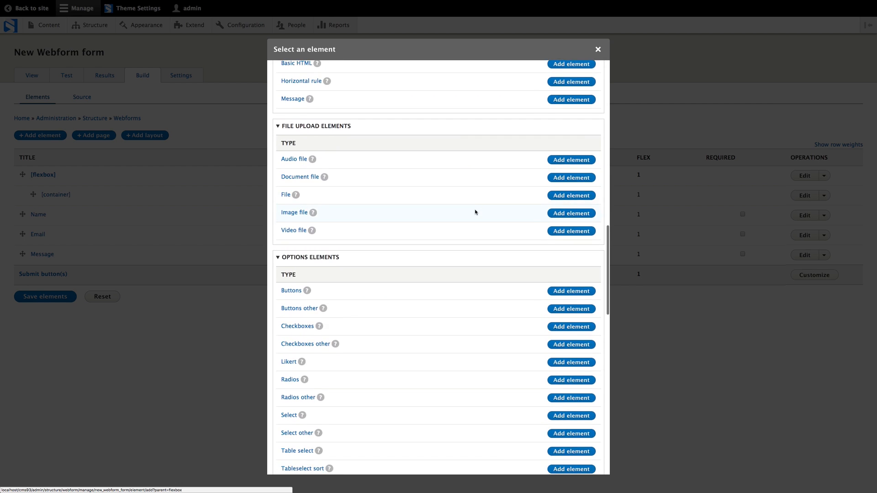
{"action": "scroll", "scroll_direction": "down", "scroll_amount": 3}
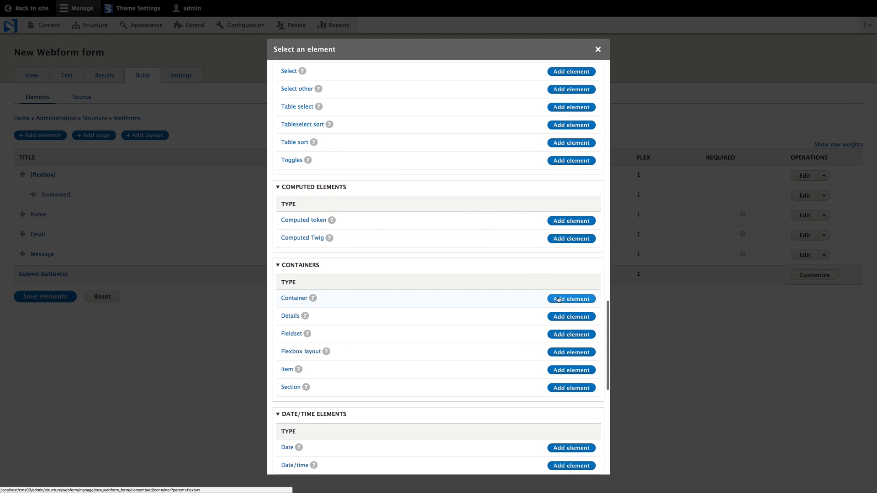
{"action": "left_click", "coordinate": [570, 298]}
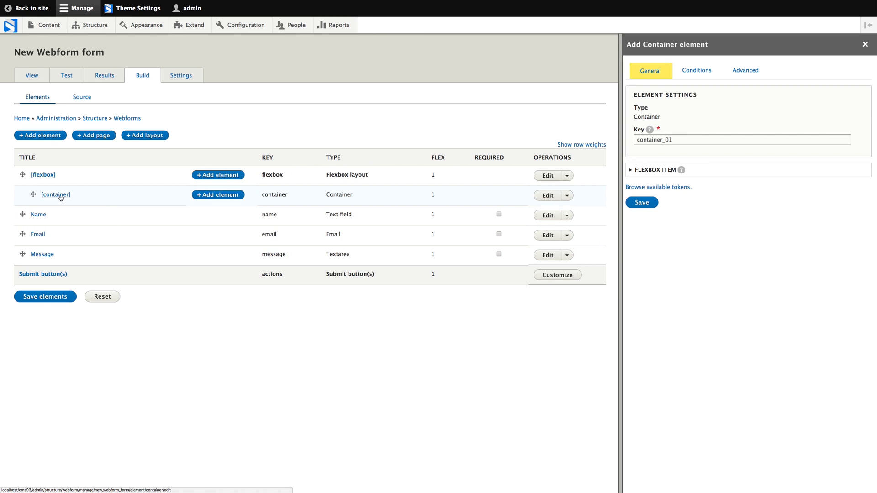
{"action": "mouse_move", "coordinate": [43, 174]}
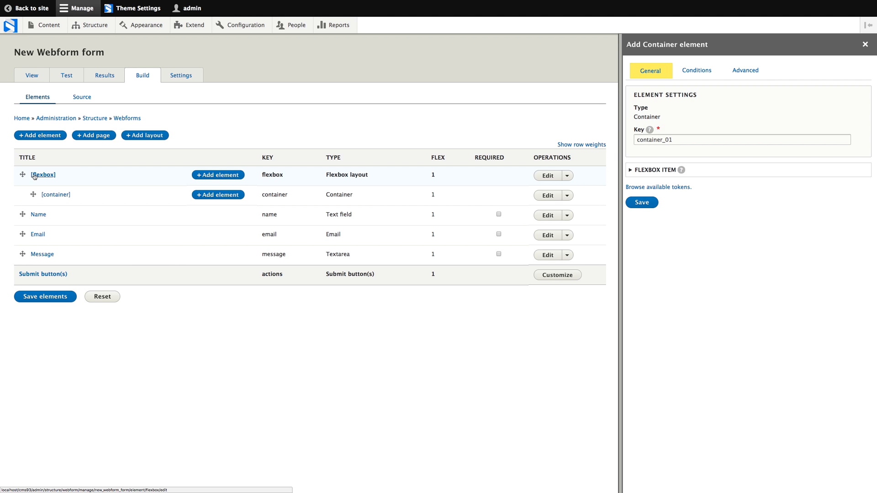
{"action": "mouse_move", "coordinate": [641, 202]}
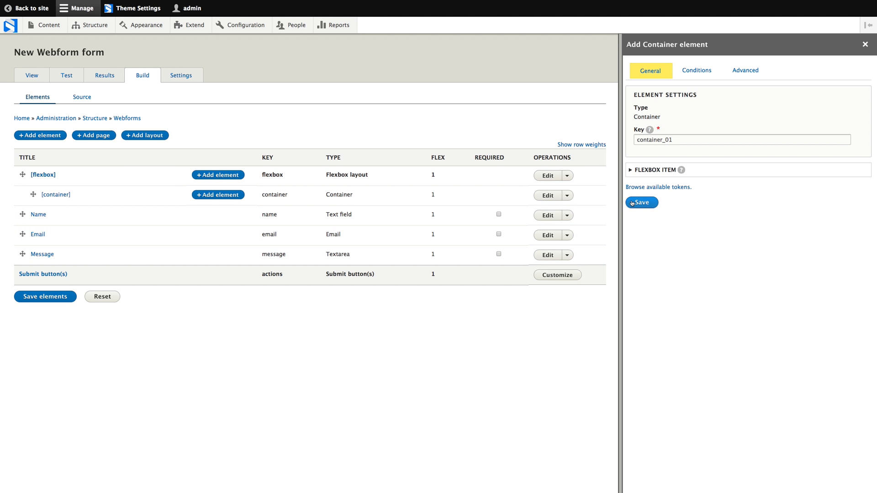
{"action": "left_click", "coordinate": [641, 202]}
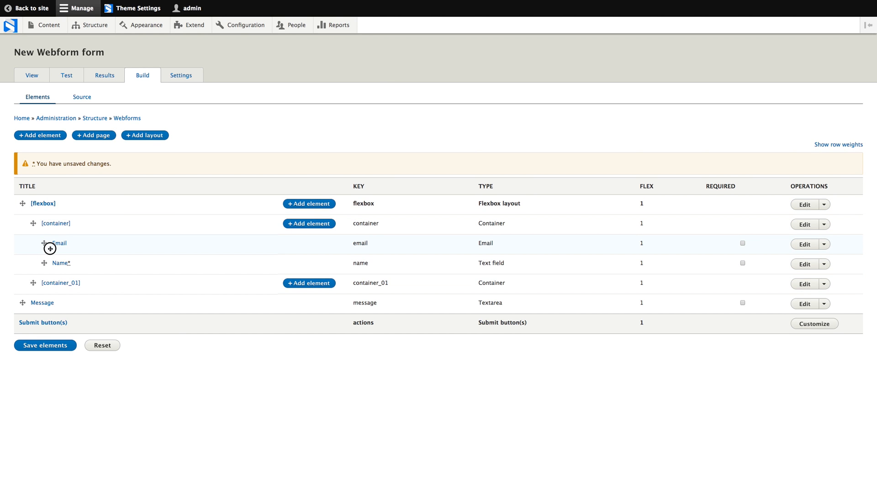
{"action": "mouse_move", "coordinate": [31, 305]}
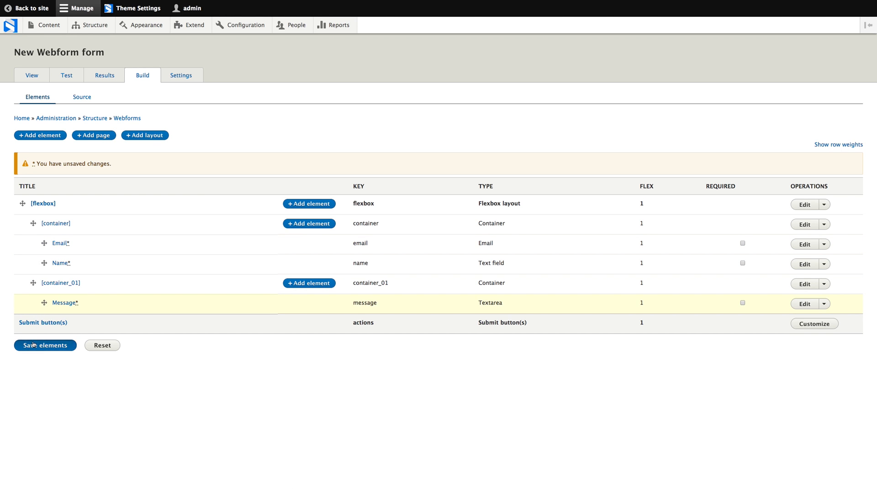
Step: Save the rearranged elements and view the two-column form with Email and Name beside Message
{"action": "left_click", "coordinate": [44, 346]}
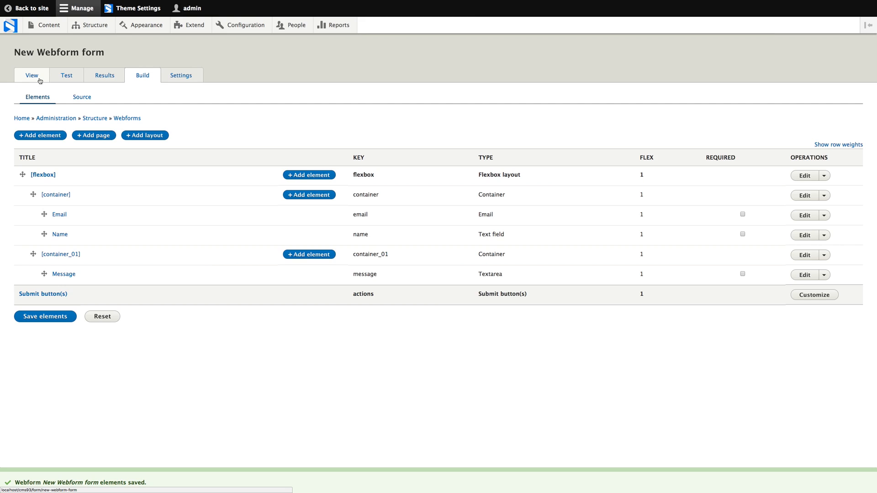
{"action": "left_click", "coordinate": [32, 75]}
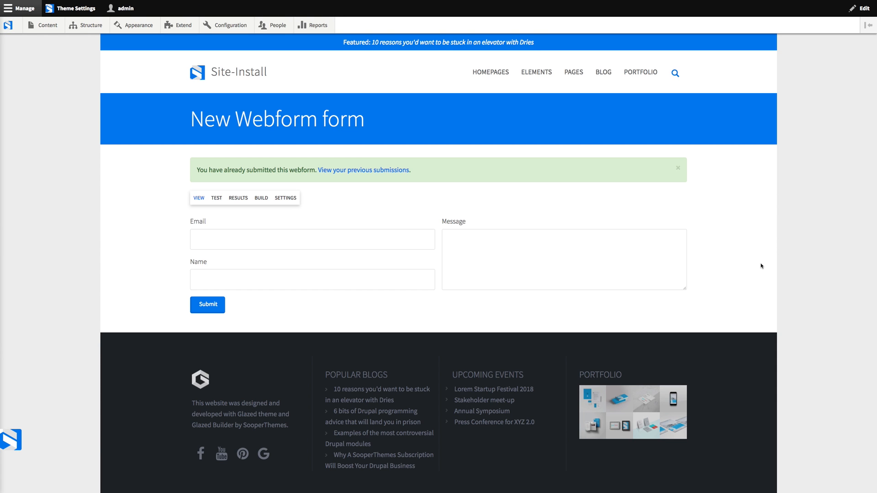